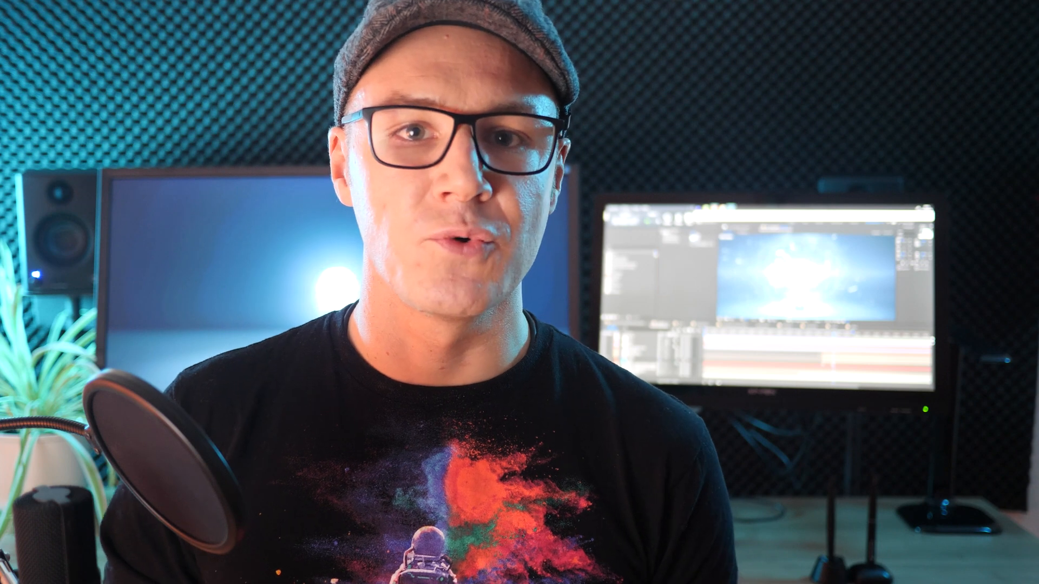
- Set the project frame rate to 25 fps with a 249-frame maximum time
left_click(789, 134)
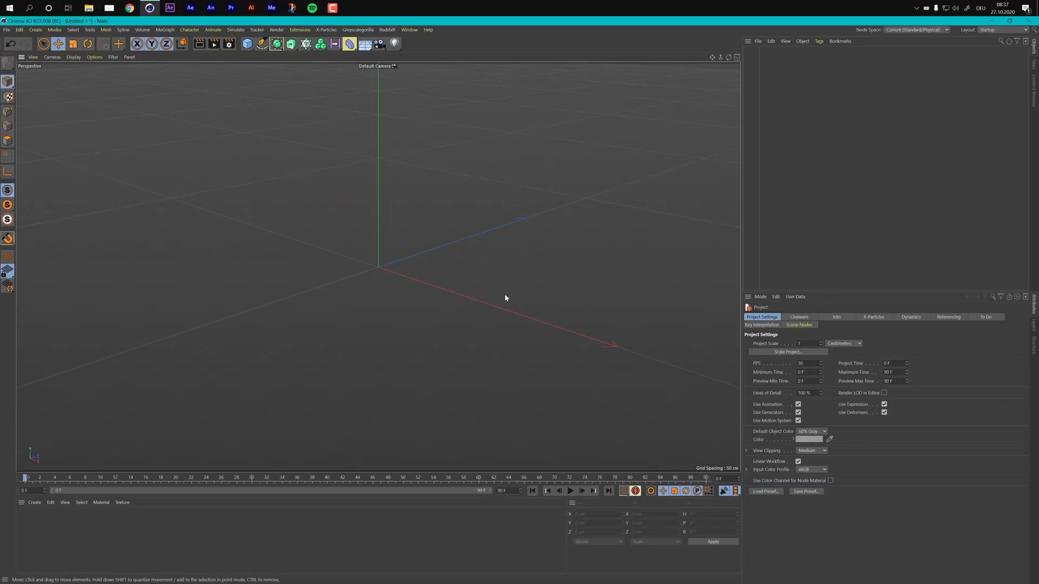
left_click(808, 363)
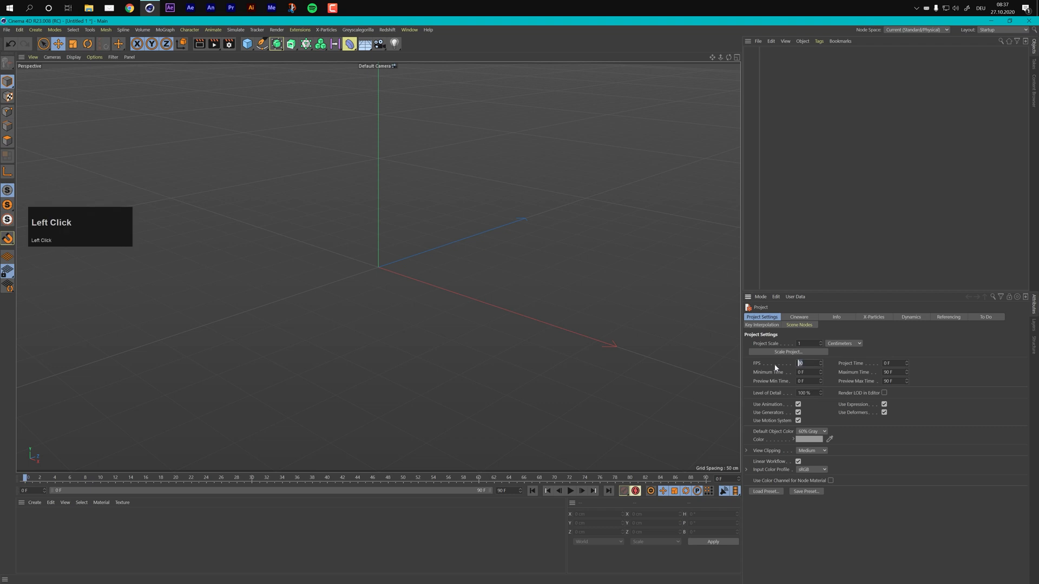
type("25")
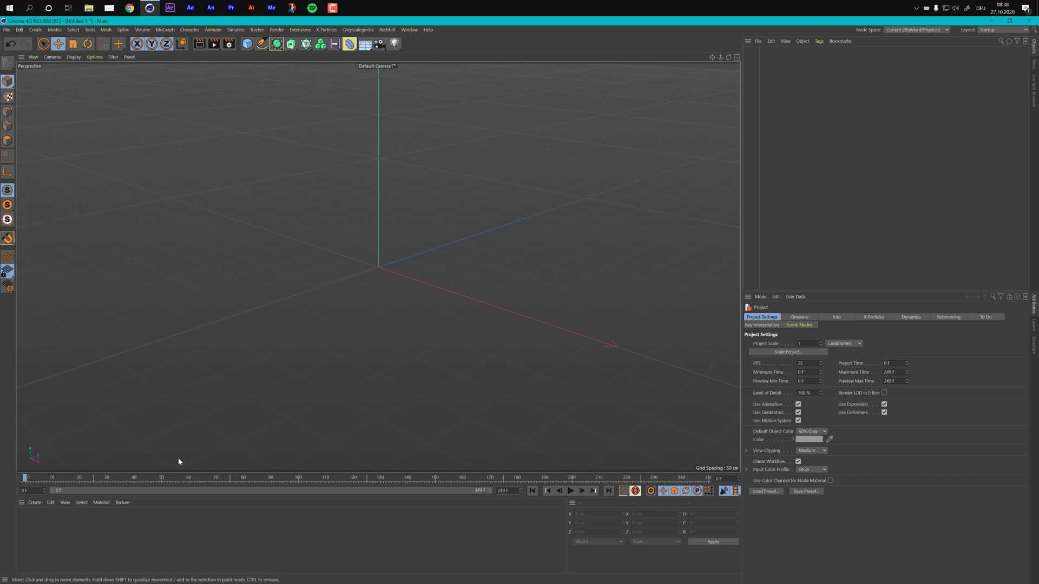
mouse_move(420, 276)
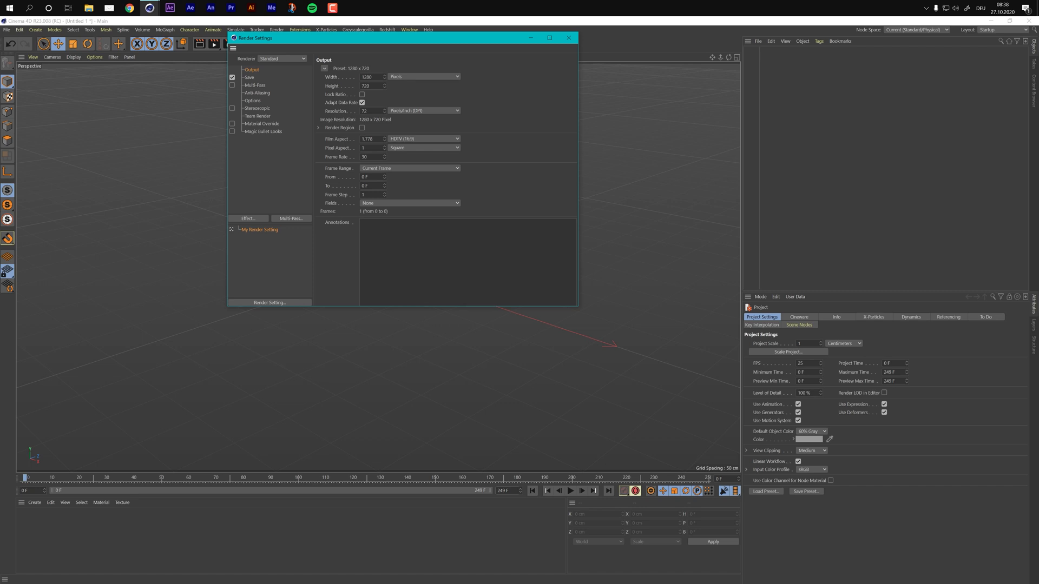
mouse_move(375, 74)
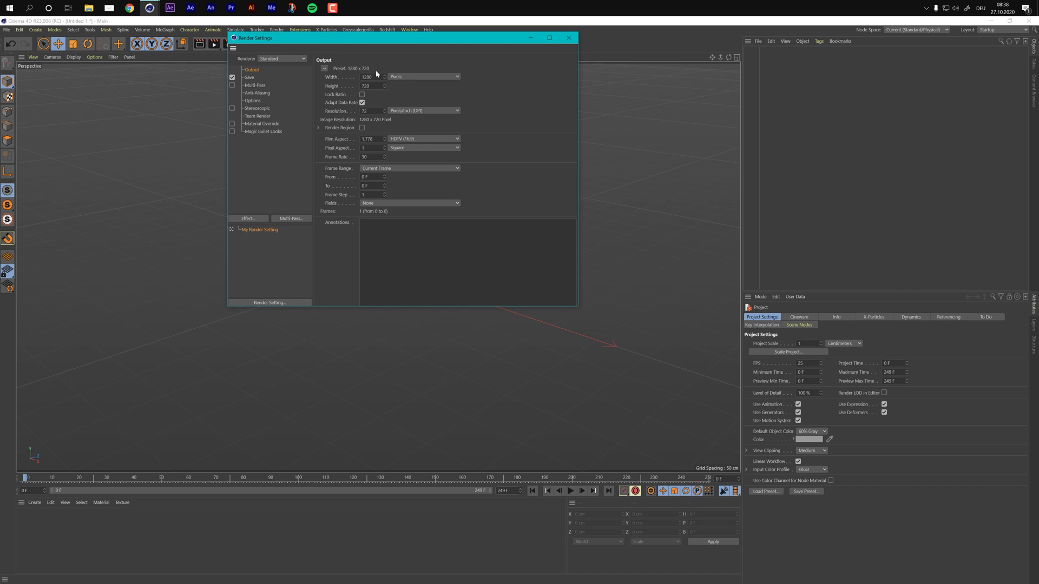
mouse_move(376, 74)
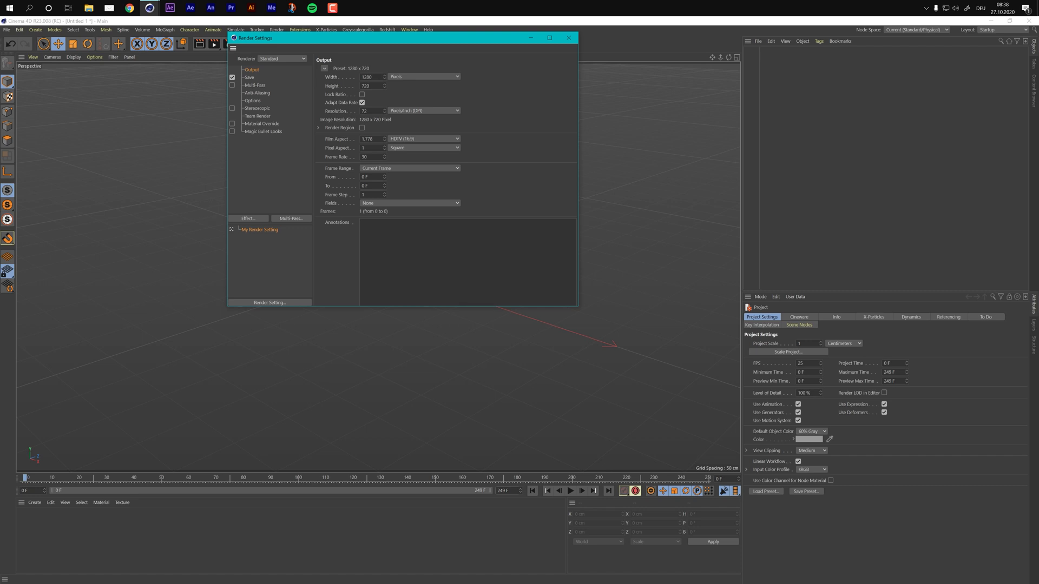
- Set the render output frame rate to 25 and disable saving rendered frames
left_click(369, 157)
type("25")
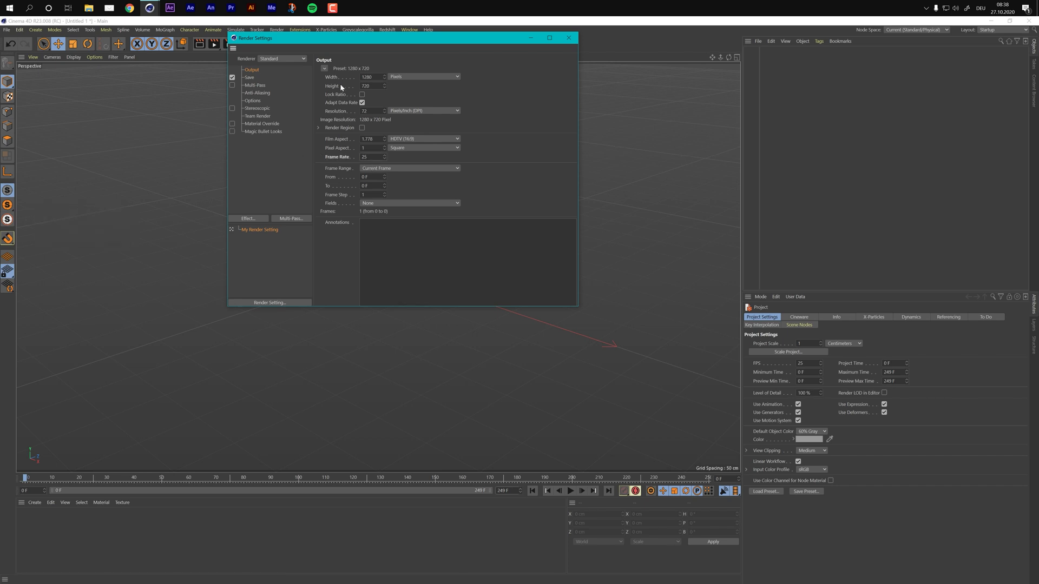
mouse_move(481, 49)
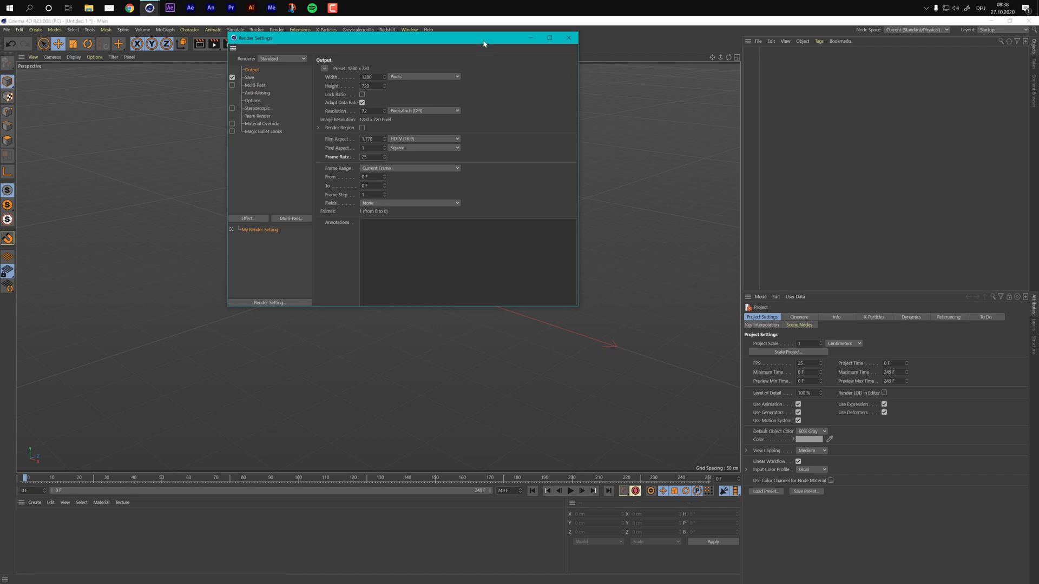
mouse_move(246, 81)
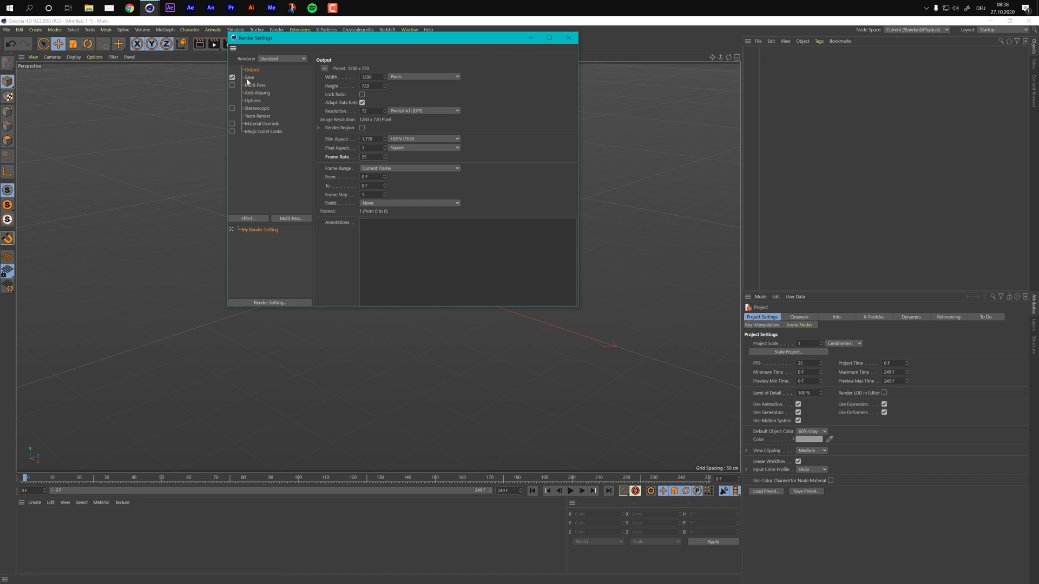
left_click(232, 78)
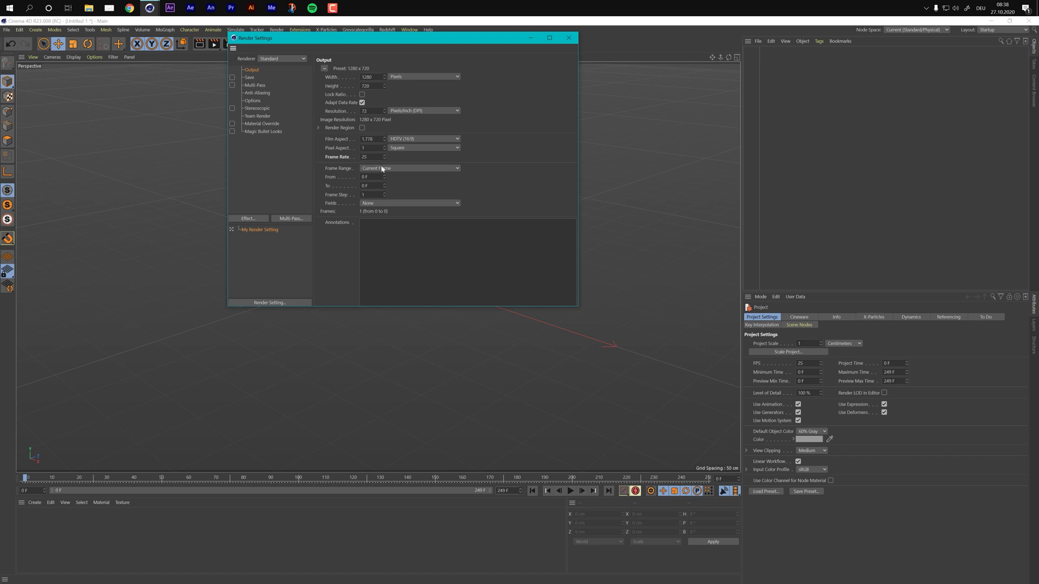
mouse_move(468, 123)
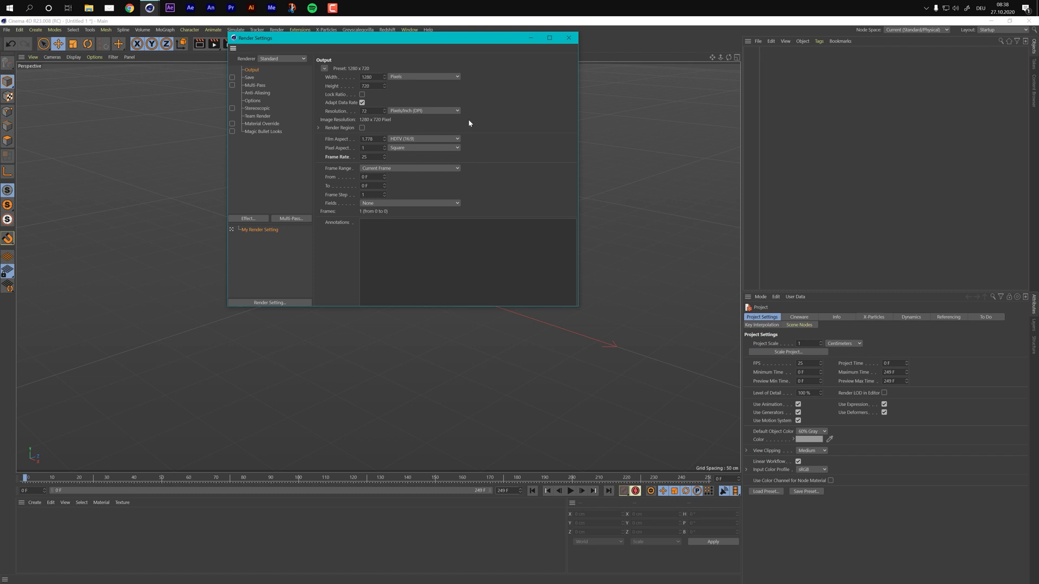
left_click(568, 38)
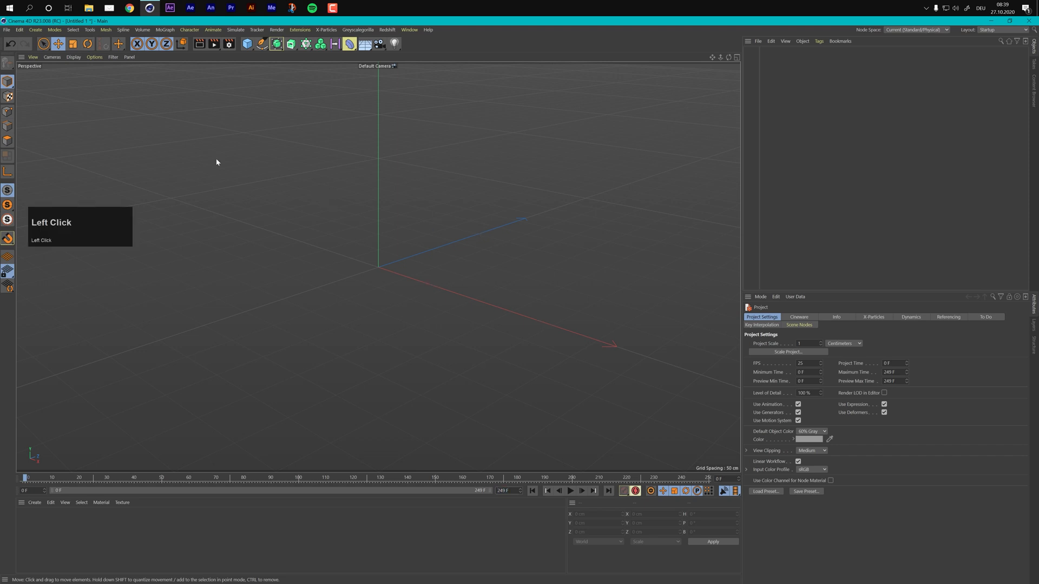
- Start opening an existing project via File > Open Project
left_click(6, 30)
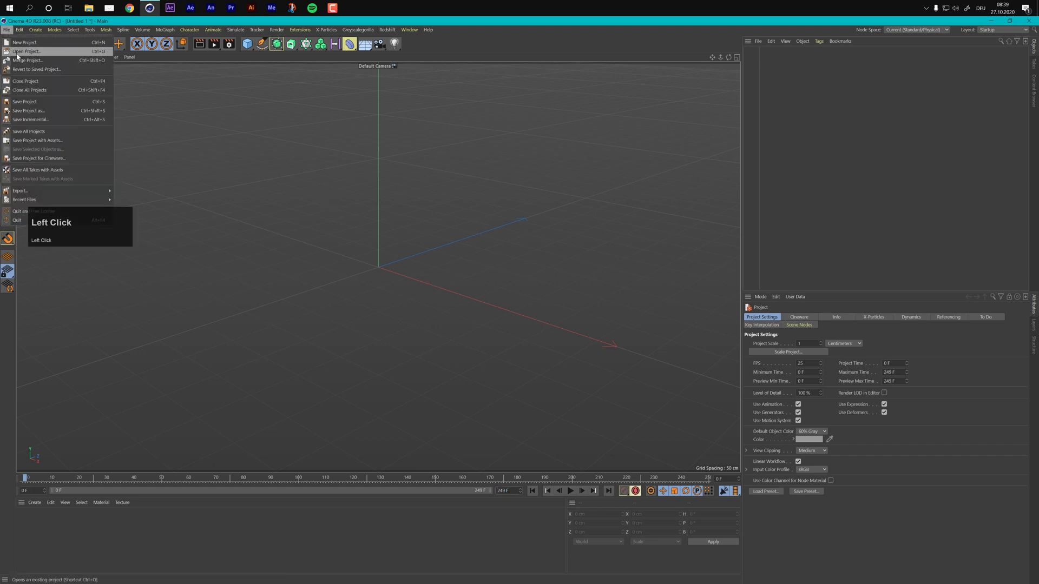
left_click(26, 51)
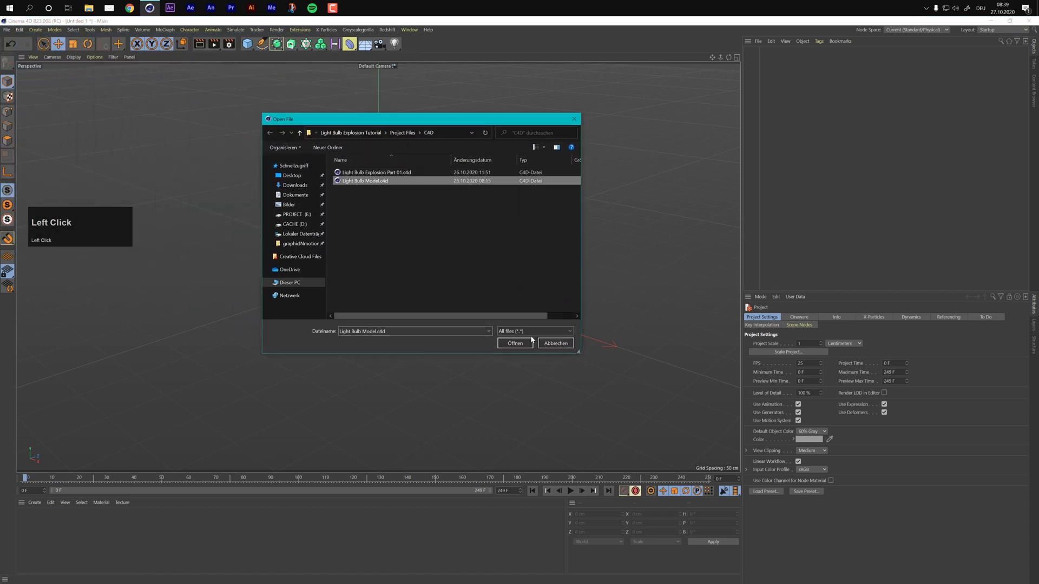
- Load Light Bulb Model.c4d, frame it in view and select the Glass and Stamp objects
left_click(515, 343)
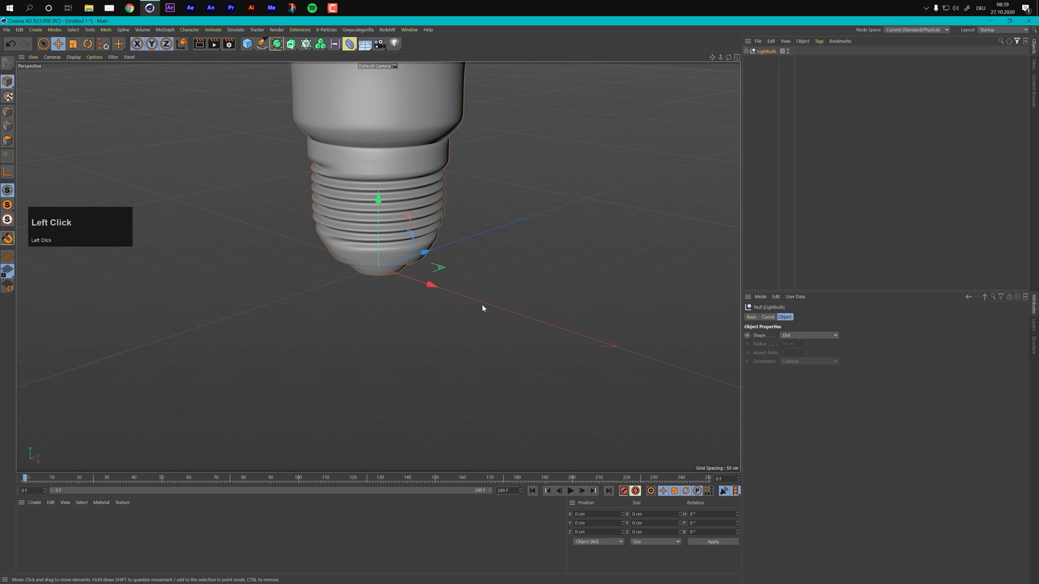
key("h")
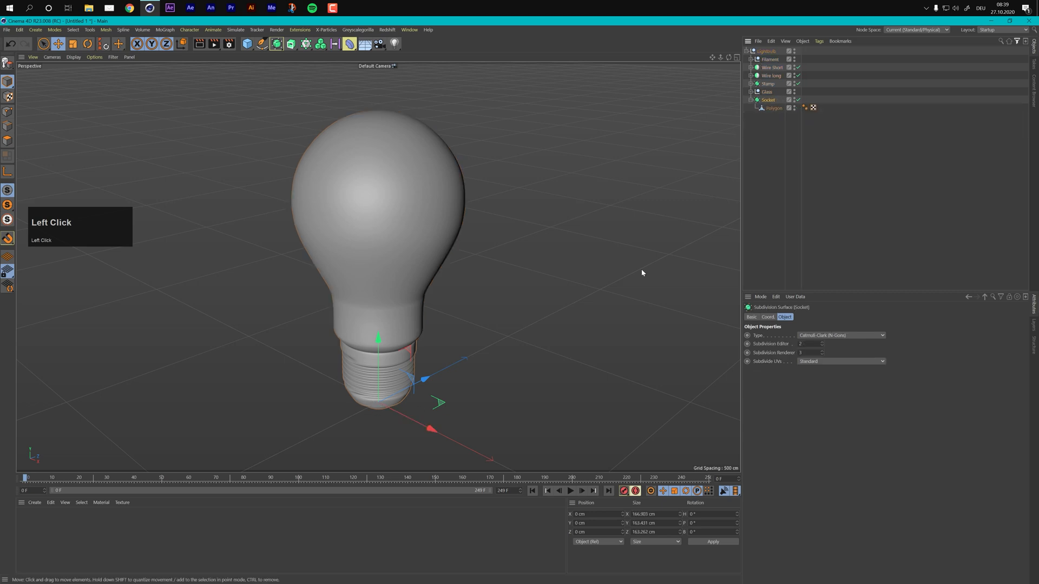
left_click(767, 91)
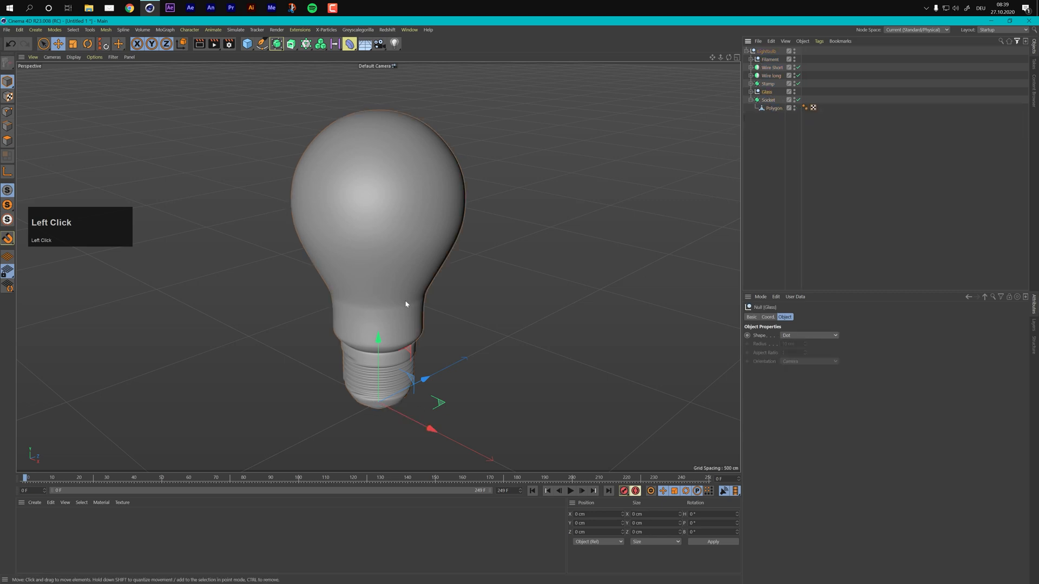
left_click(767, 83)
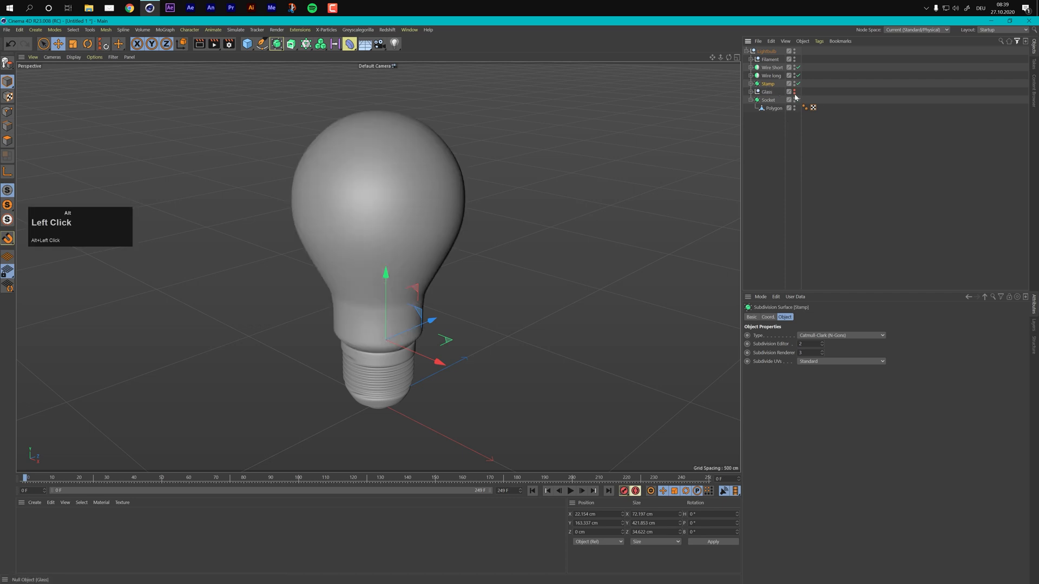
- Hide the glass, then inspect Wire Short and the circles inside the Filament group
left_click(770, 75)
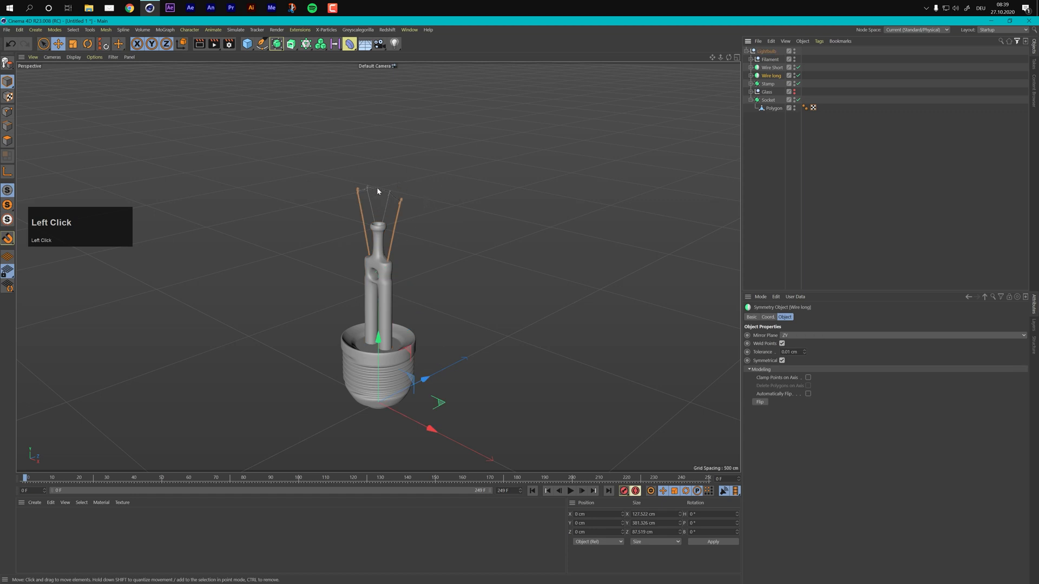
left_click(771, 67)
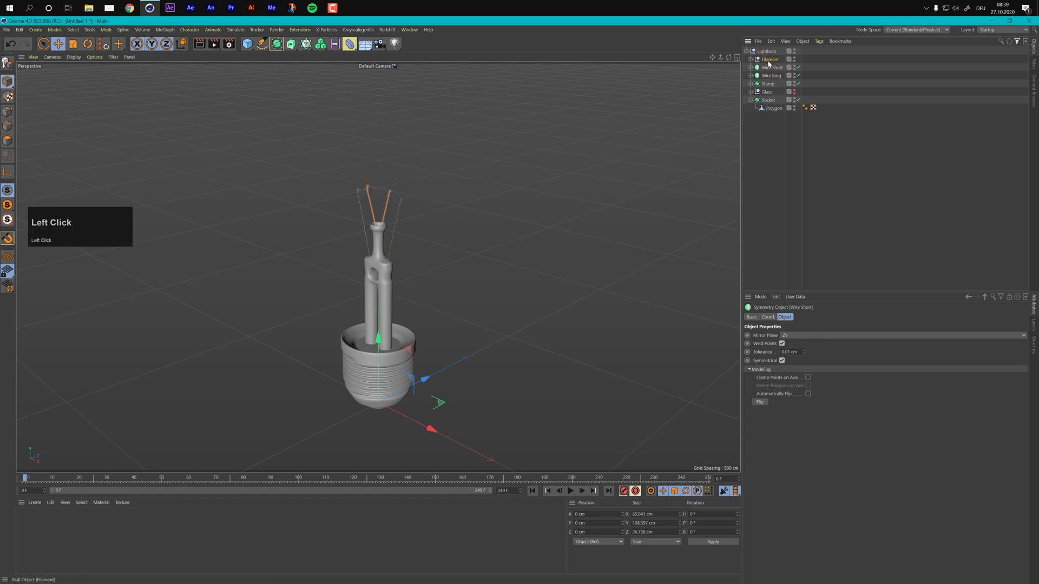
left_click(751, 59)
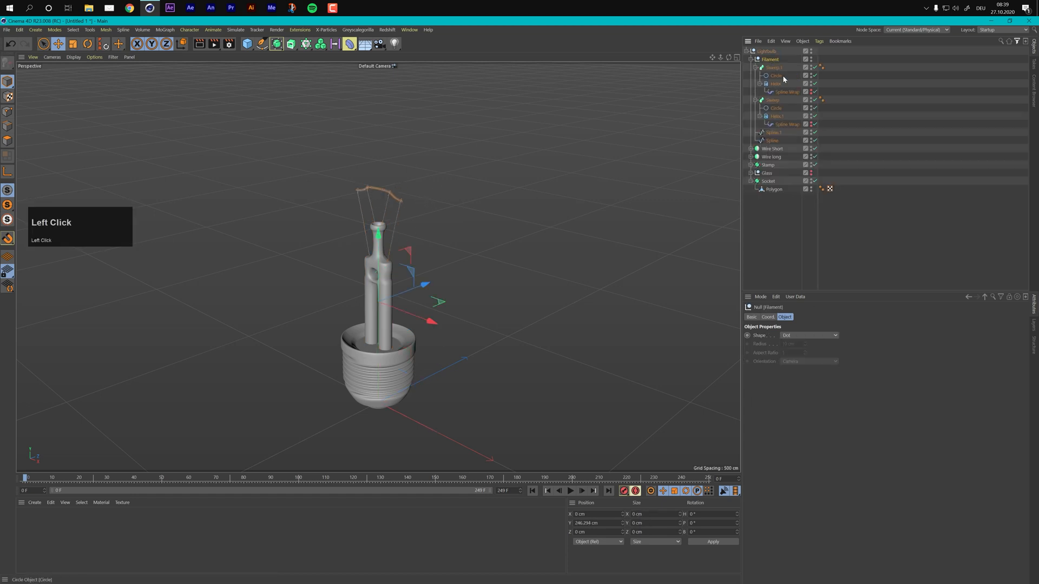
left_click(768, 67)
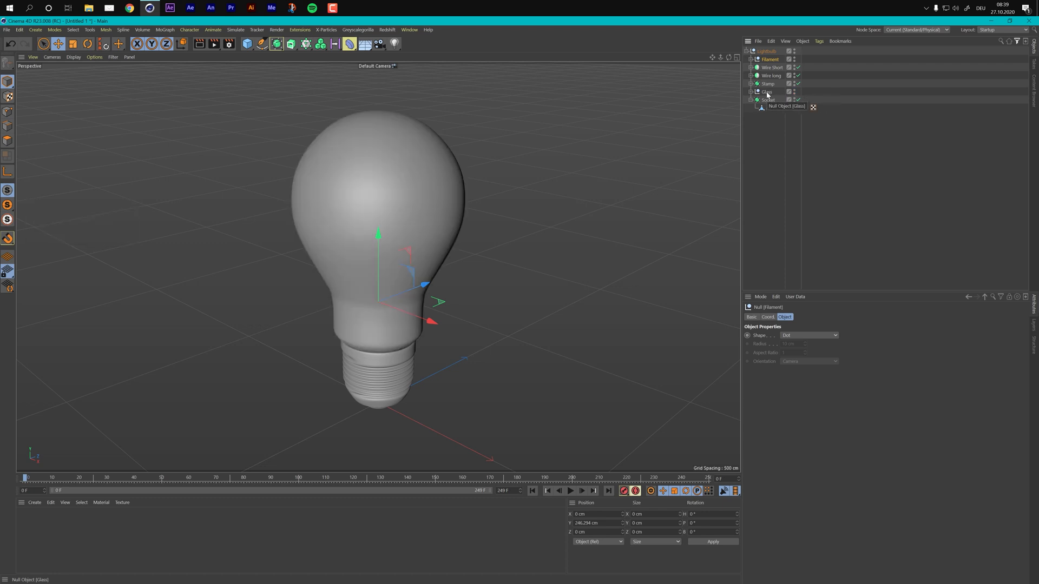
- Give the Glass object a display tag showing it as wireframe and orbit to face the bulb front-on
right_click(768, 83)
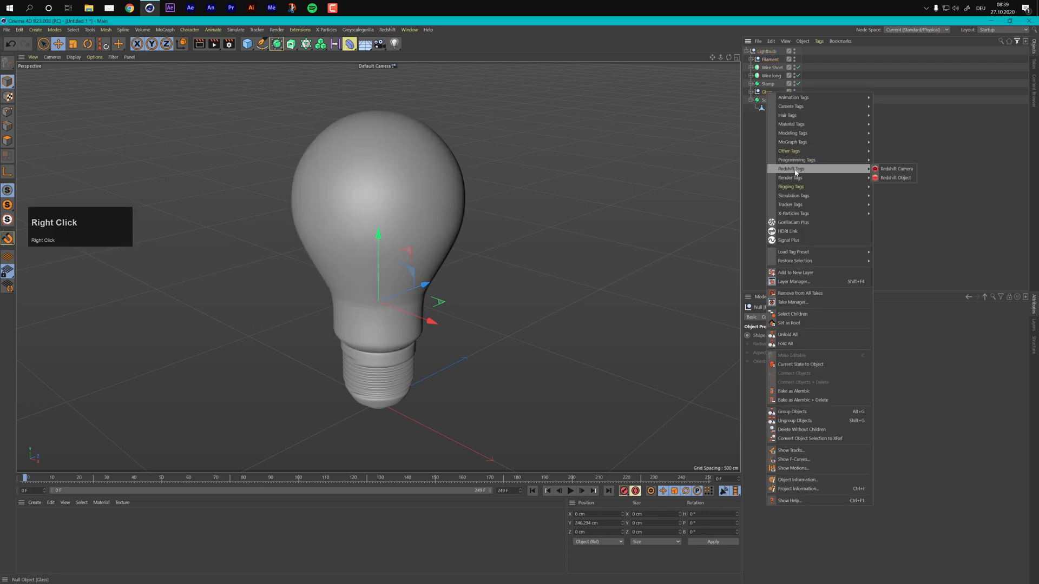
mouse_move(790, 178)
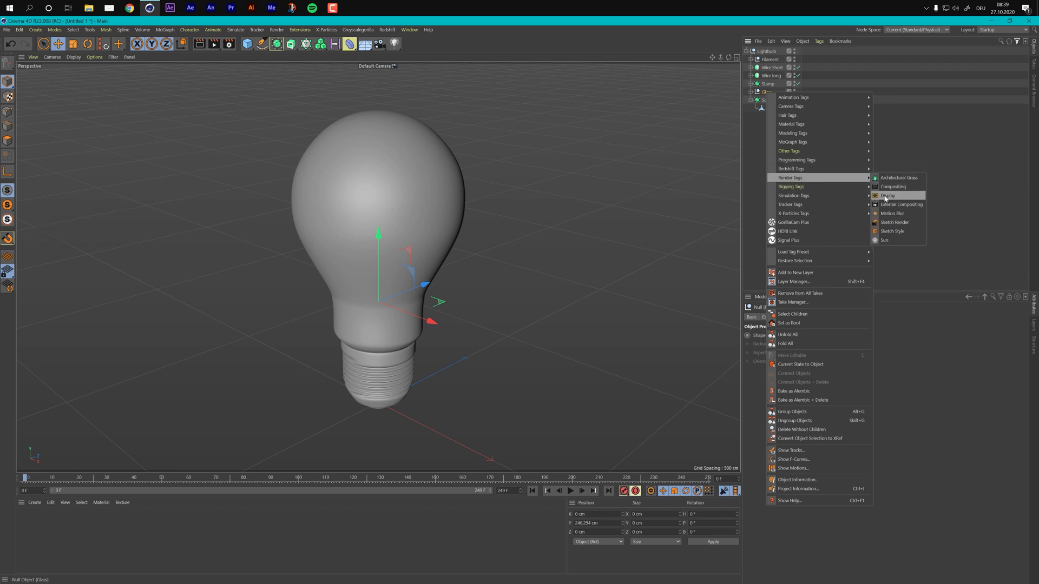
left_click(887, 196)
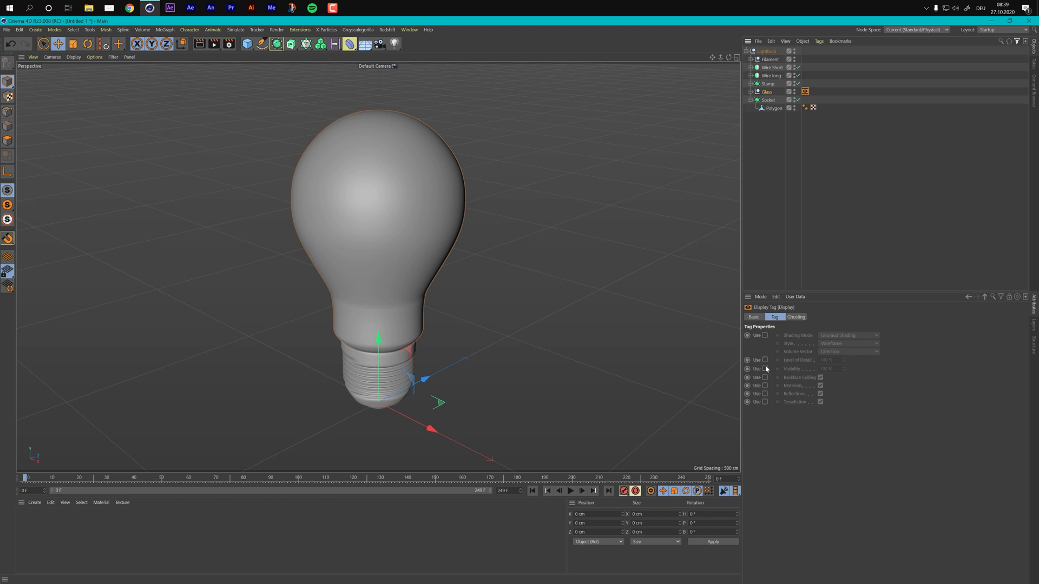
left_click(764, 334)
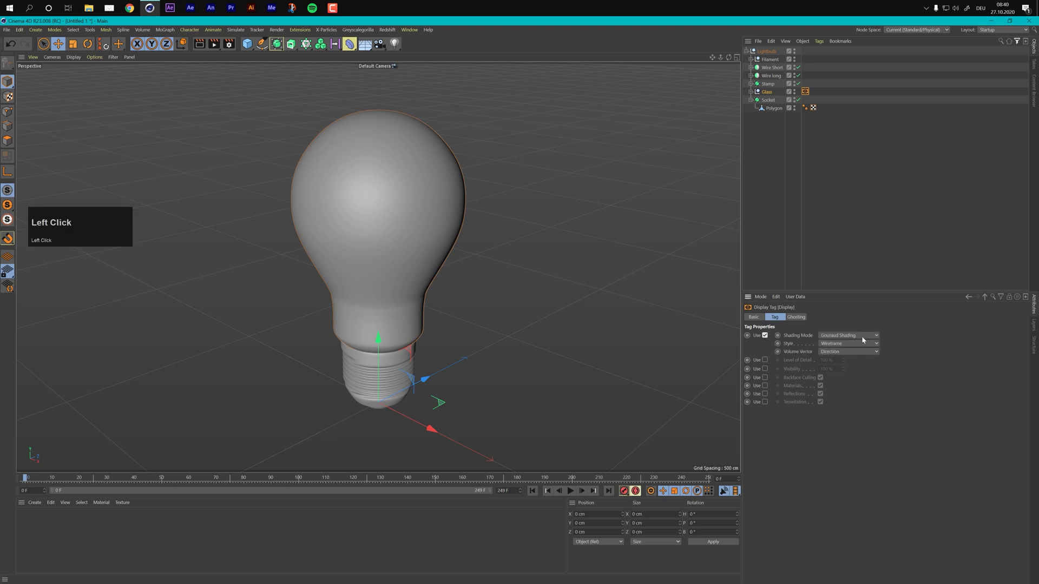
left_click(848, 334)
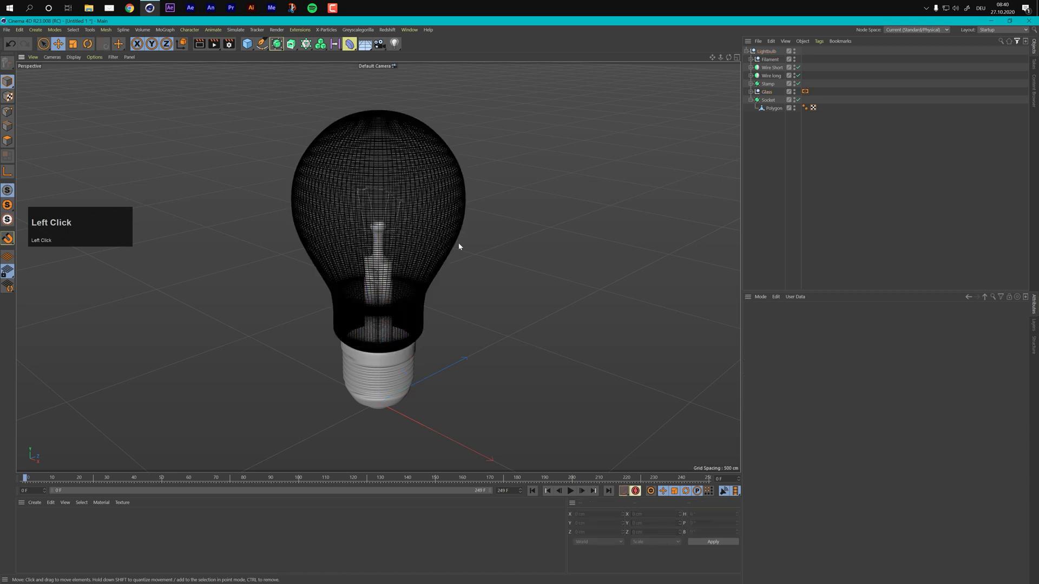
left_click_drag(459, 247, 517, 262)
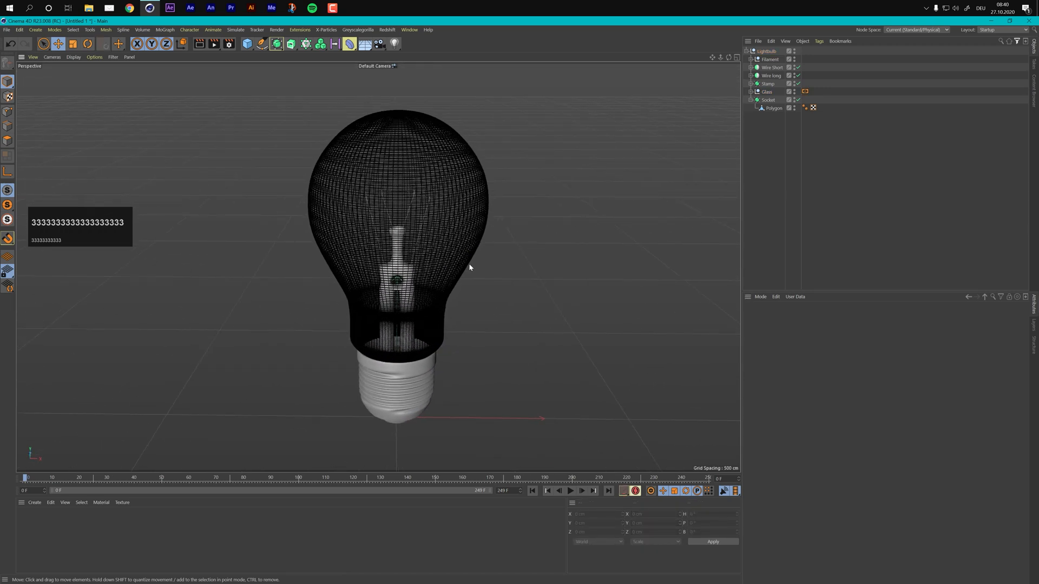
mouse_move(558, 166)
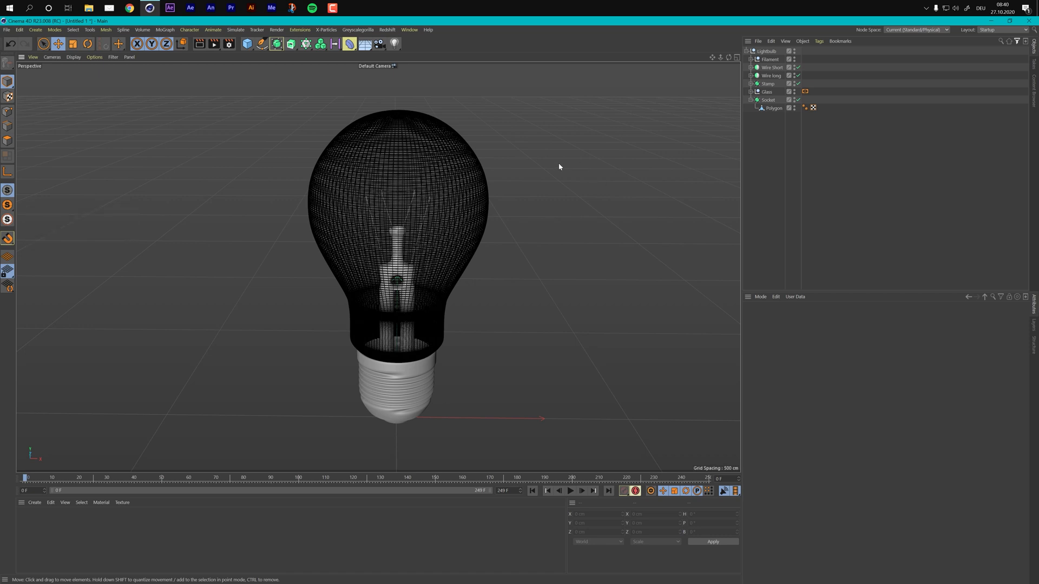
mouse_move(560, 155)
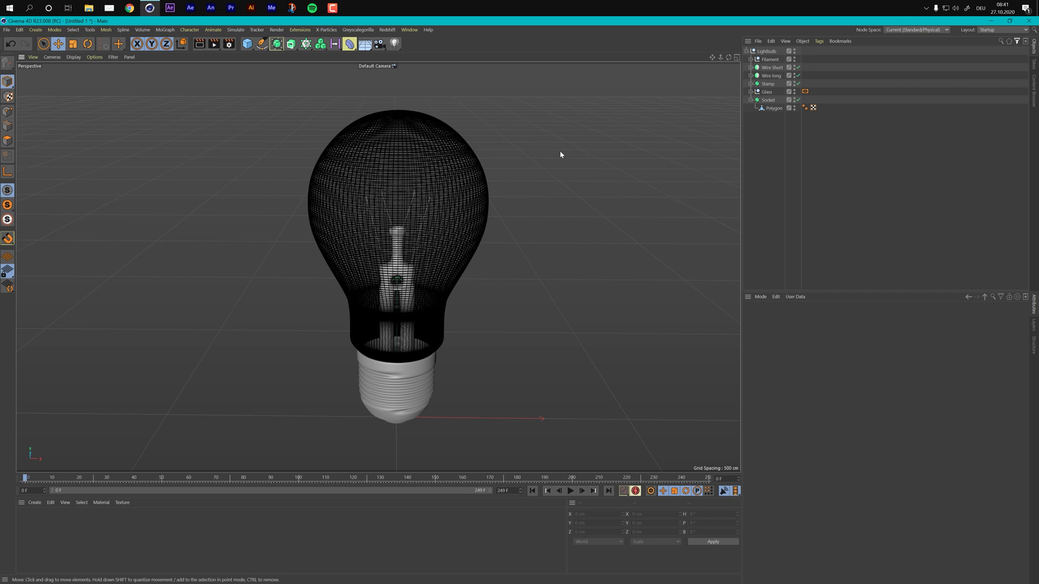
mouse_move(441, 138)
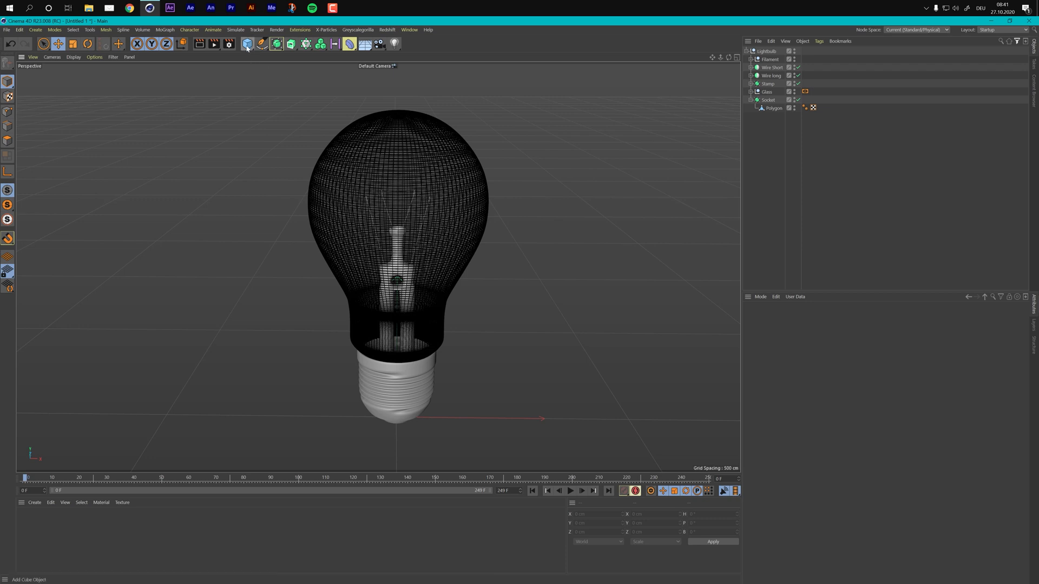
- Create a Null object for the audio and bring up the Timeline (Shift+F3)
left_click(247, 44)
type("Audio")
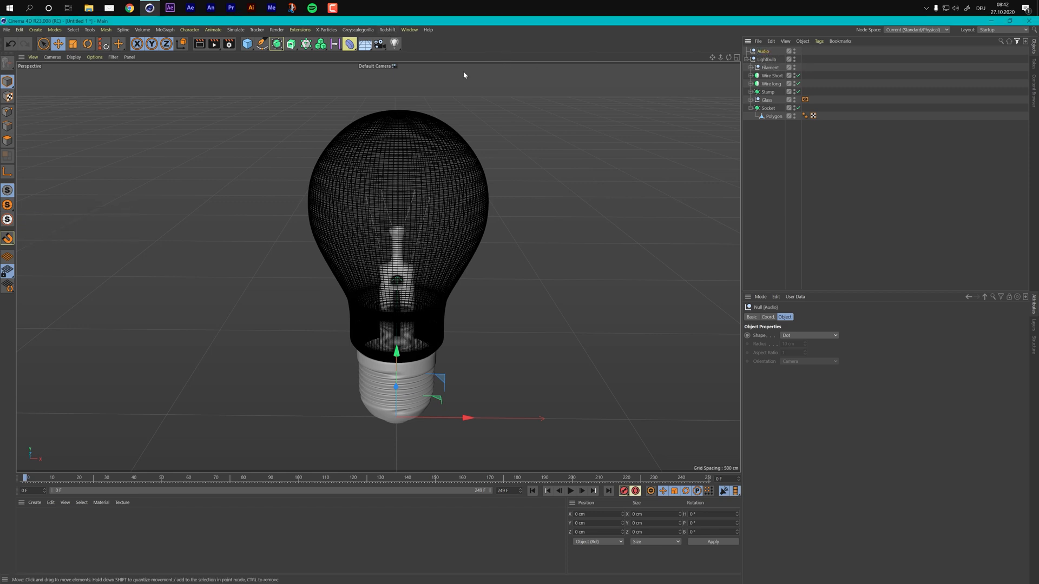
key("shift+F3")
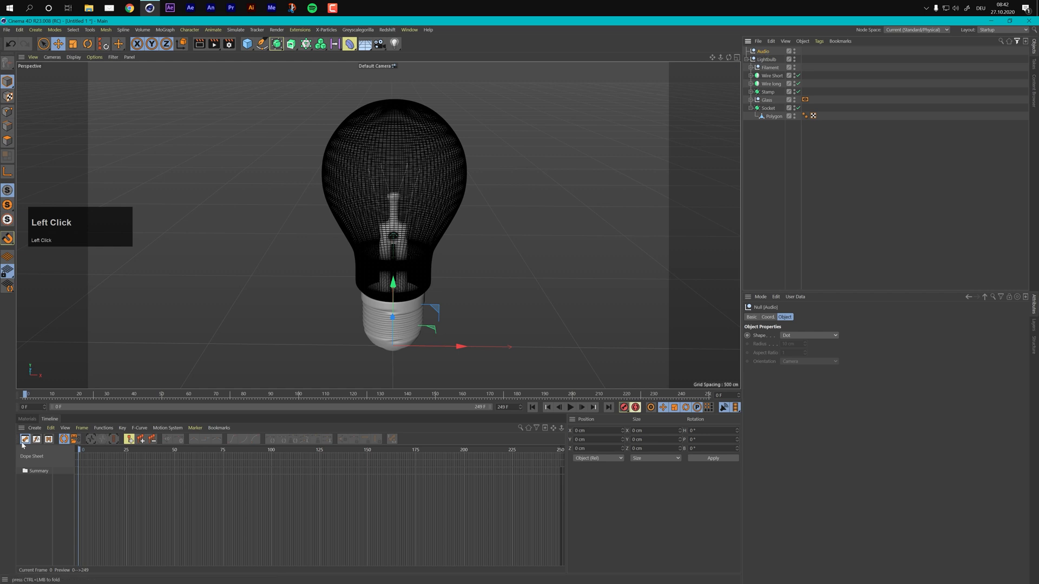
- Add a Sound special track to the Audio null and load SoundFX.wav into it
left_click(34, 429)
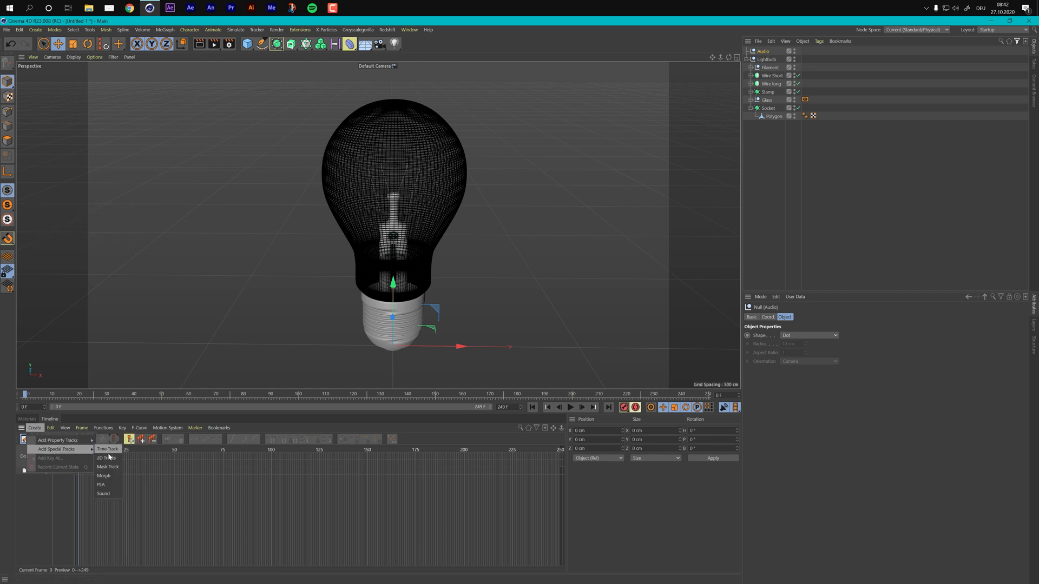
left_click(103, 493)
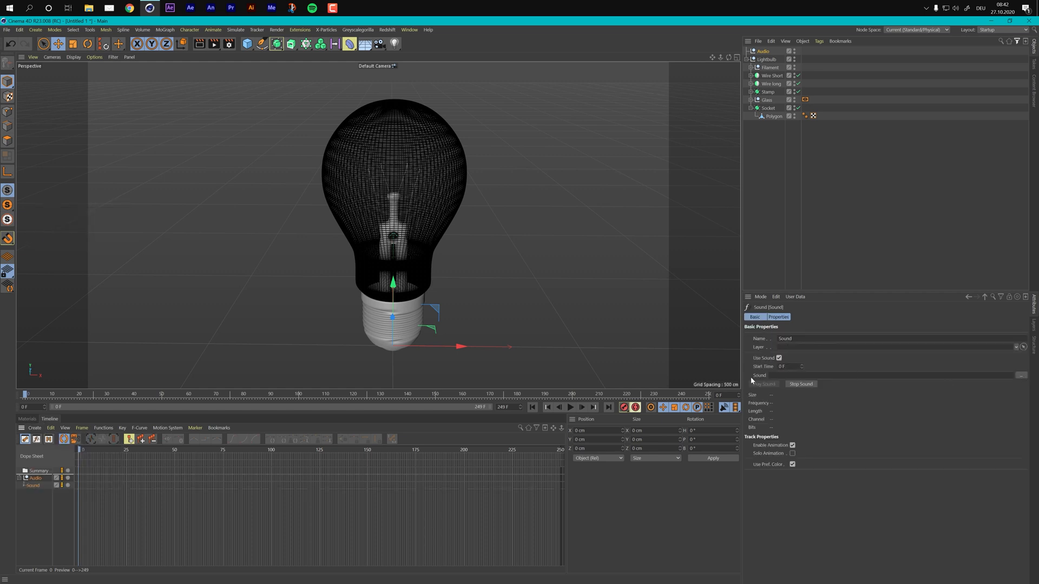
left_click(1022, 376)
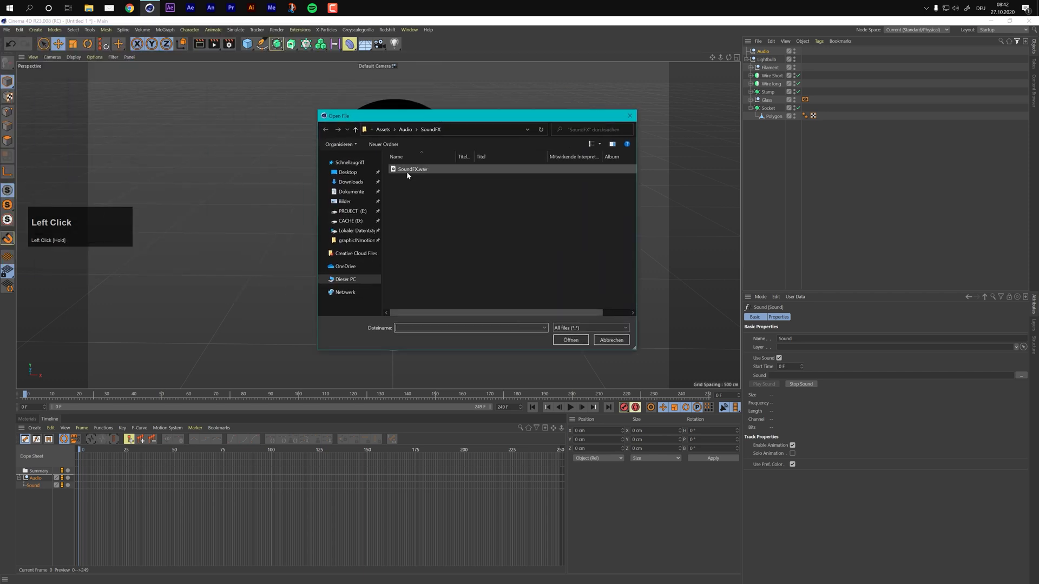
mouse_move(411, 171)
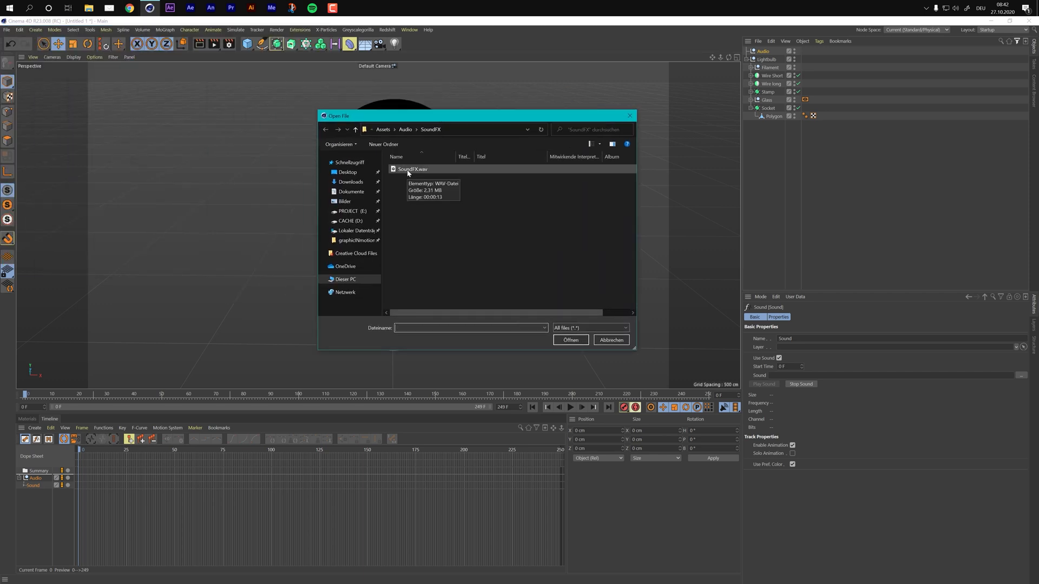
left_click(412, 169)
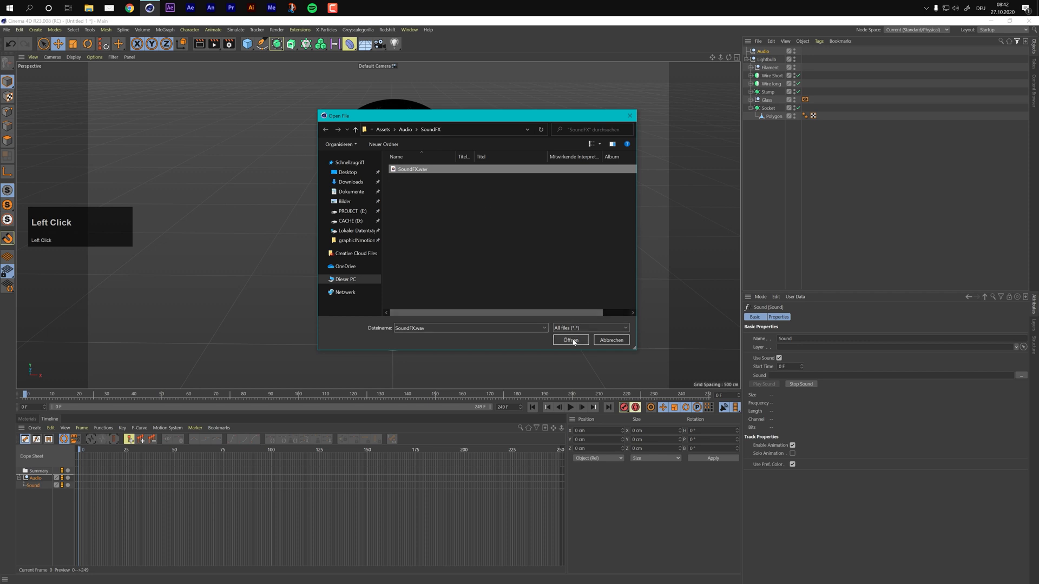
left_click(569, 340)
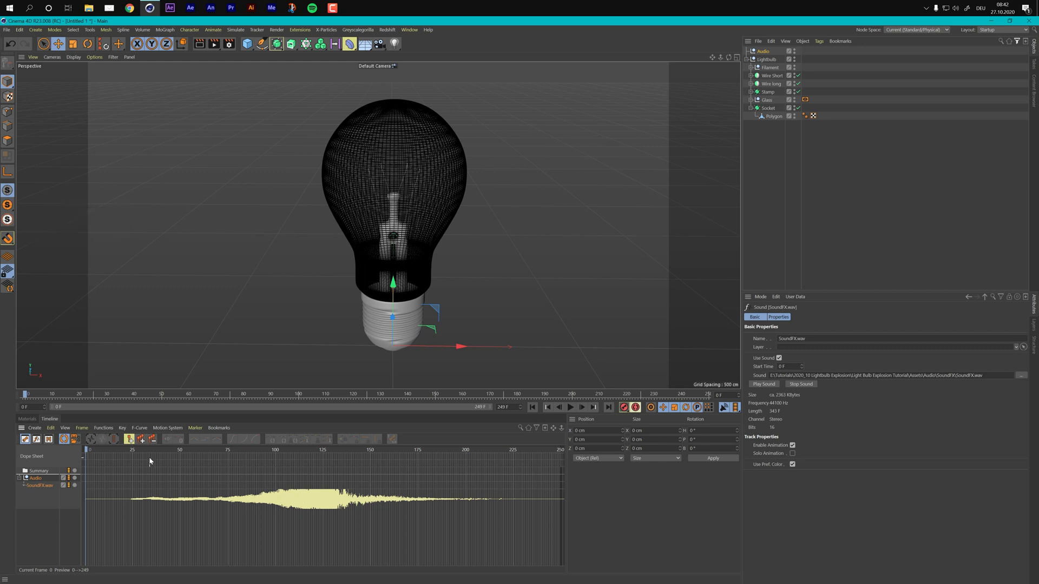
mouse_move(207, 454)
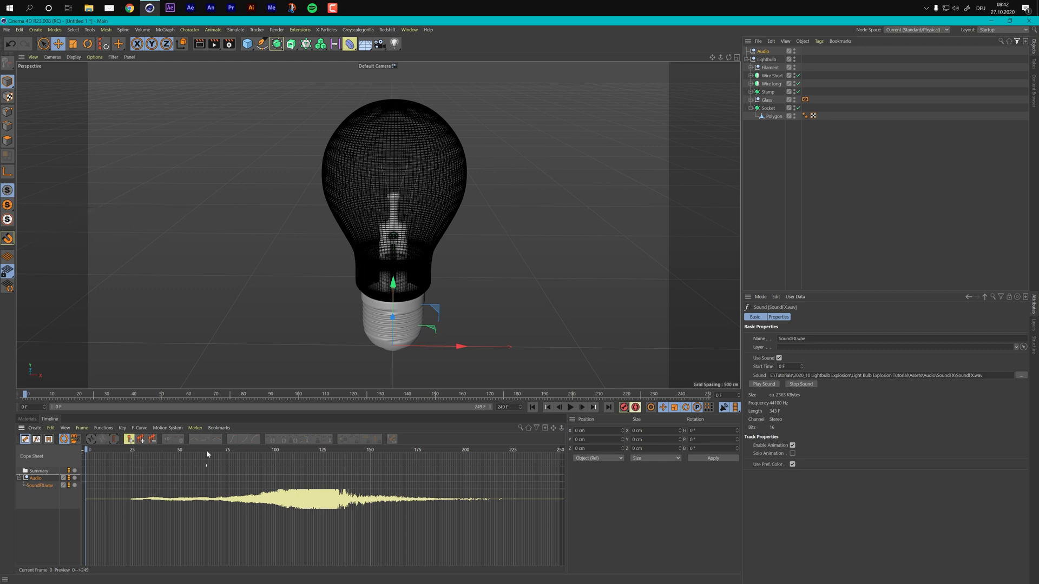
- Play back the timeline several times to hear the SoundFX.wav audio
key("space")
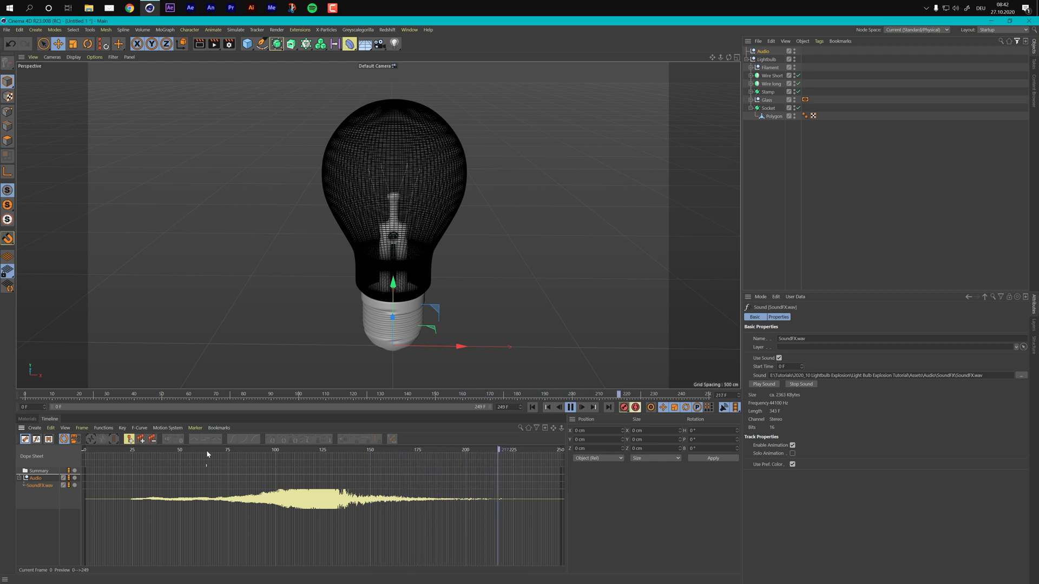
key("space")
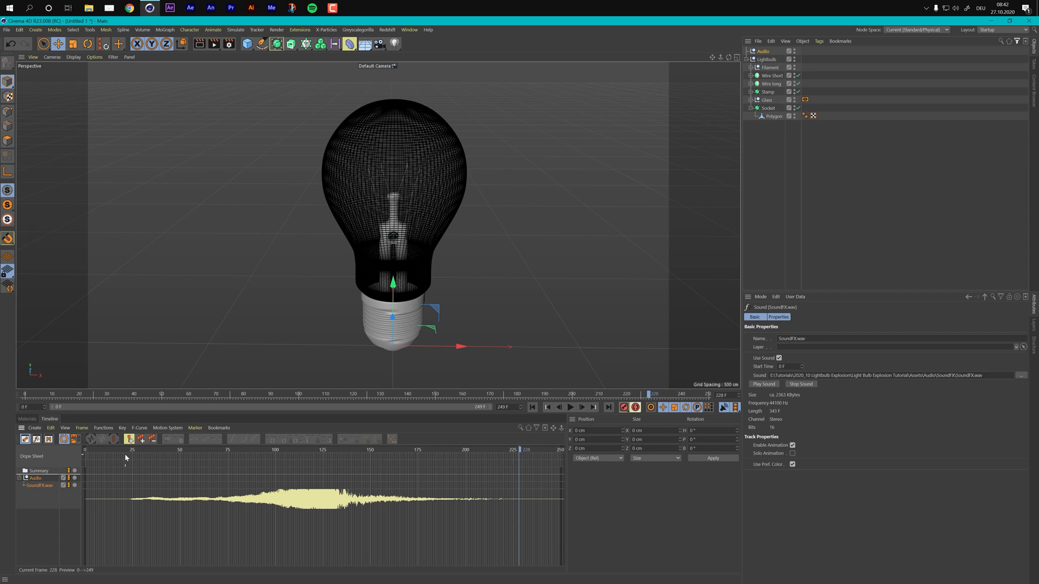
key("space")
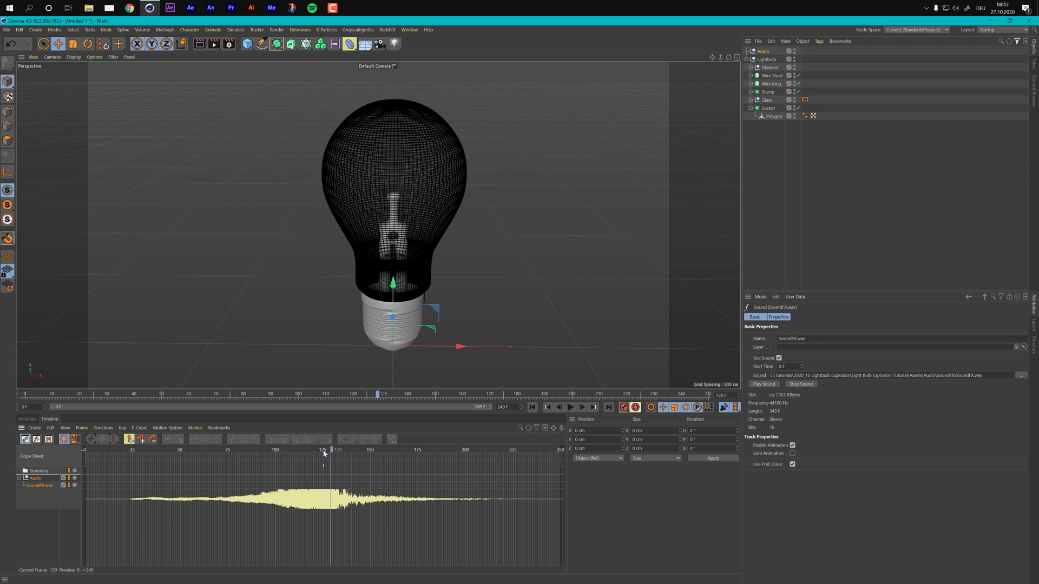
key("space")
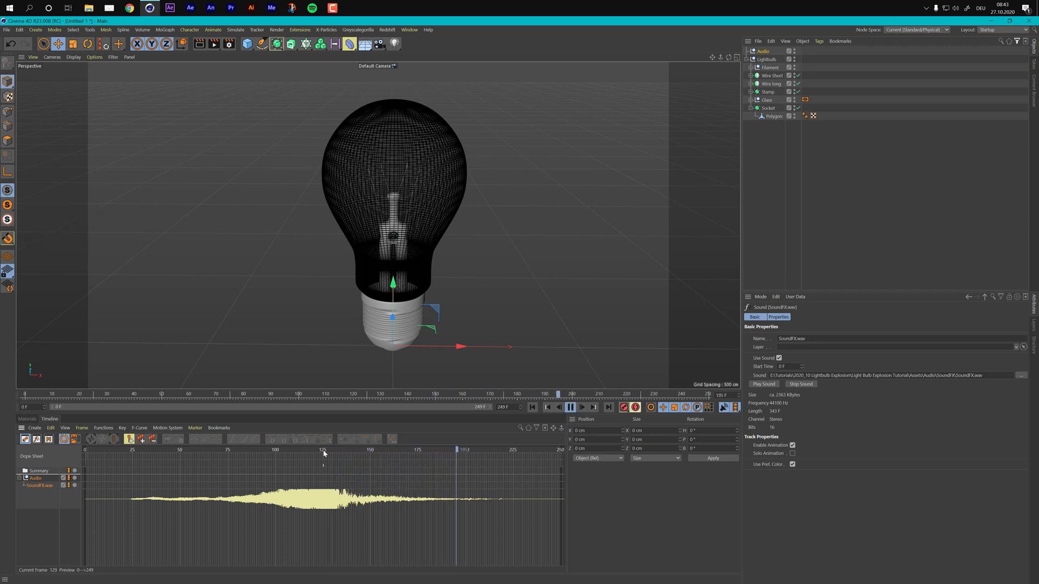
key("space")
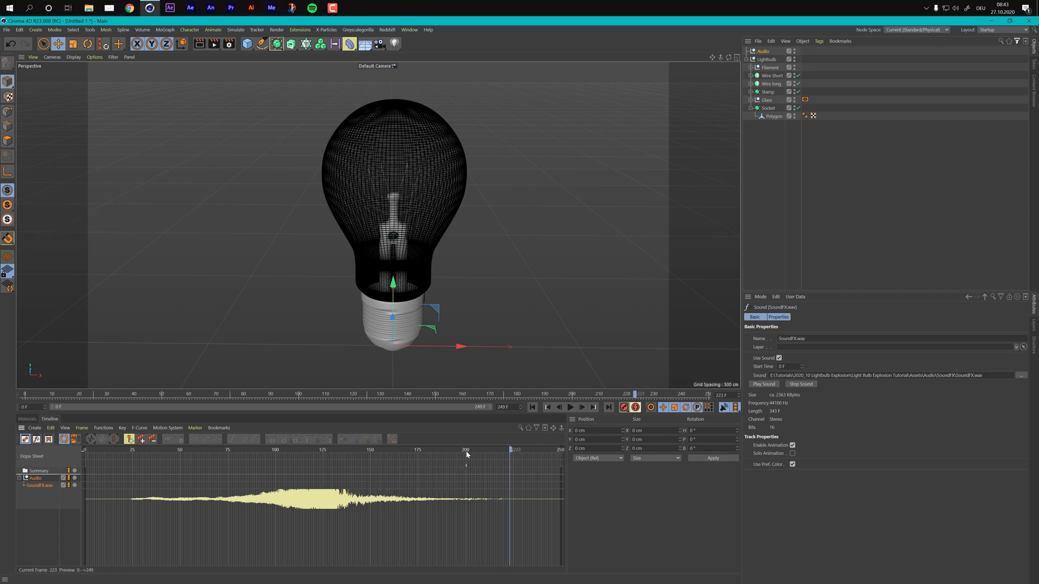
- Scrub the playhead to frame 125, where the waveform peaks
left_click(465, 450)
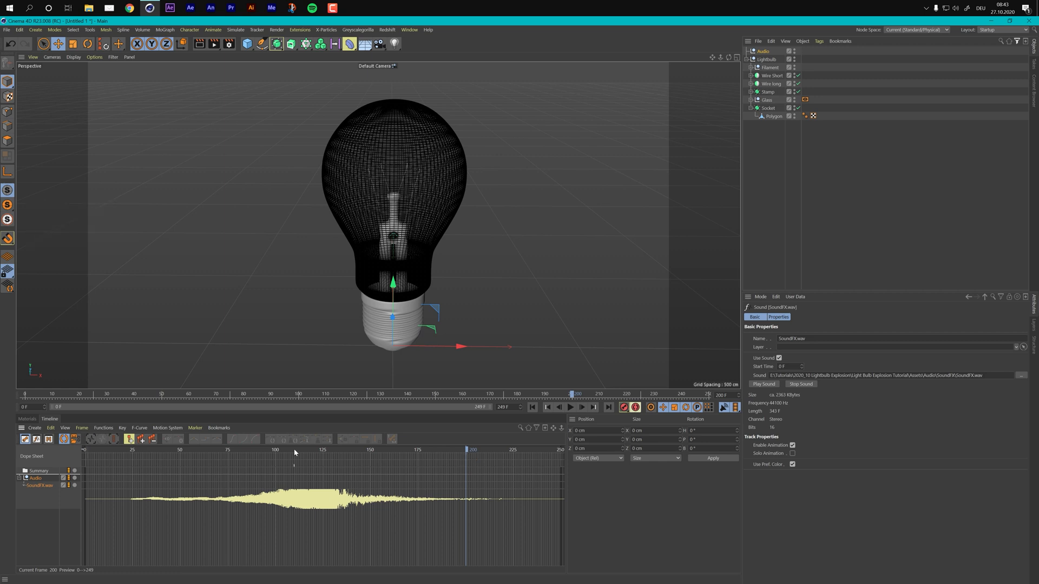
mouse_move(325, 453)
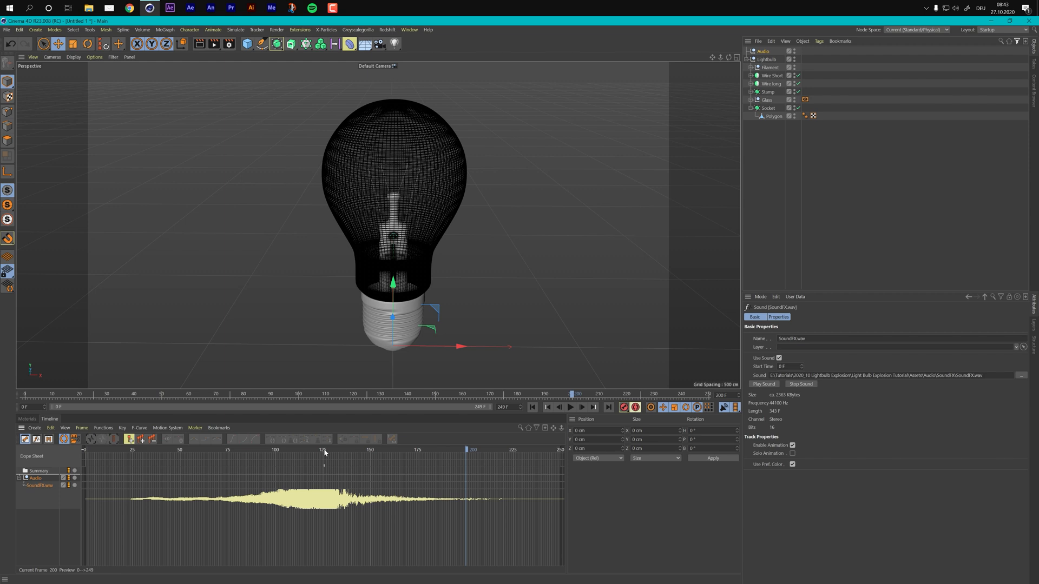
left_click(323, 450)
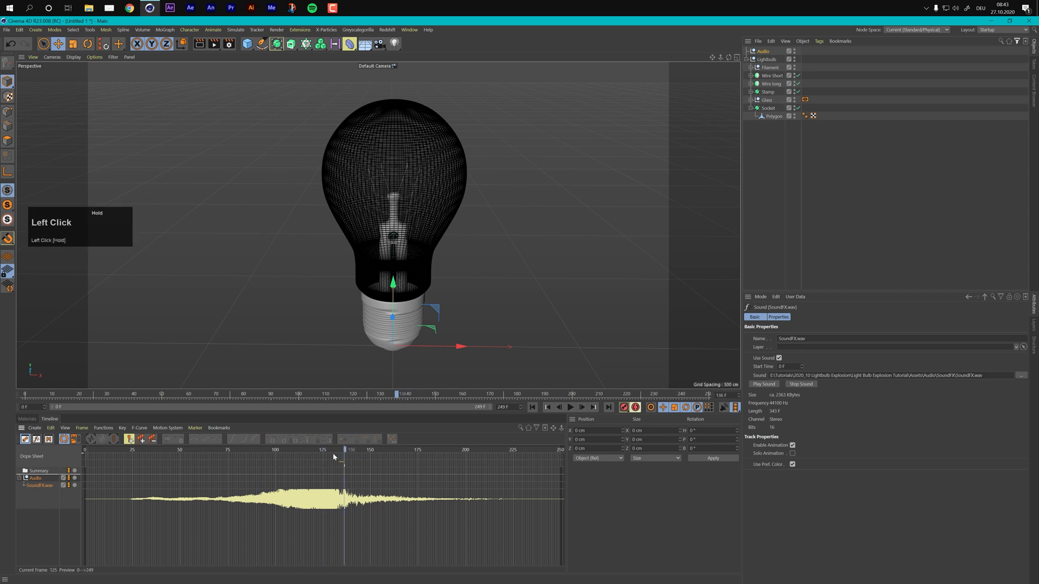
left_click_drag(343, 457, 322, 456)
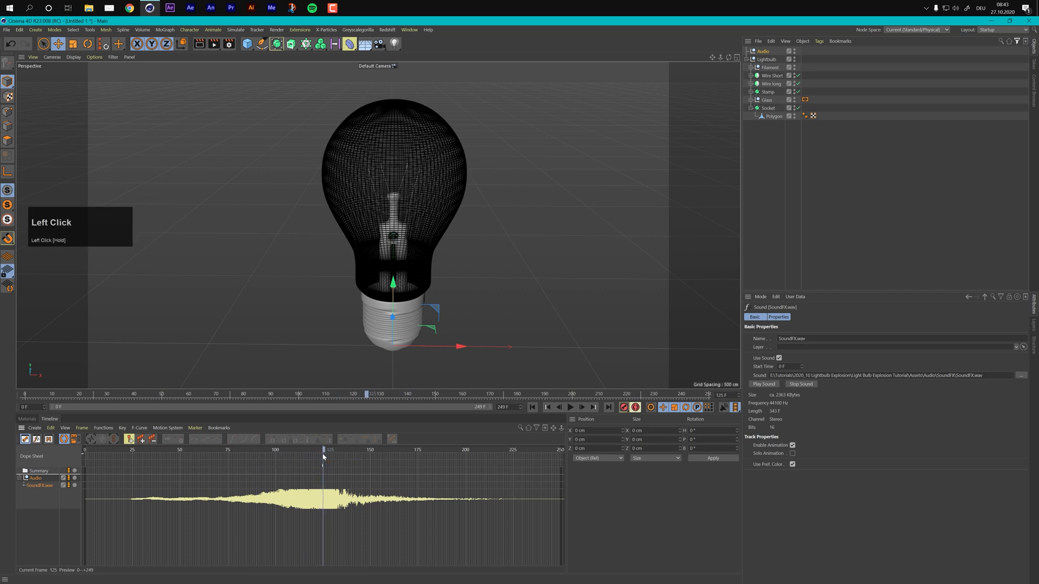
- Create a marker at frame 125 named Explosion
left_click(195, 429)
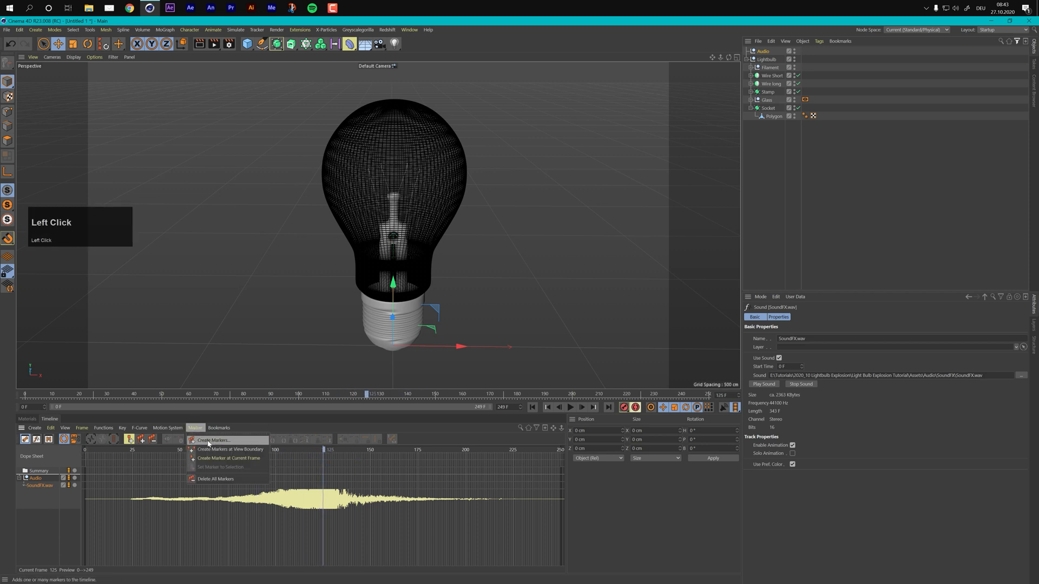
left_click(213, 440)
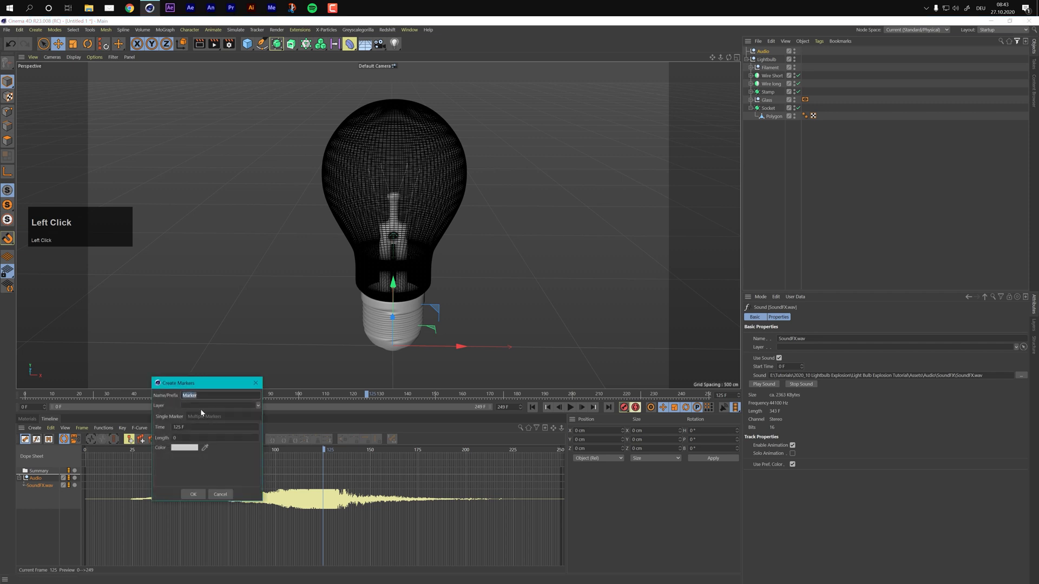
type("Explod")
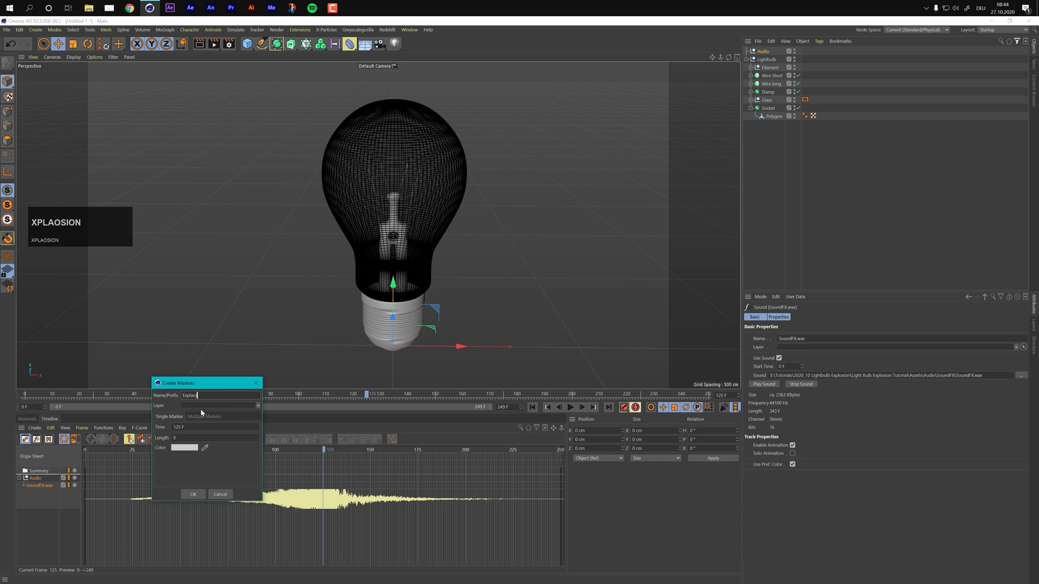
type("Explosion")
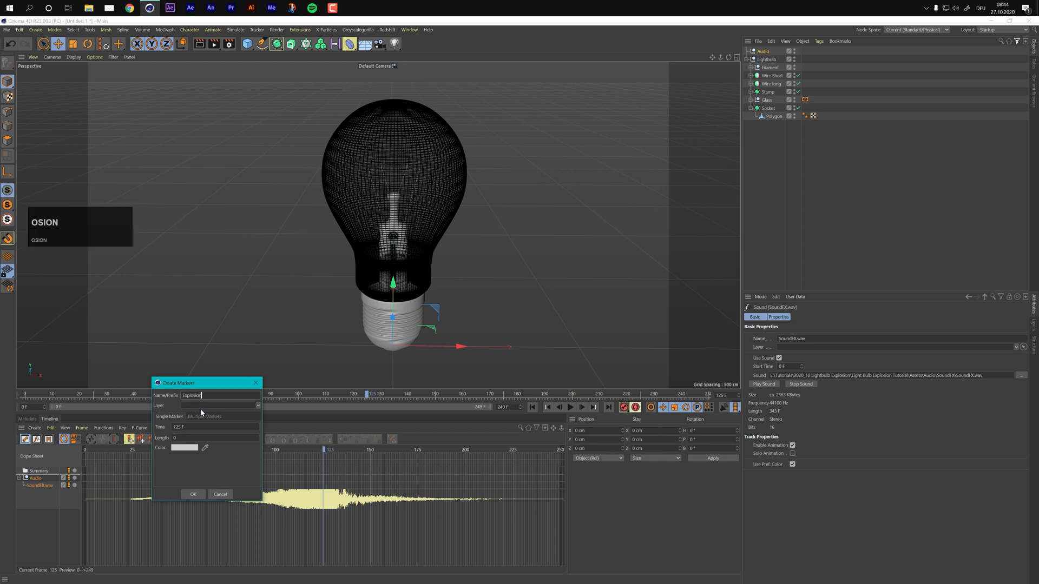
left_click(184, 447)
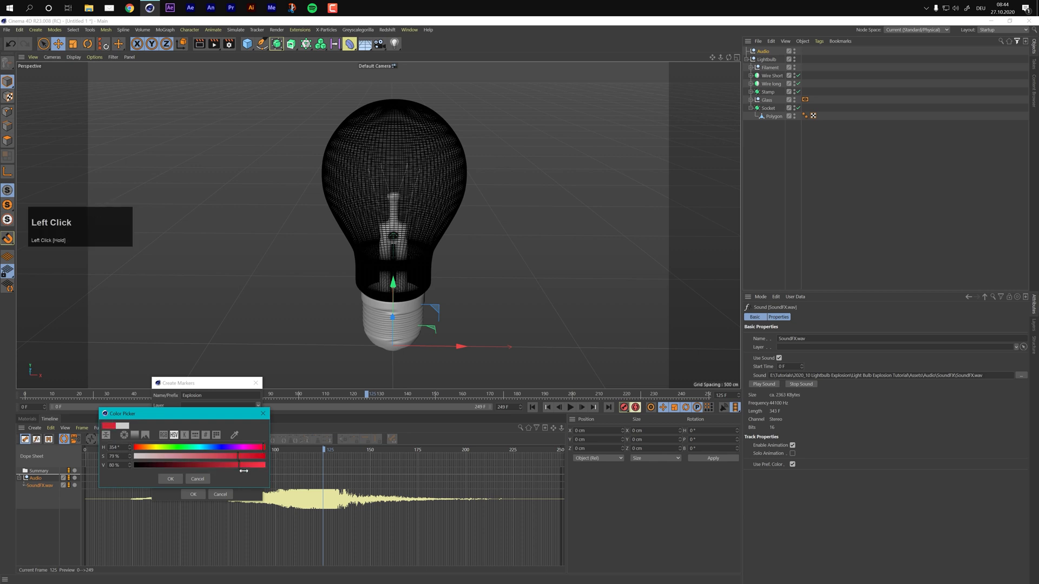
- Colour the Explosion marker red, confirm it, and move the playhead to frame 75
left_click(170, 478)
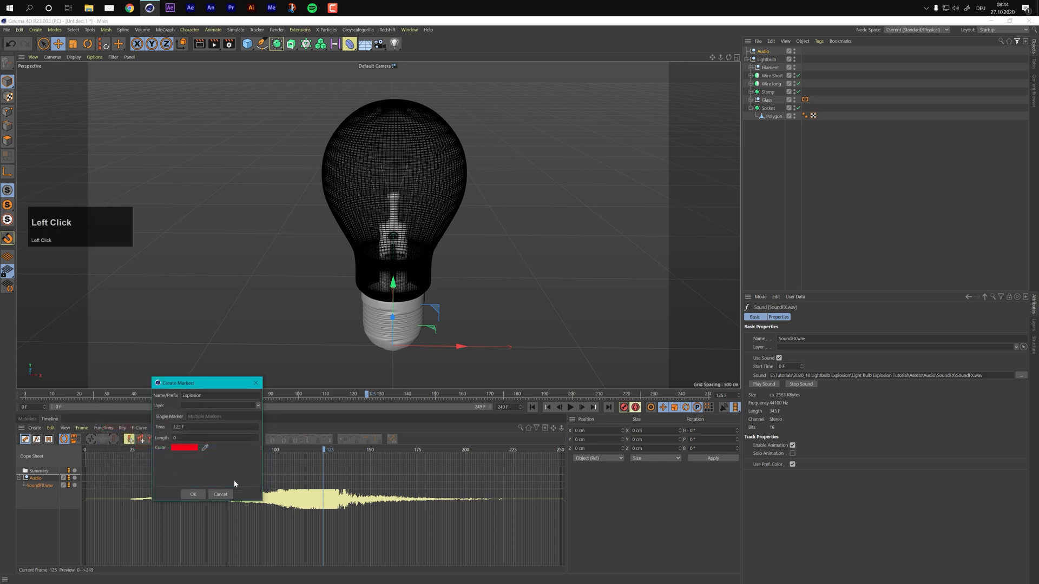
left_click(193, 495)
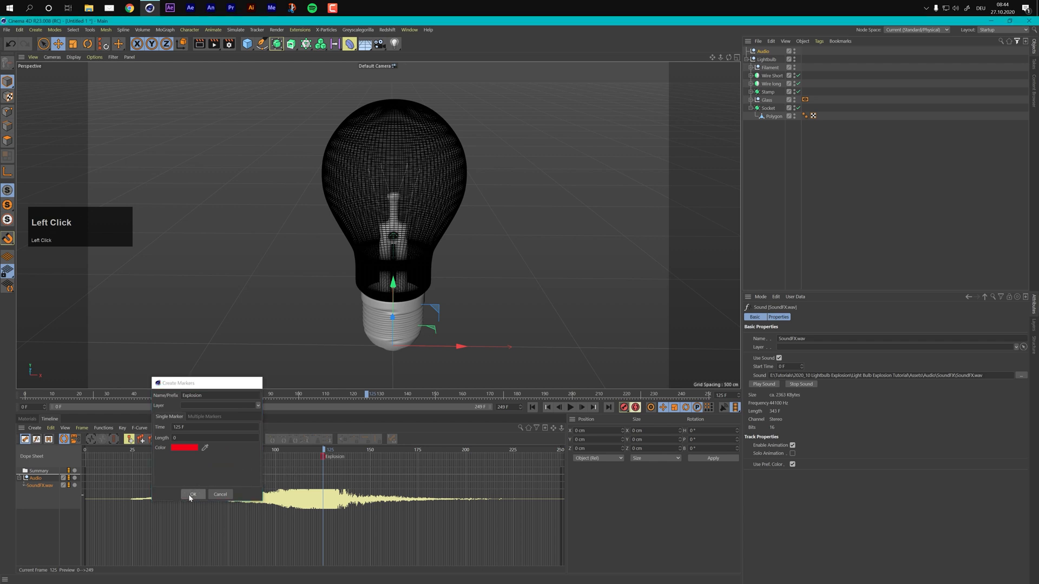
left_click(192, 495)
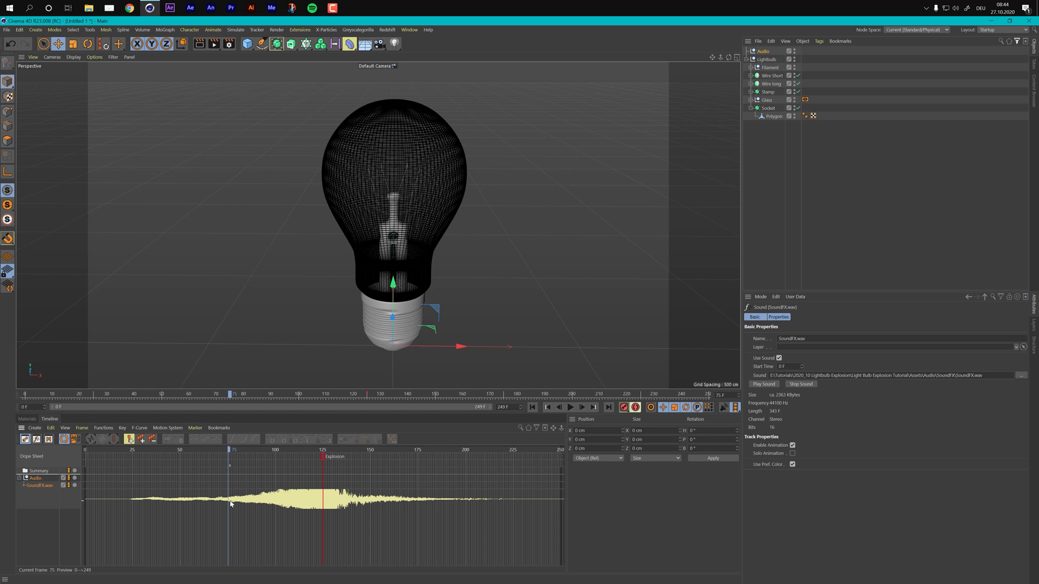
- Create a green marker named Buzz at frame 75
left_click(194, 428)
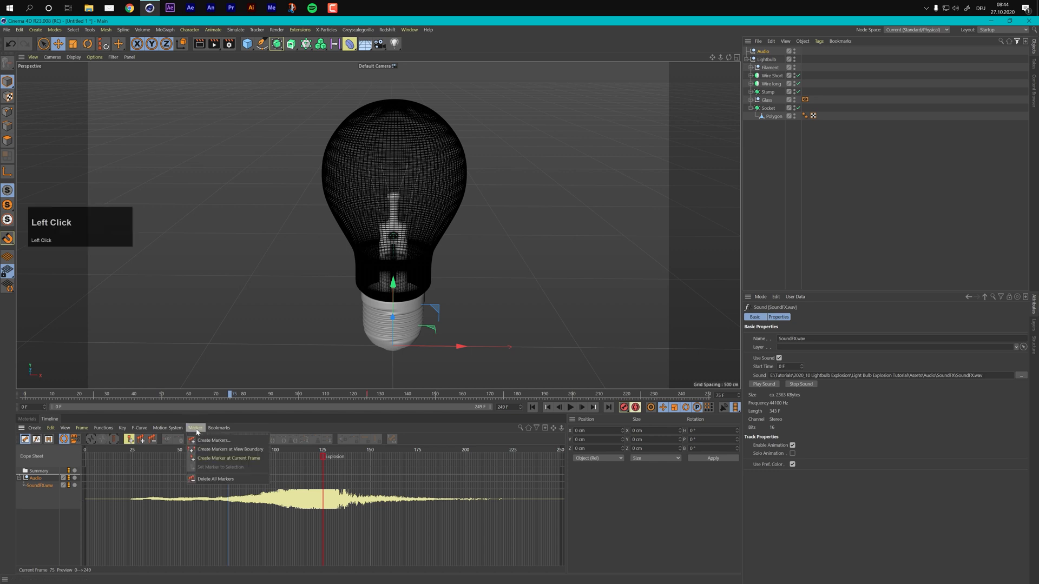
left_click(213, 441)
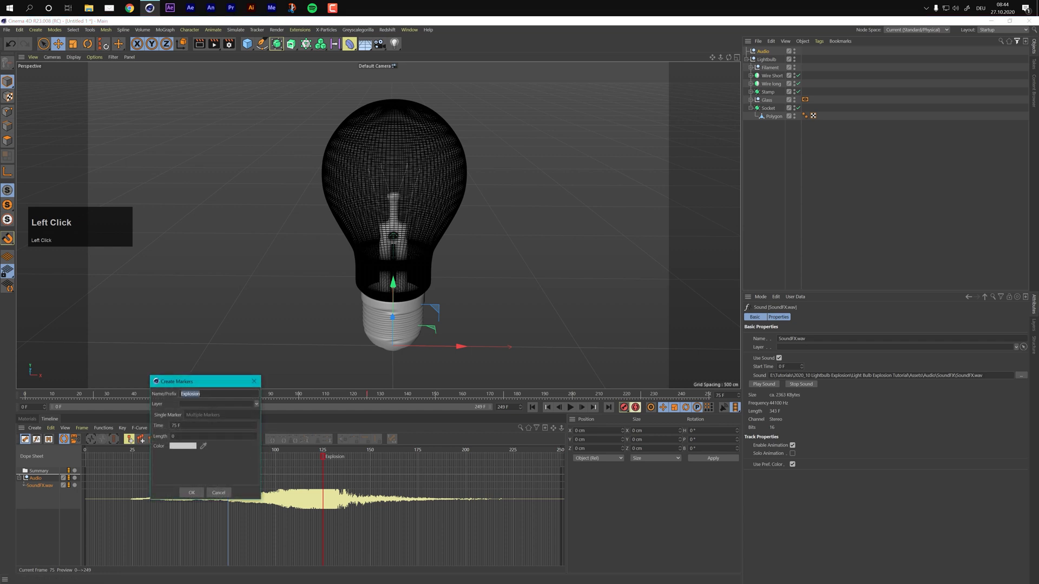
type("Buzz")
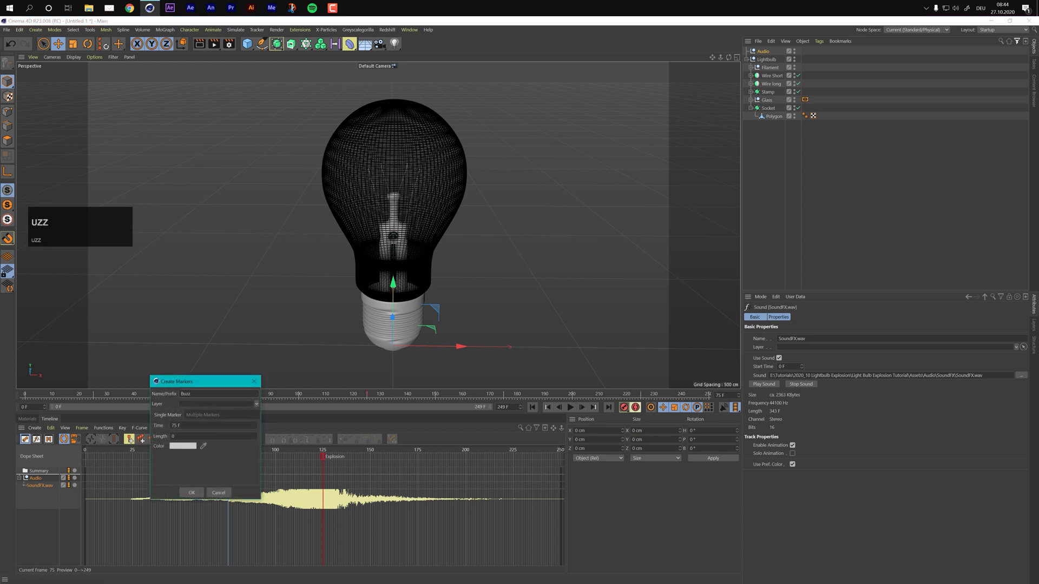
left_click(182, 446)
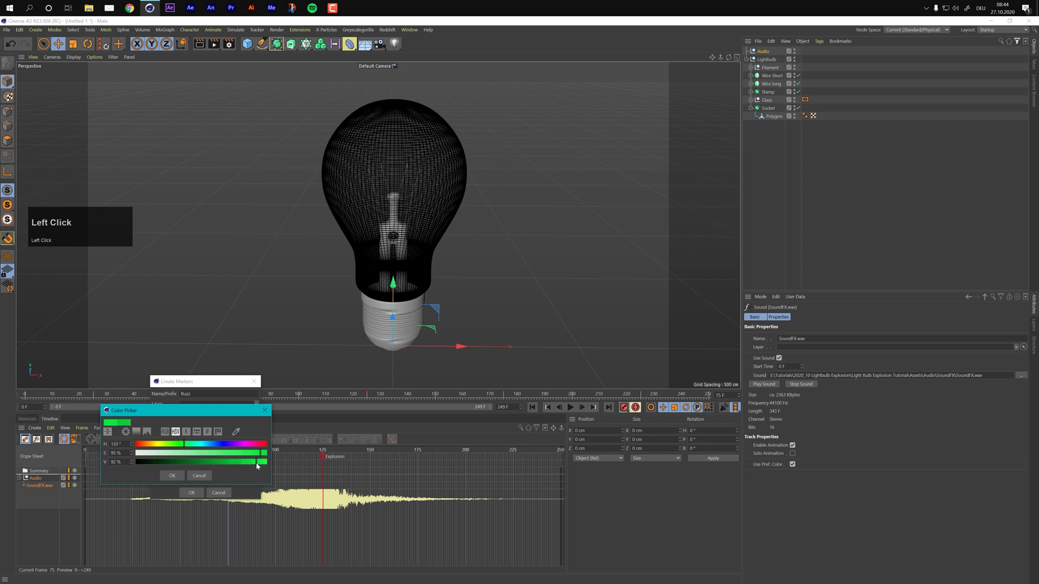
left_click(172, 476)
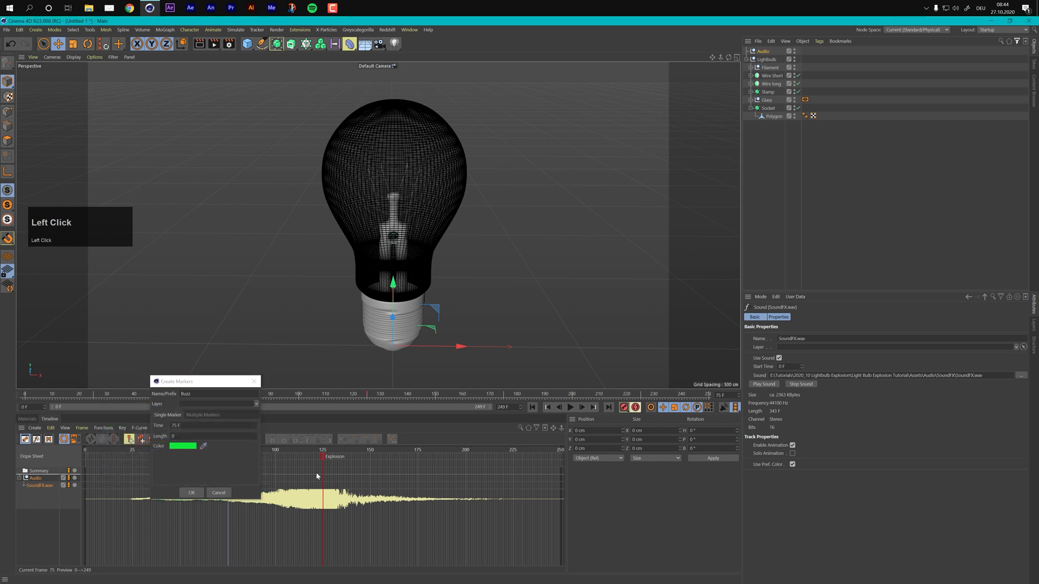
left_click(192, 493)
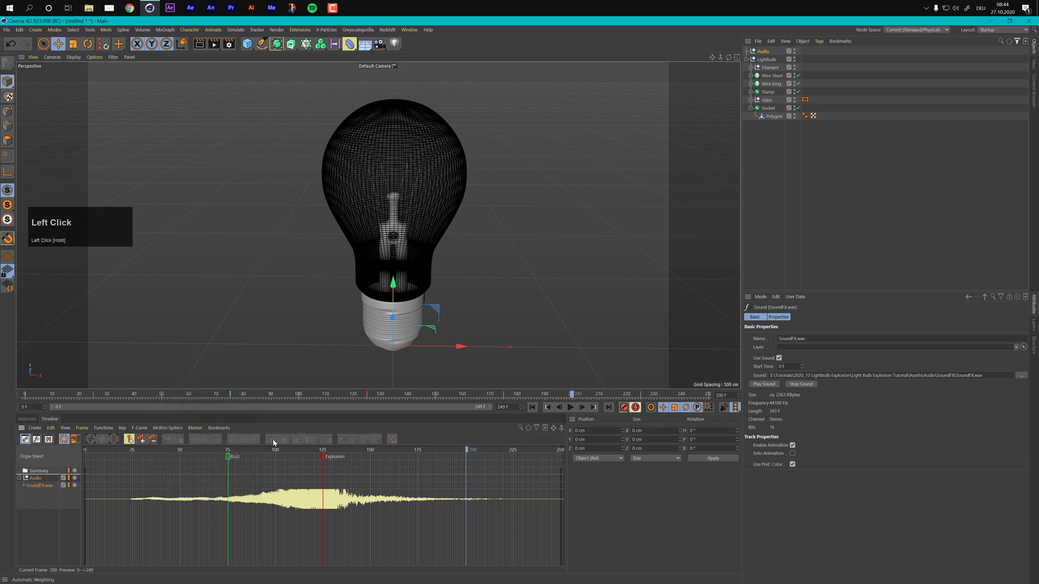
- Create a marker named Reveal at frame 200 and colour it purple
left_click(192, 428)
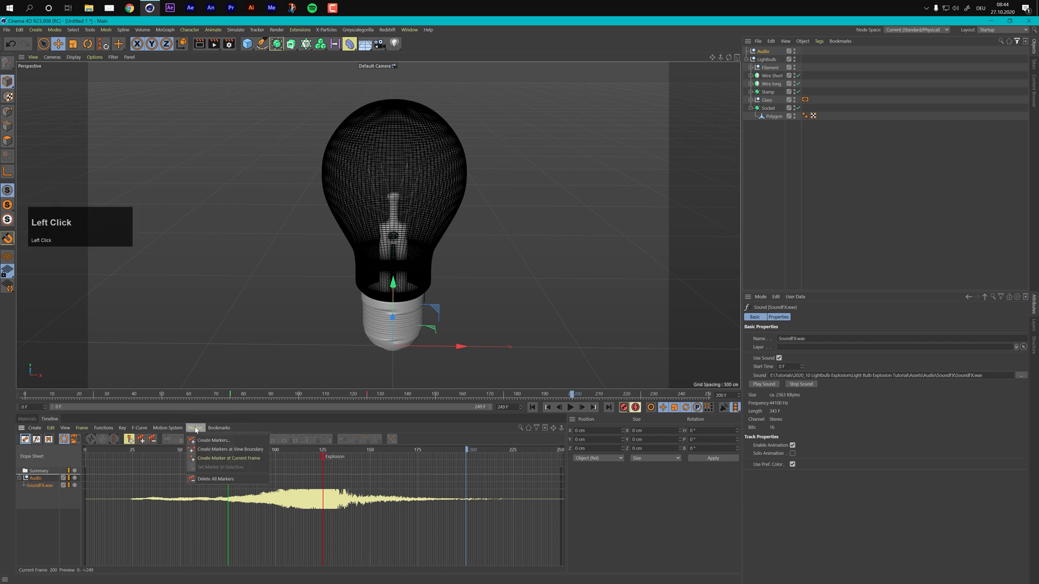
left_click(214, 441)
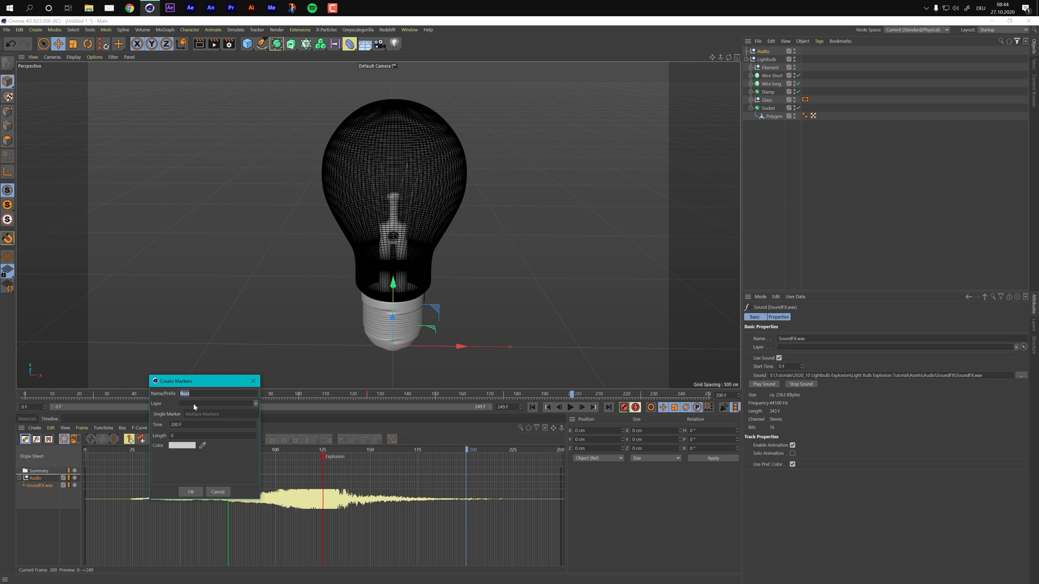
type("Reveal")
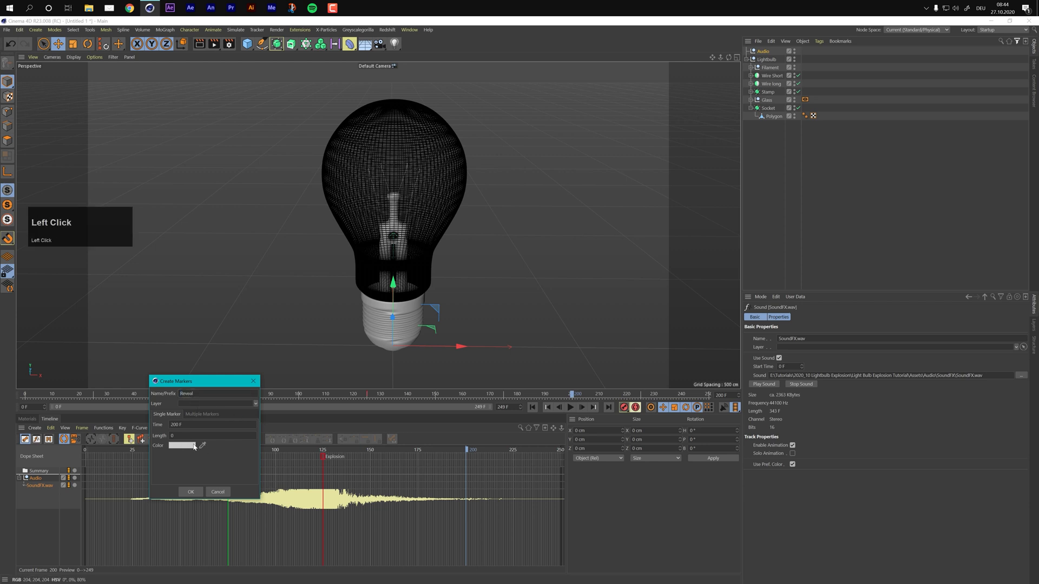
left_click(182, 445)
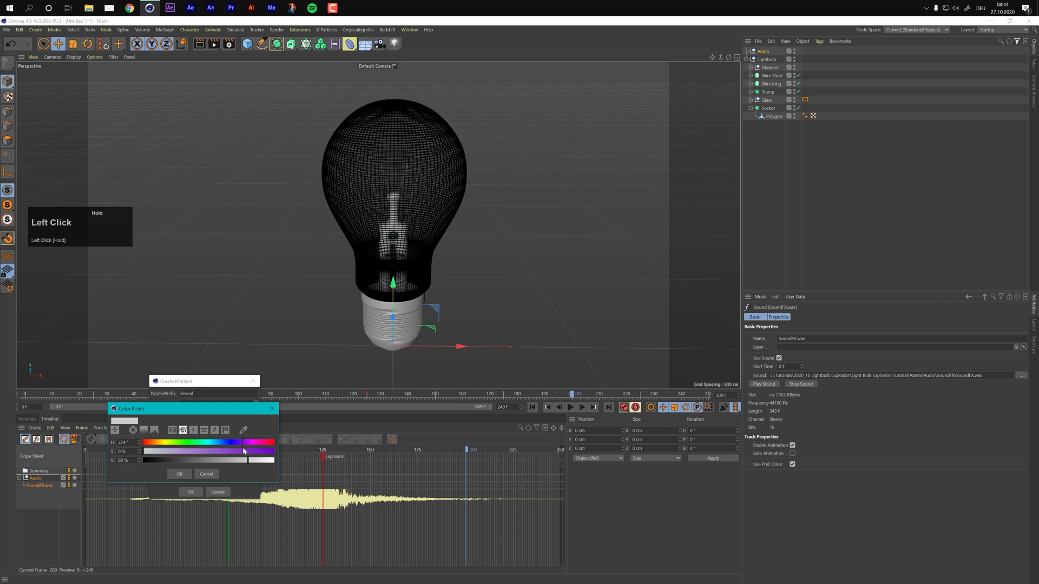
left_click_drag(244, 451, 264, 461)
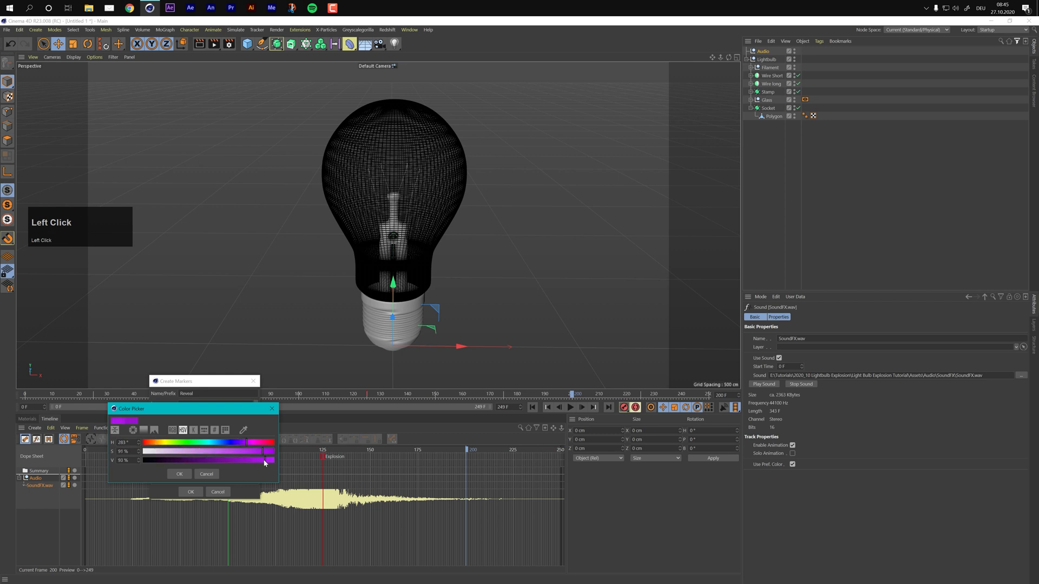
left_click(179, 473)
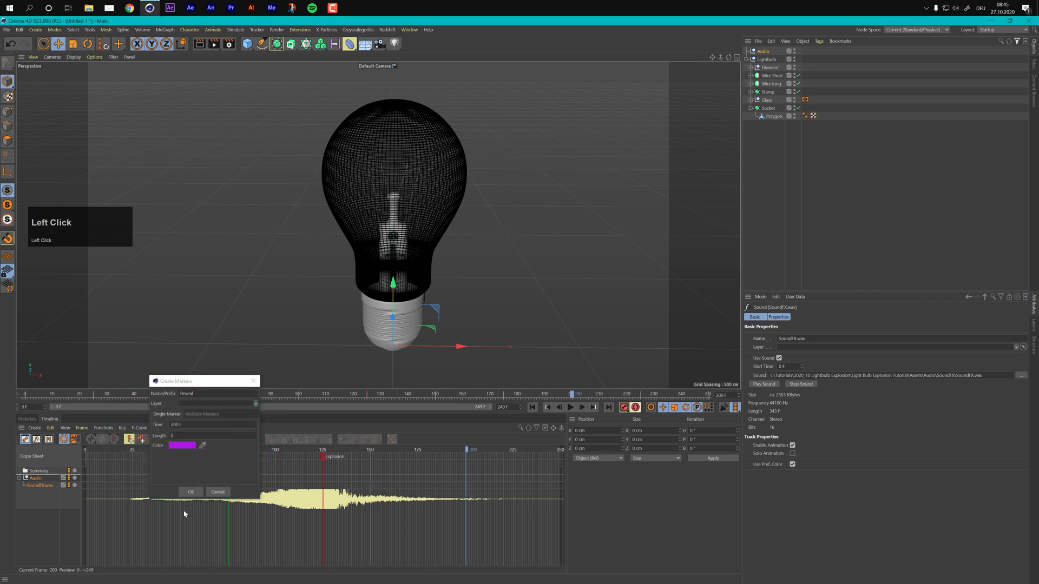
left_click(190, 492)
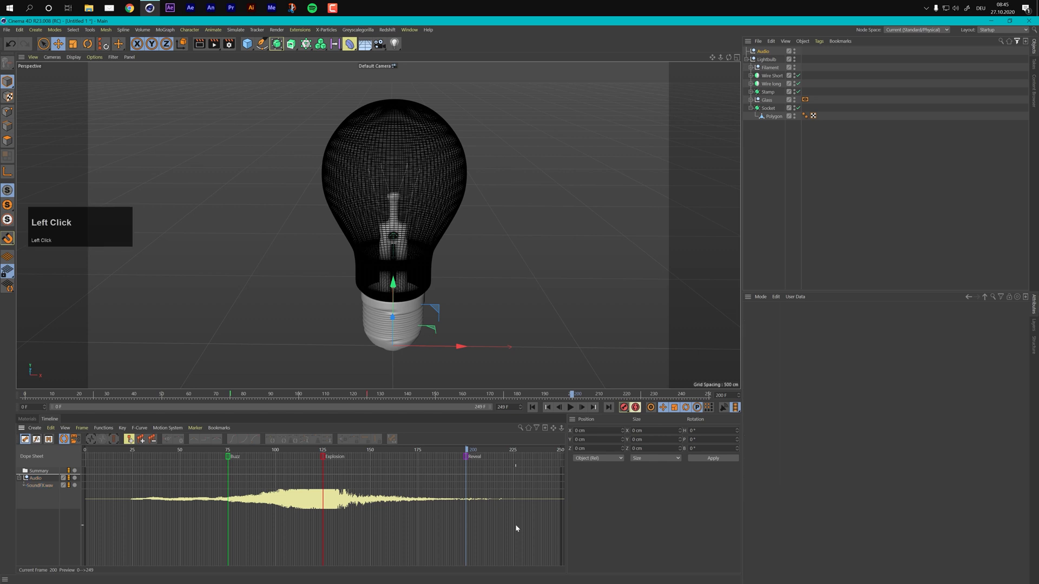
mouse_move(414, 488)
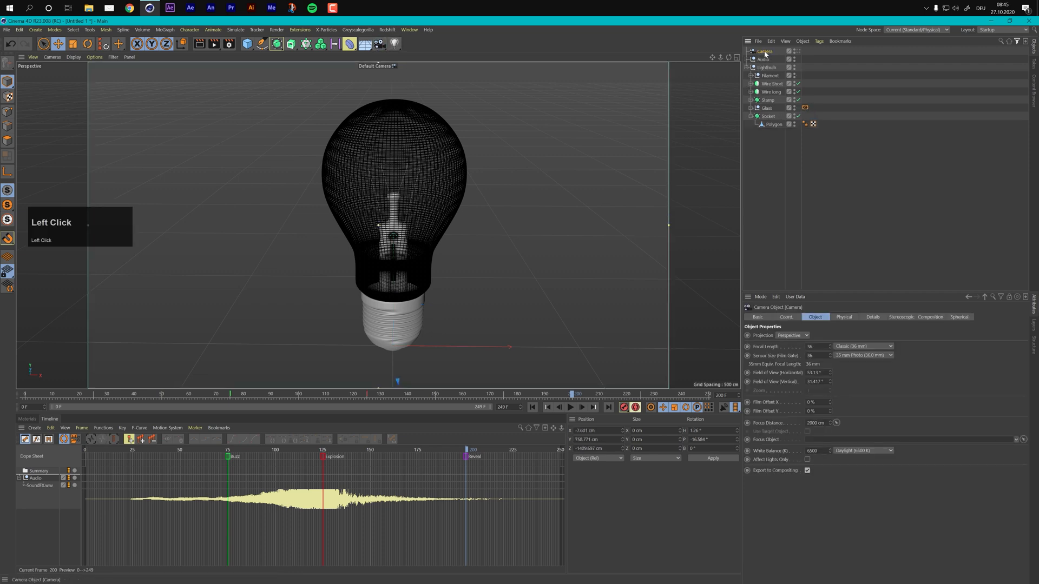
- Choose the Wide Angle (25 mm) focal length preset for the camera
left_click(887, 346)
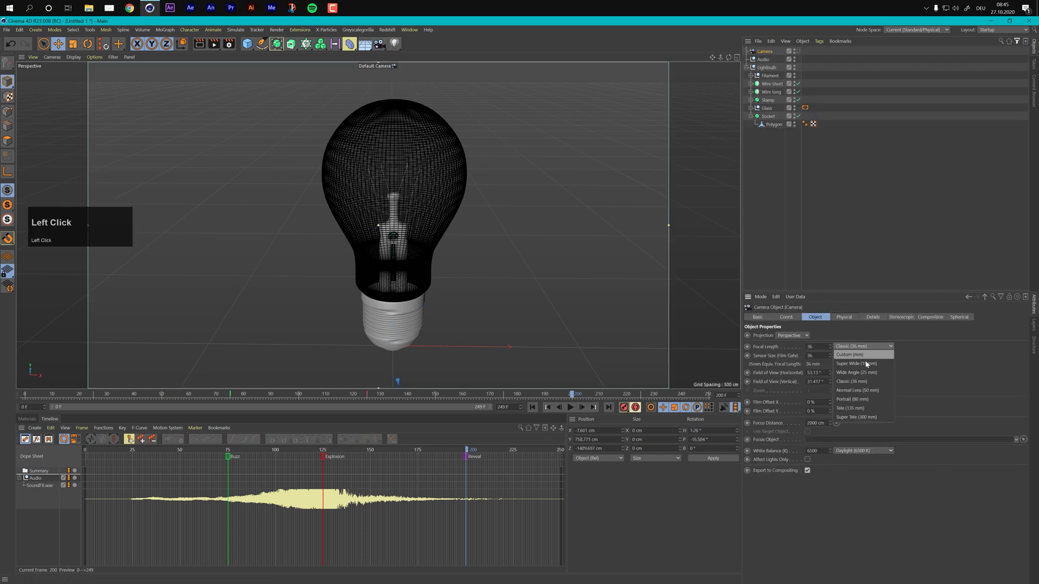
mouse_move(856, 371)
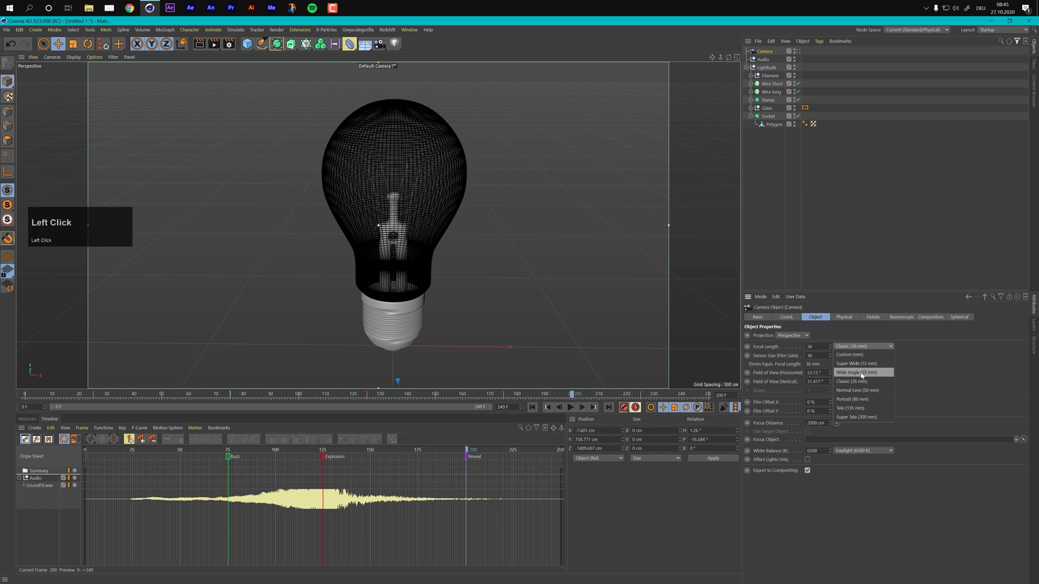
left_click(855, 372)
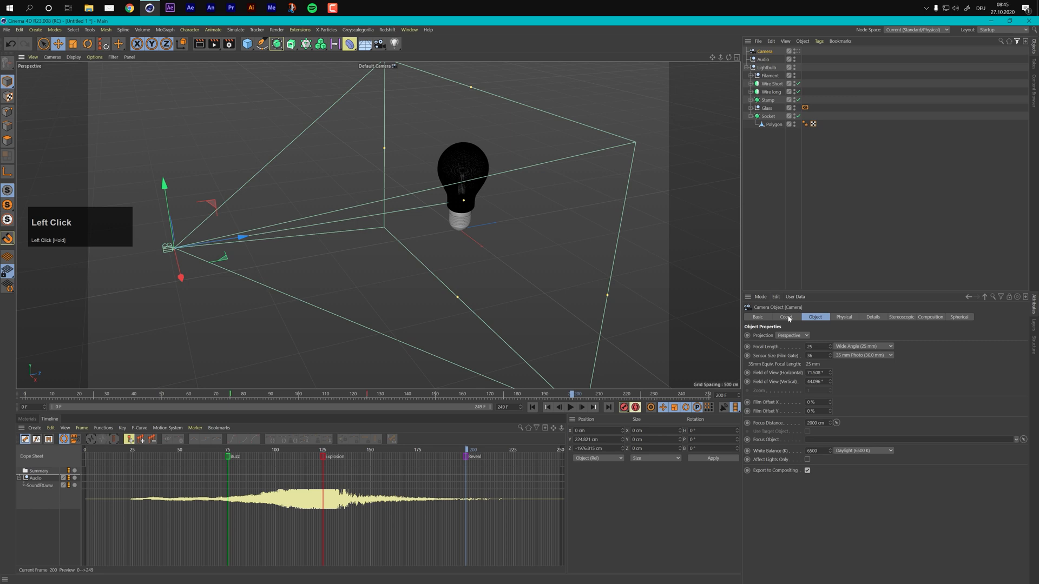
- Set the camera position to Y 400 cm and Z -2200 cm in its coordinates
left_click(786, 317)
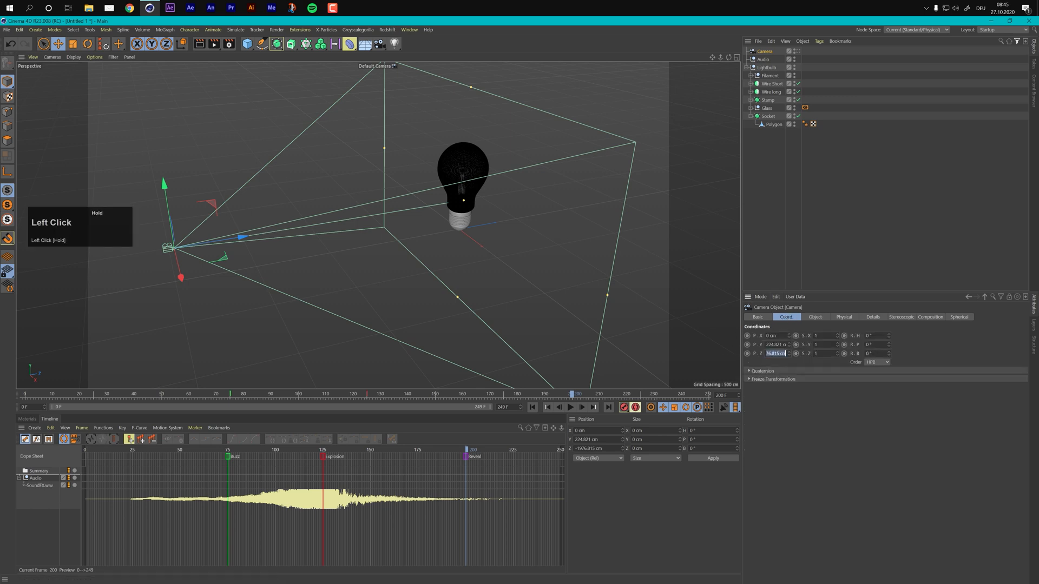
type("-2000 cm")
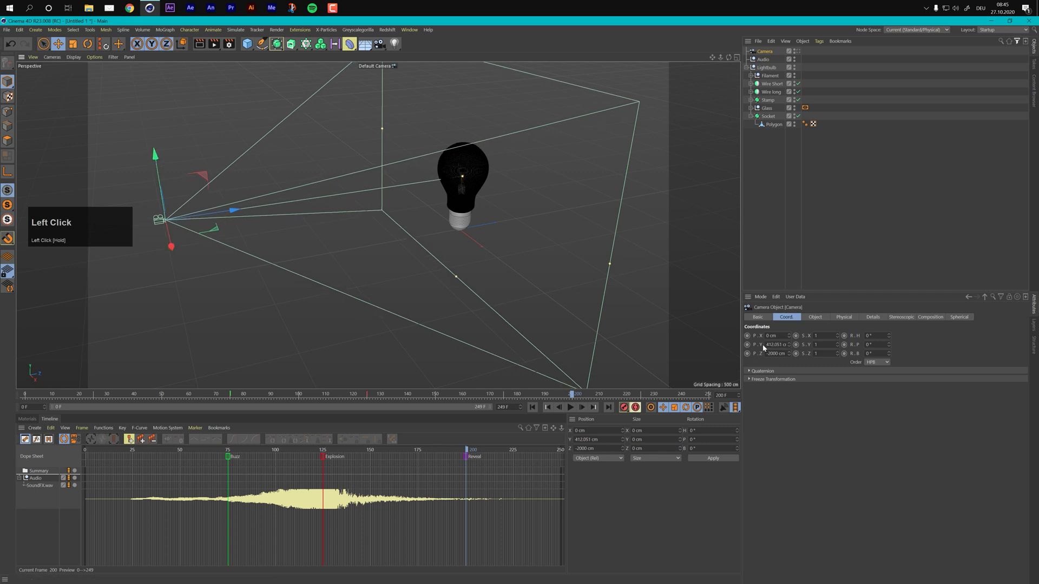
type("400 cm")
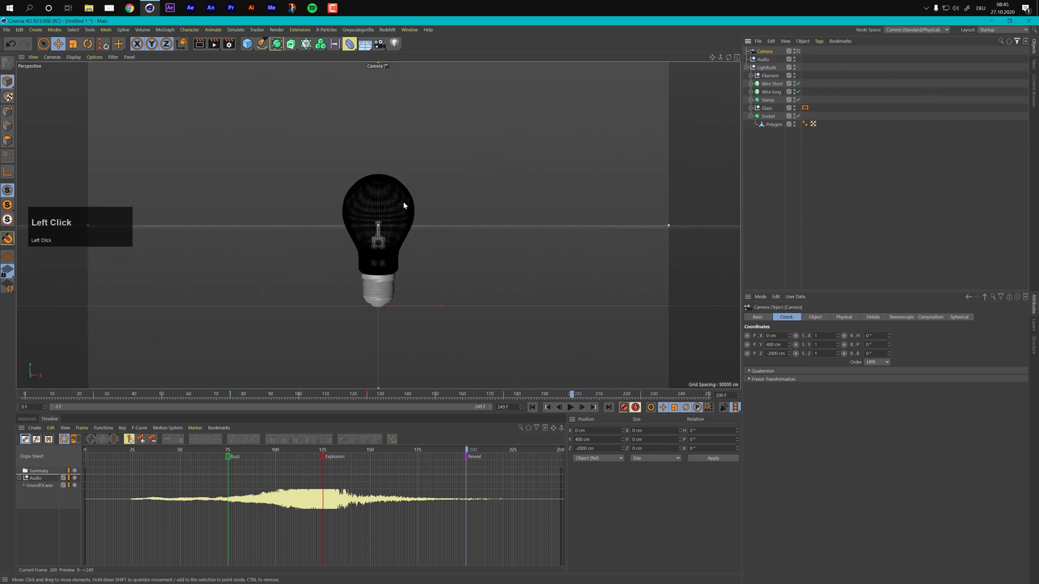
left_click(775, 353)
type("-2200")
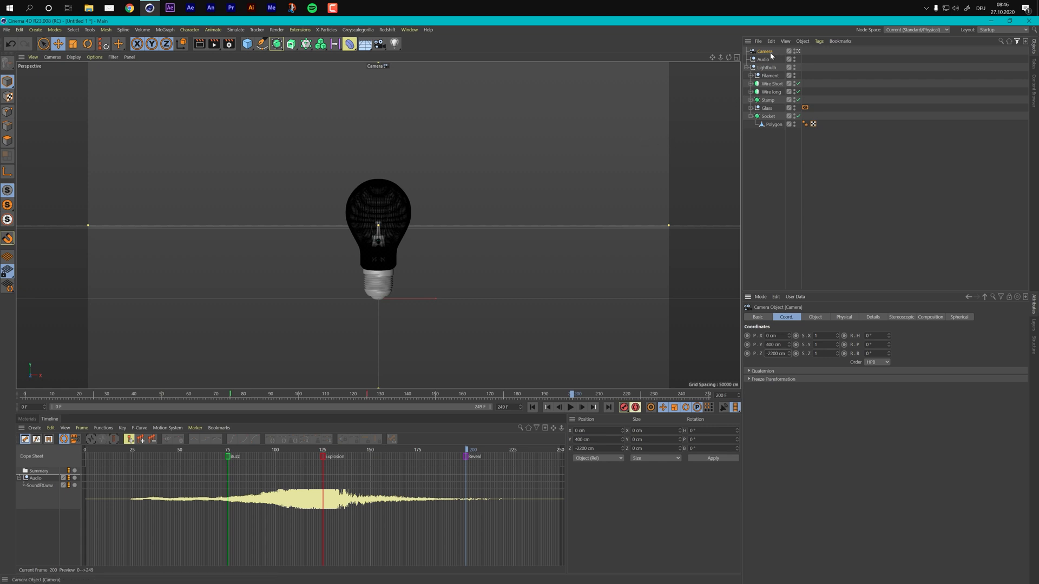
mouse_move(458, 189)
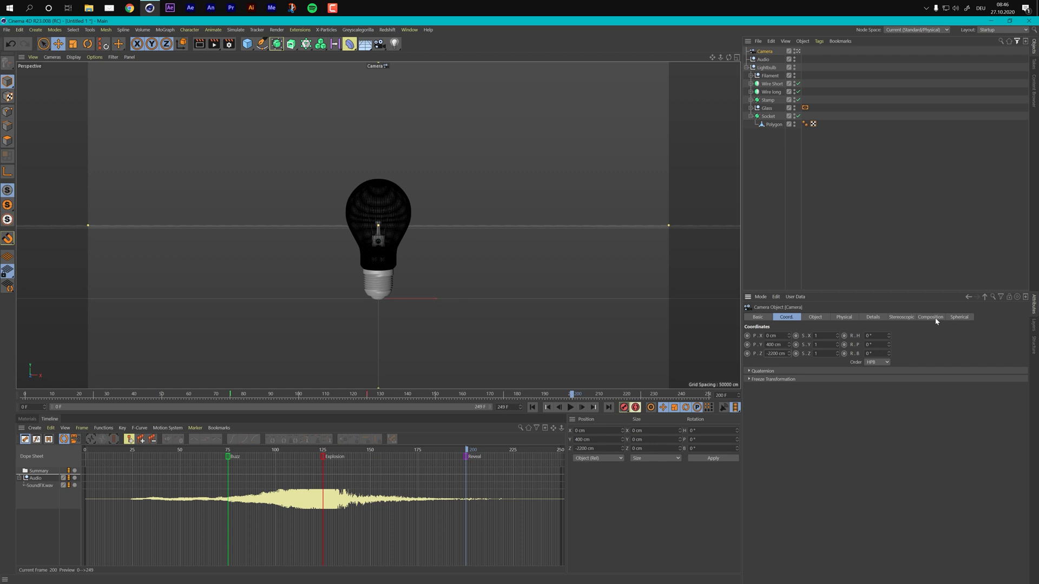
- Try the Diagonal composition helper, then enable the Golden Section overlay instead
left_click(930, 317)
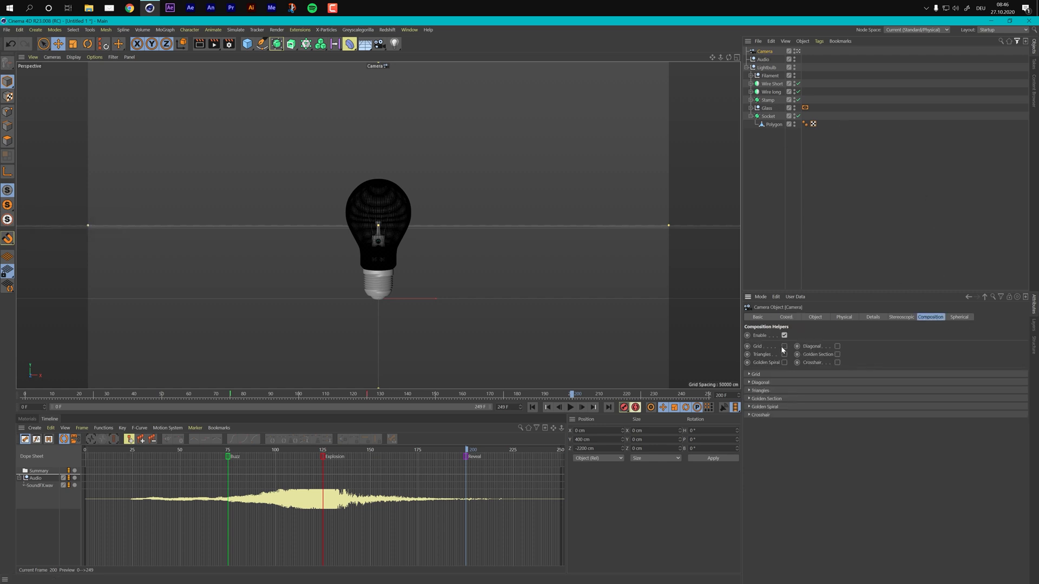
left_click(783, 346)
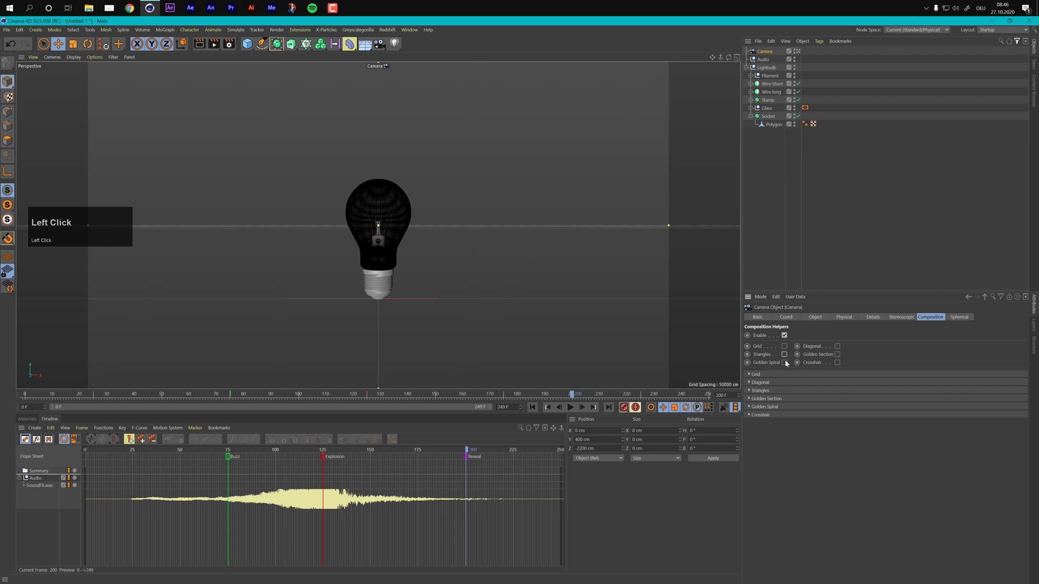
left_click(836, 346)
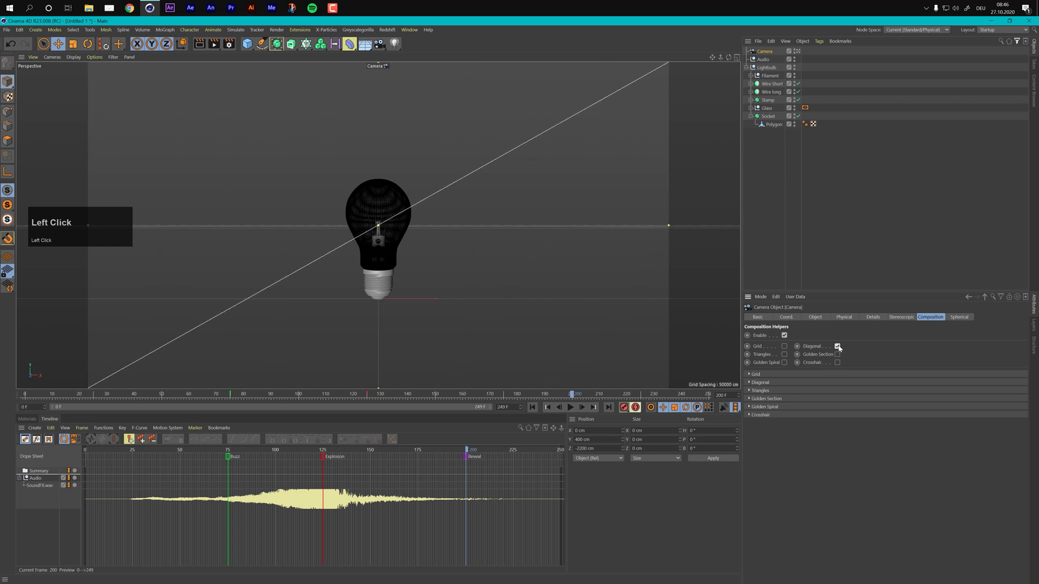
left_click(836, 354)
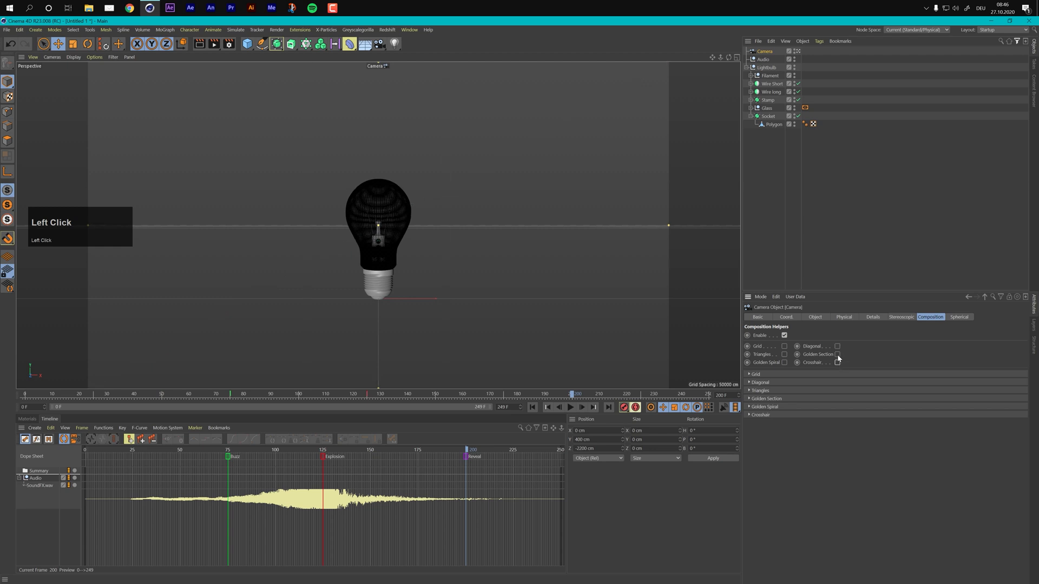
left_click(836, 355)
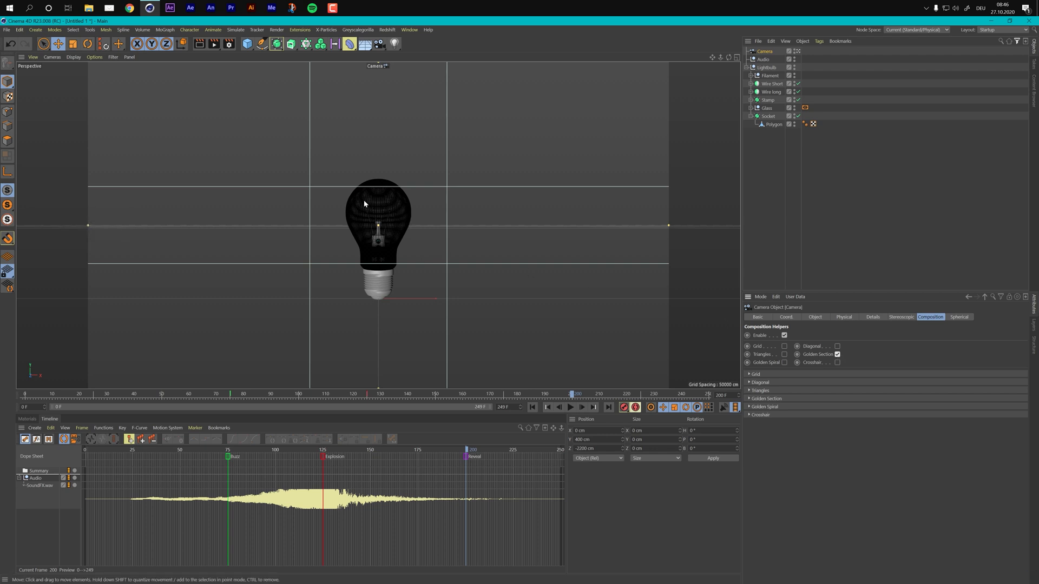
mouse_move(426, 210)
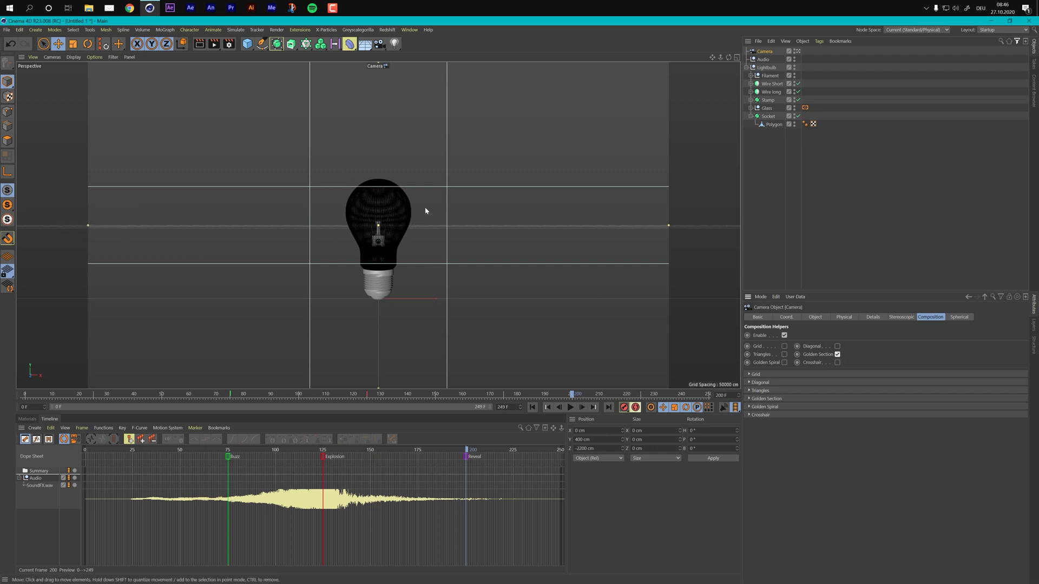
mouse_move(397, 248)
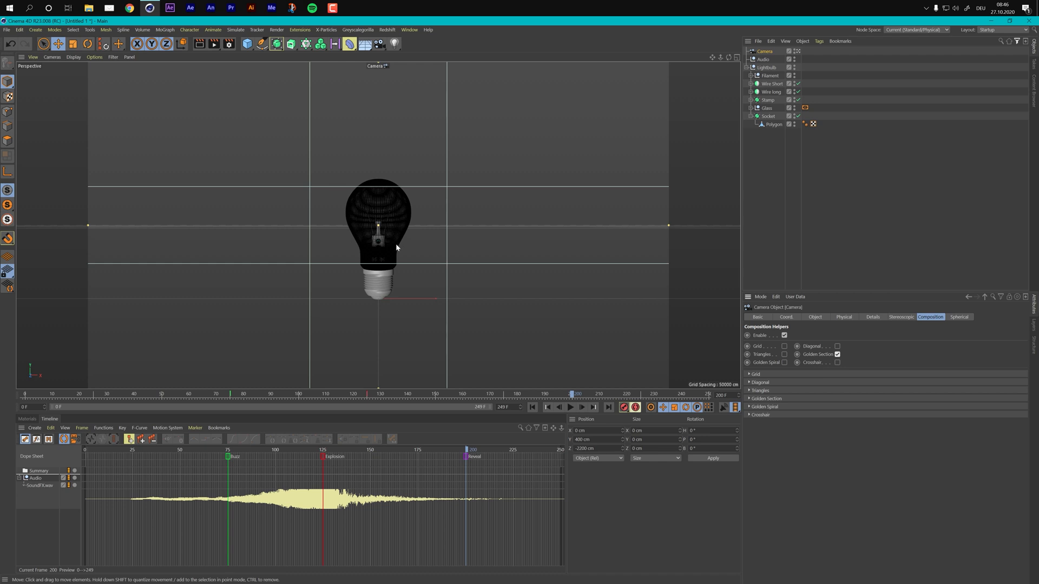
mouse_move(367, 184)
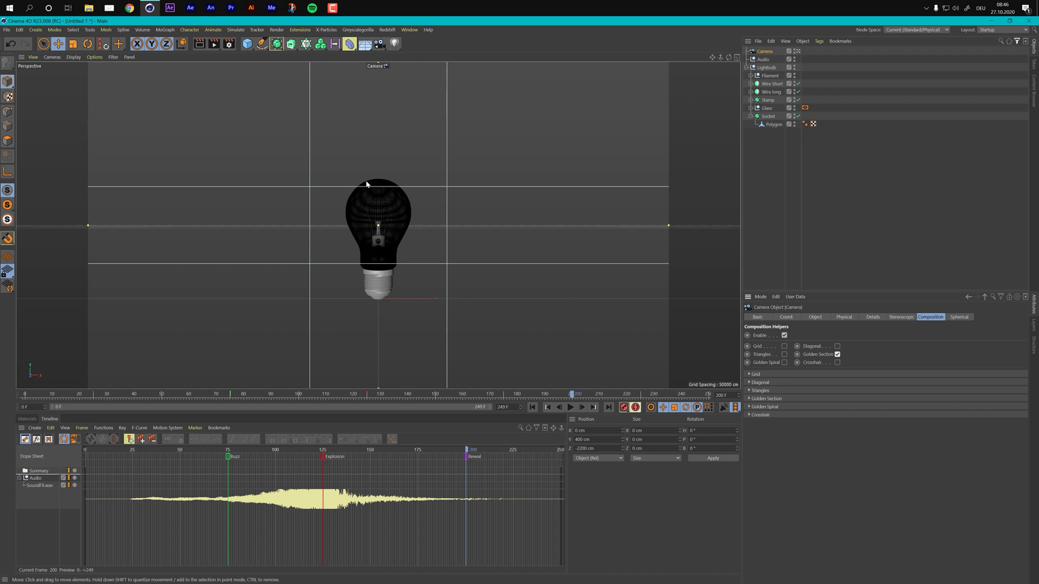
mouse_move(384, 219)
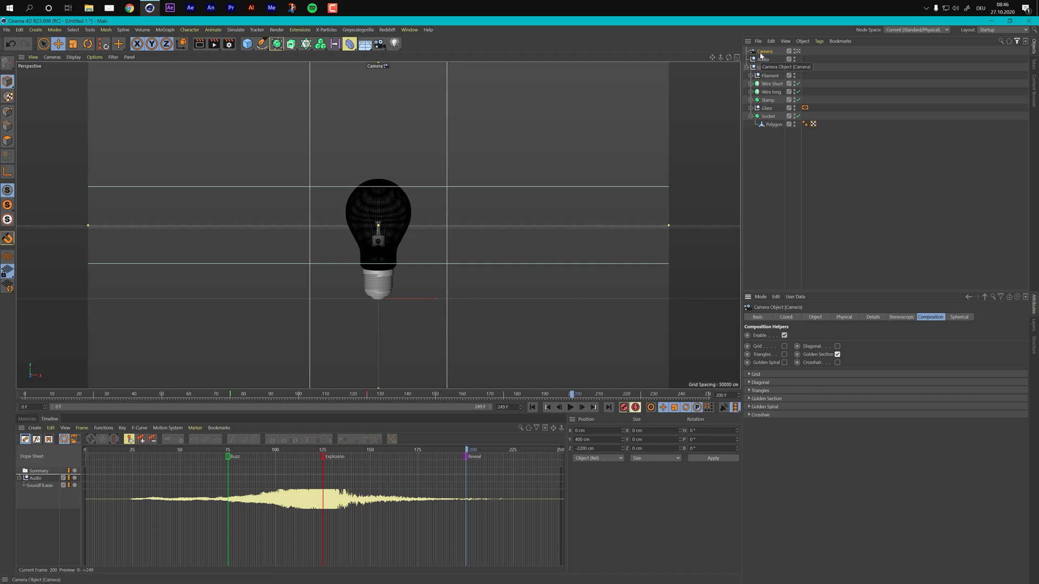
- Show the camera's coordinate values (0, 400, -2200 cm) again
left_click(786, 317)
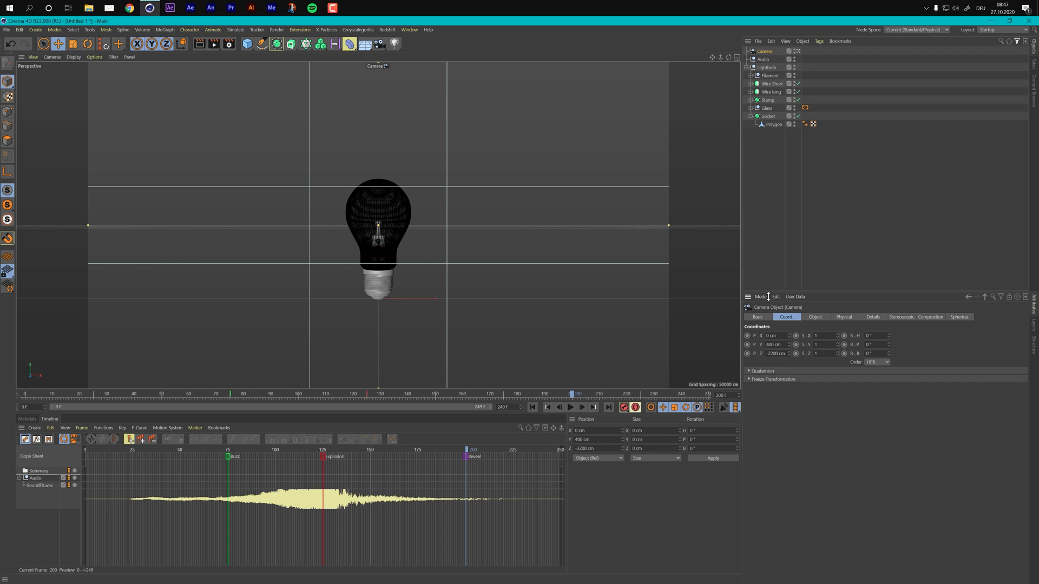
mouse_move(760, 249)
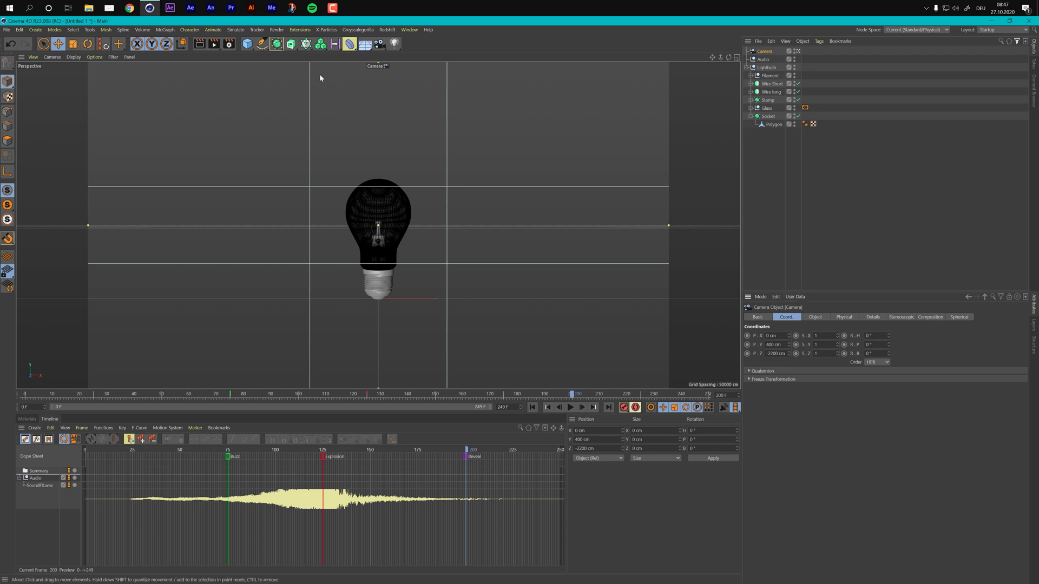
- Switch to the Right view (F3) and frame the camera and bulb
key("F3")
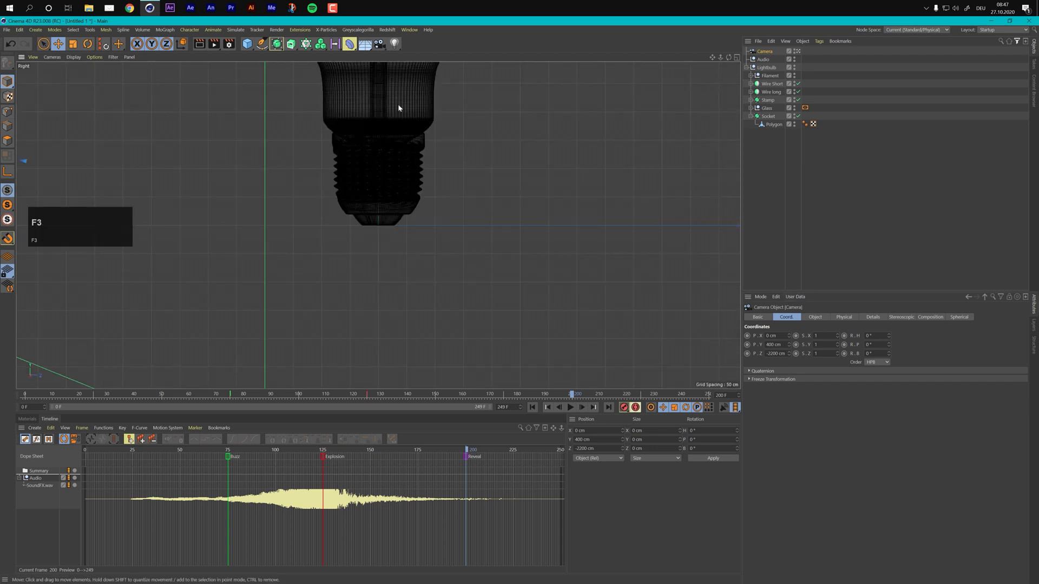
key("h")
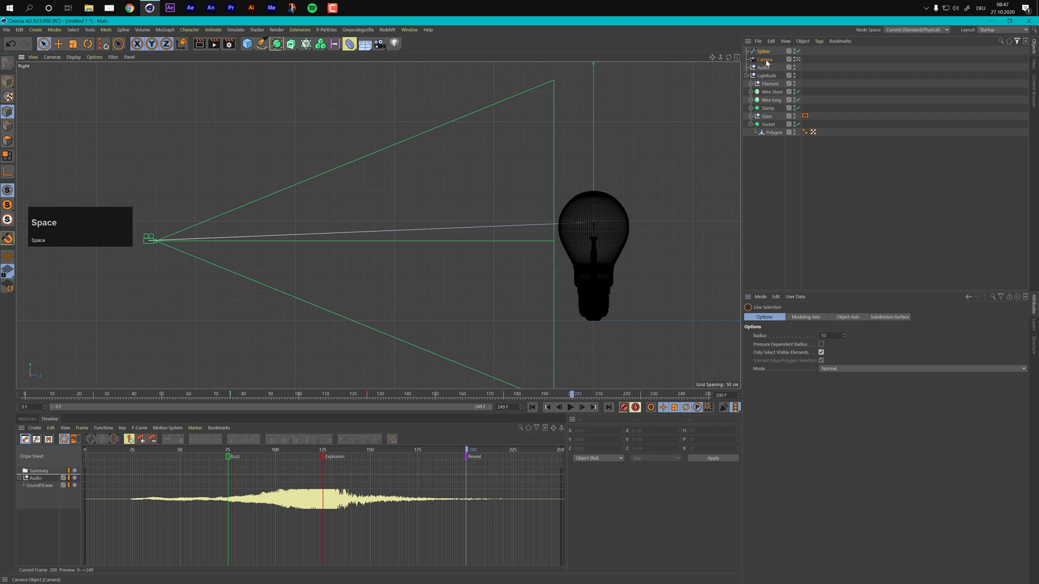
- Add an Align to Spline tag to the camera and assign the spline as its path
right_click(764, 59)
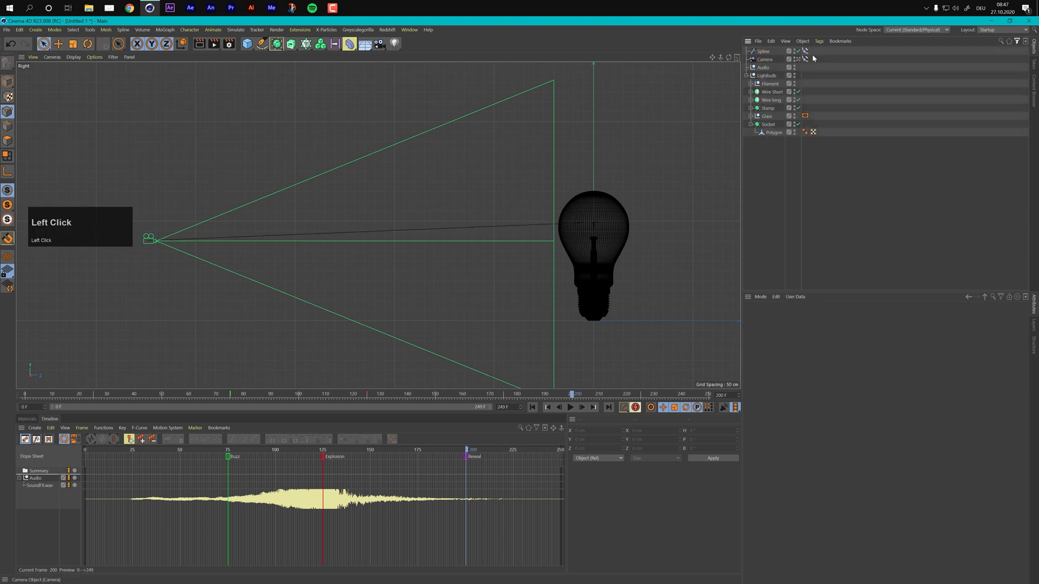
left_click(763, 51)
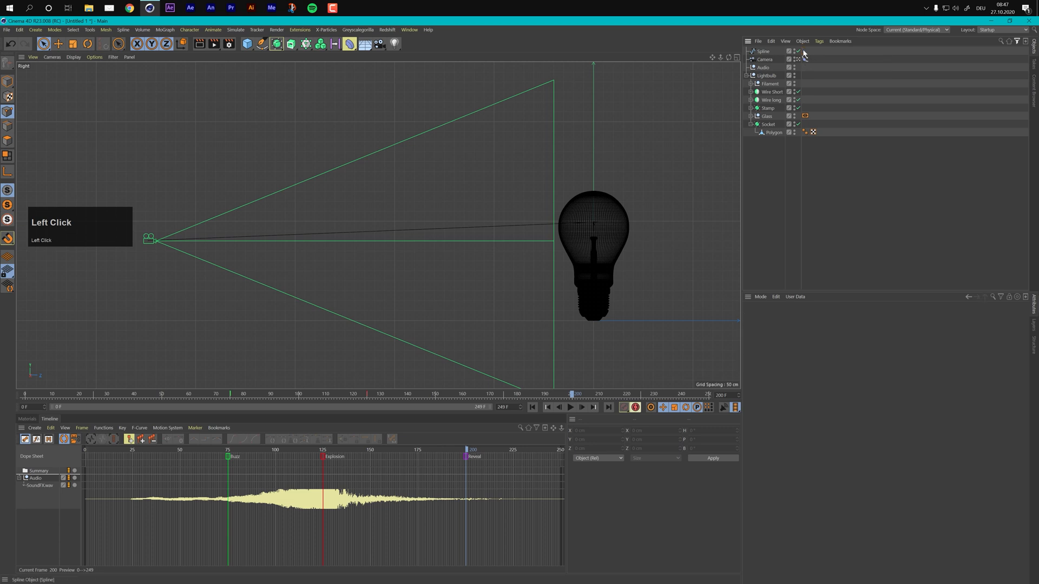
left_click(805, 58)
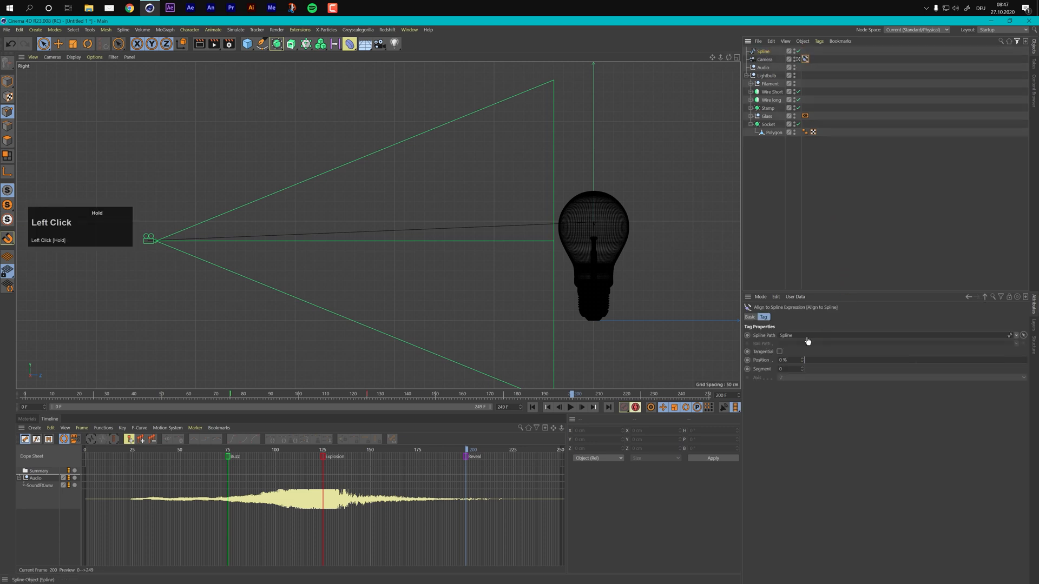
left_click(763, 52)
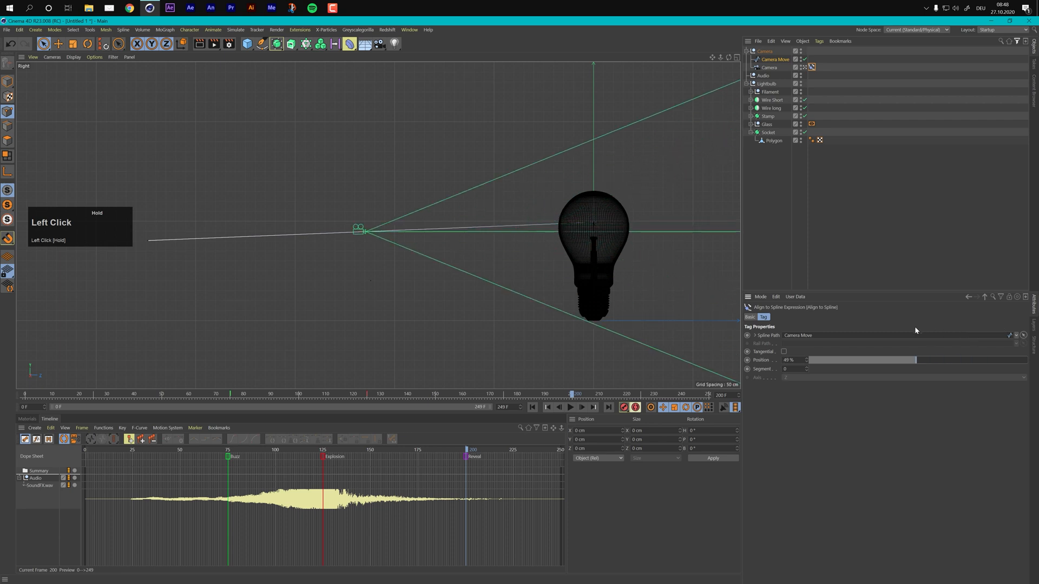
- Return to the Perspective view (F1) to look through the scene camera
key("F1")
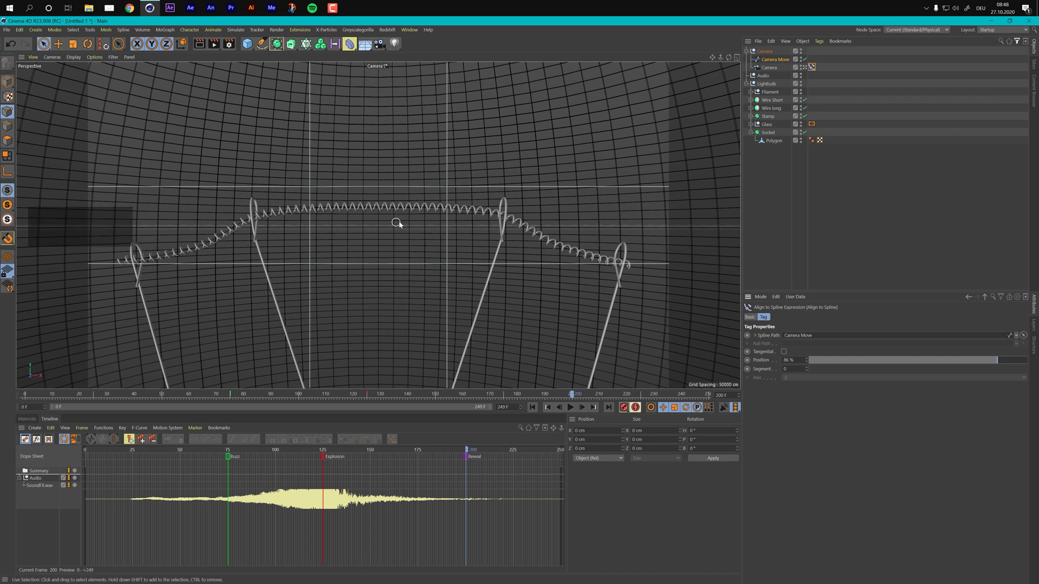
mouse_move(420, 258)
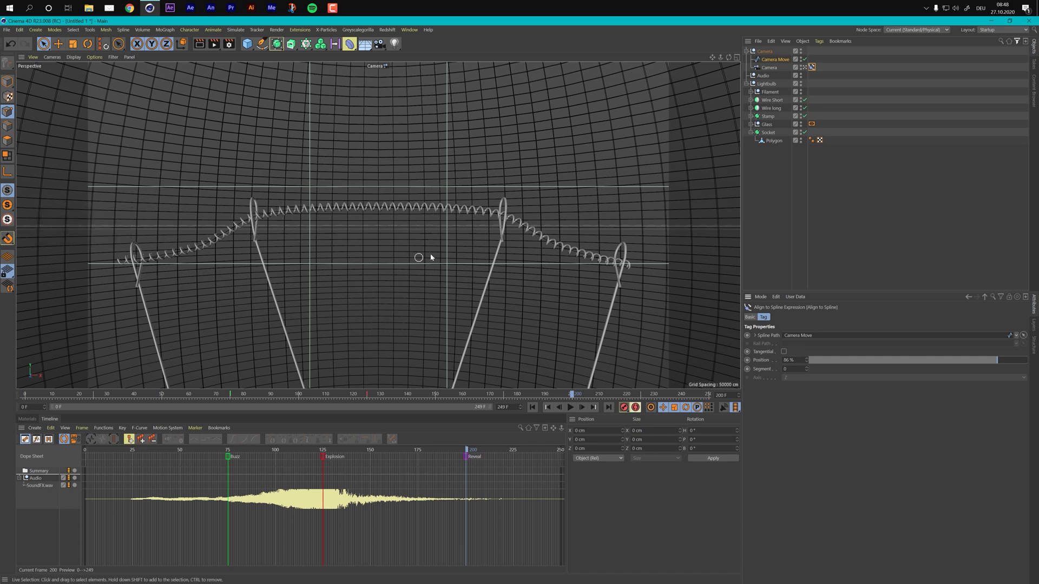
mouse_move(347, 136)
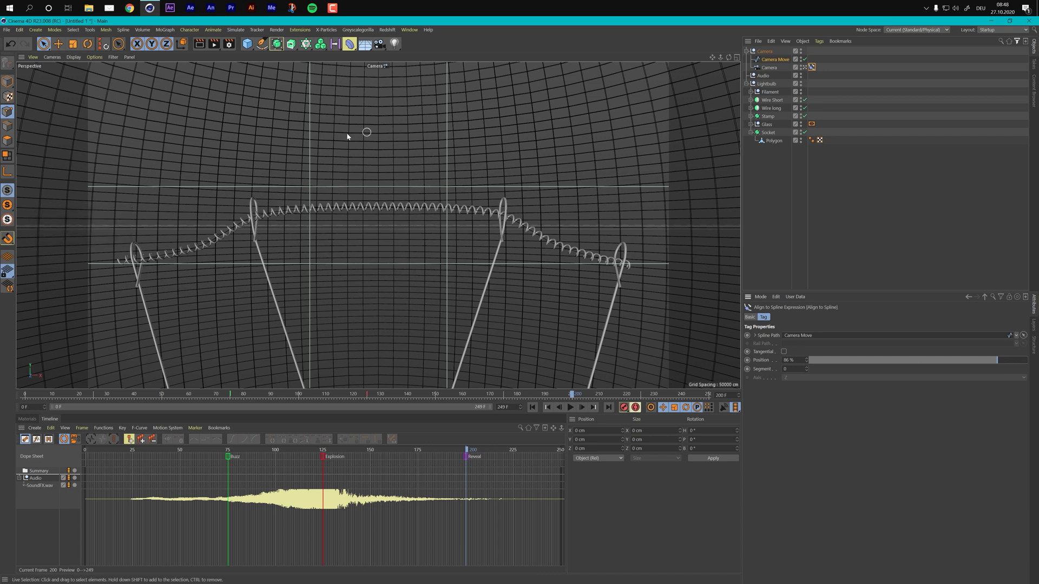
mouse_move(451, 252)
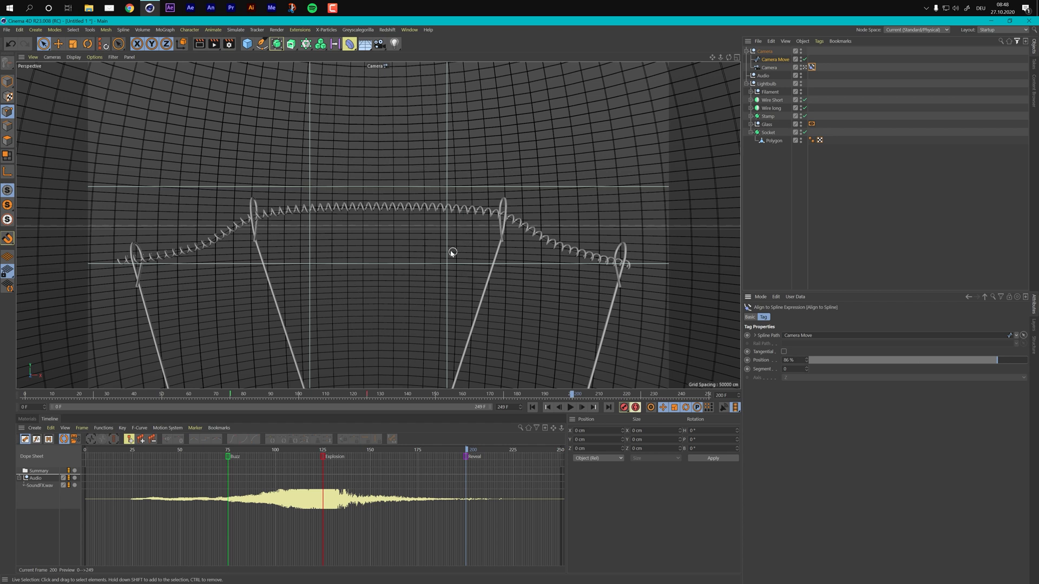
mouse_move(402, 210)
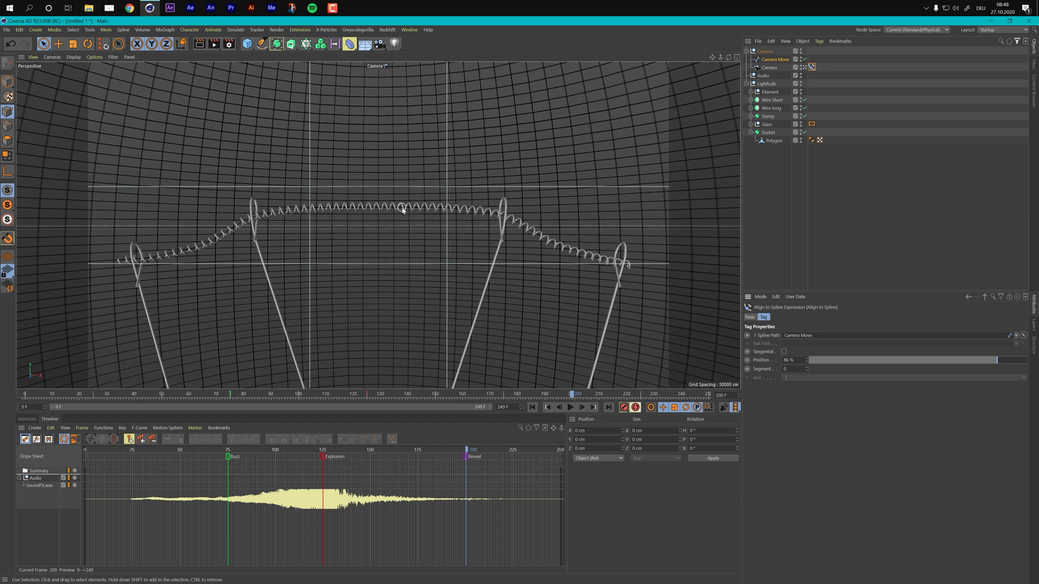
mouse_move(421, 208)
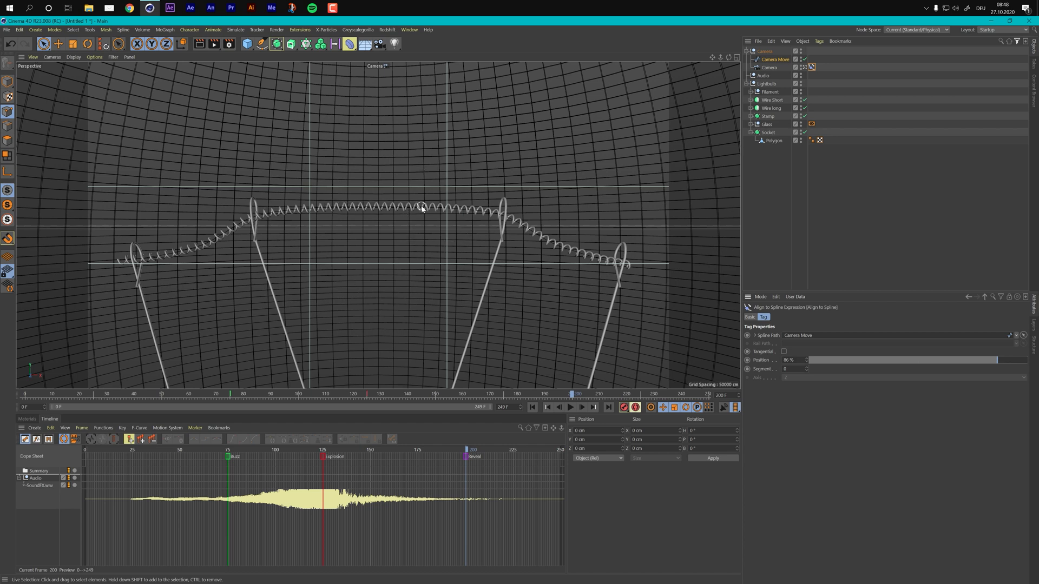
mouse_move(368, 191)
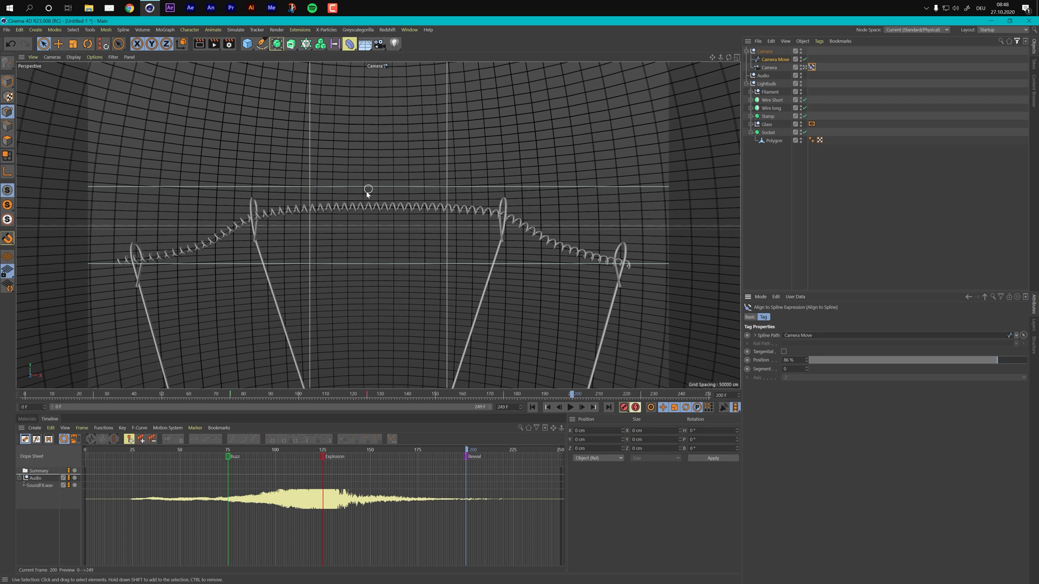
mouse_move(540, 162)
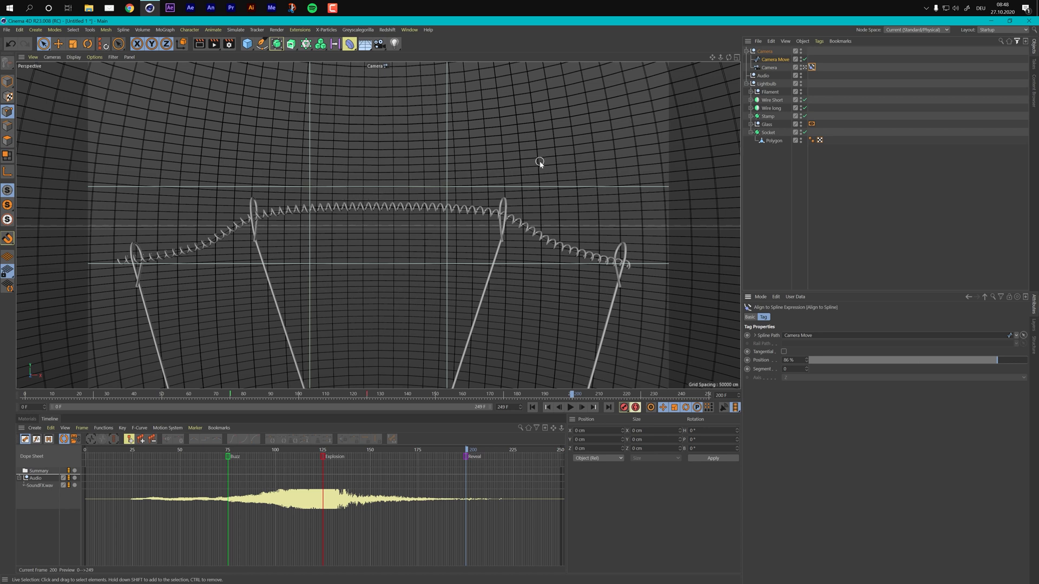
- From the side view, raise a Camera Move spline point to about 501 cm so the camera looks onto the filament
key("F3")
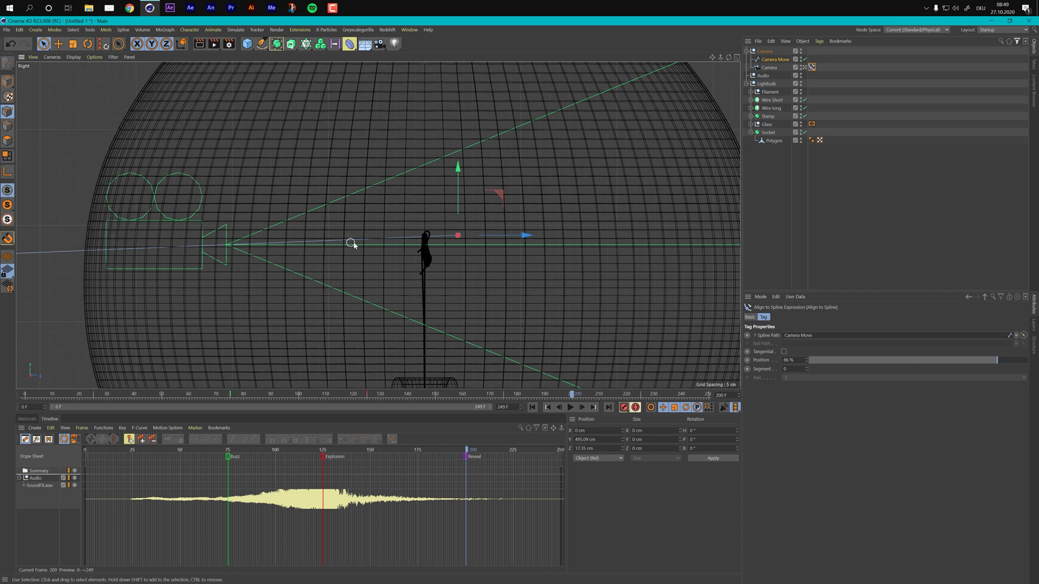
mouse_move(572, 244)
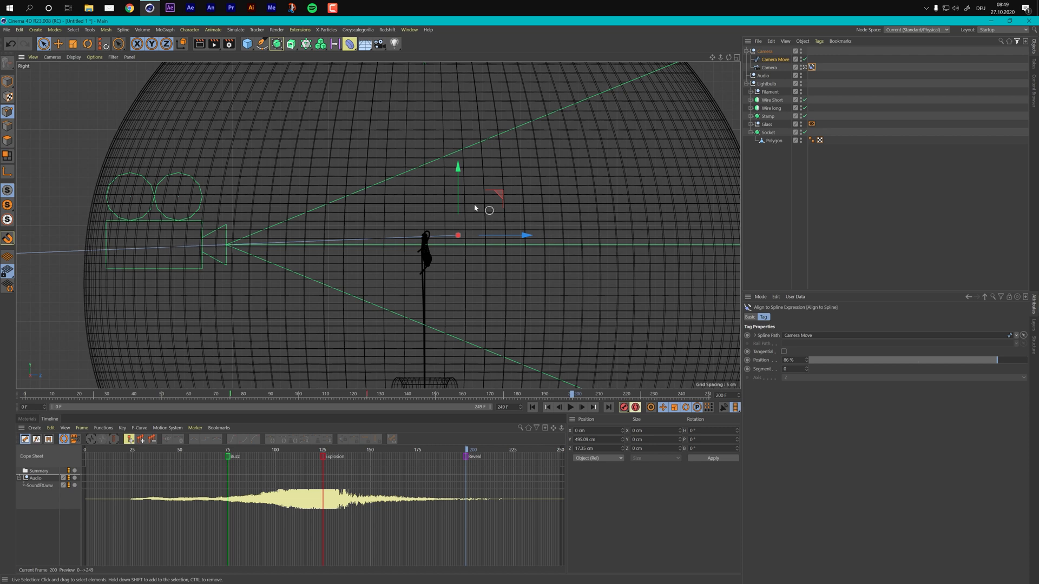
left_click_drag(458, 199, 457, 171)
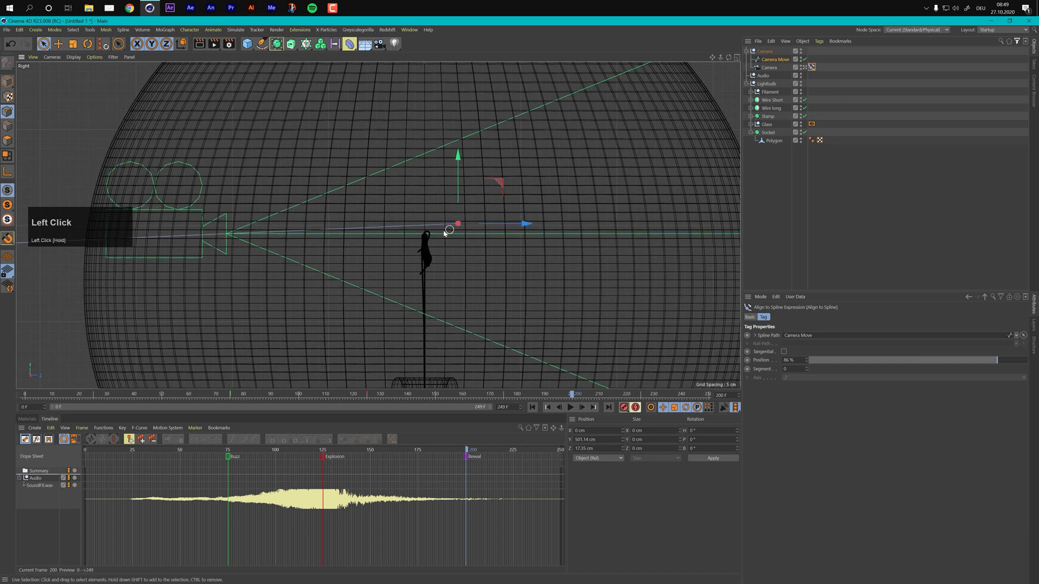
key("F1")
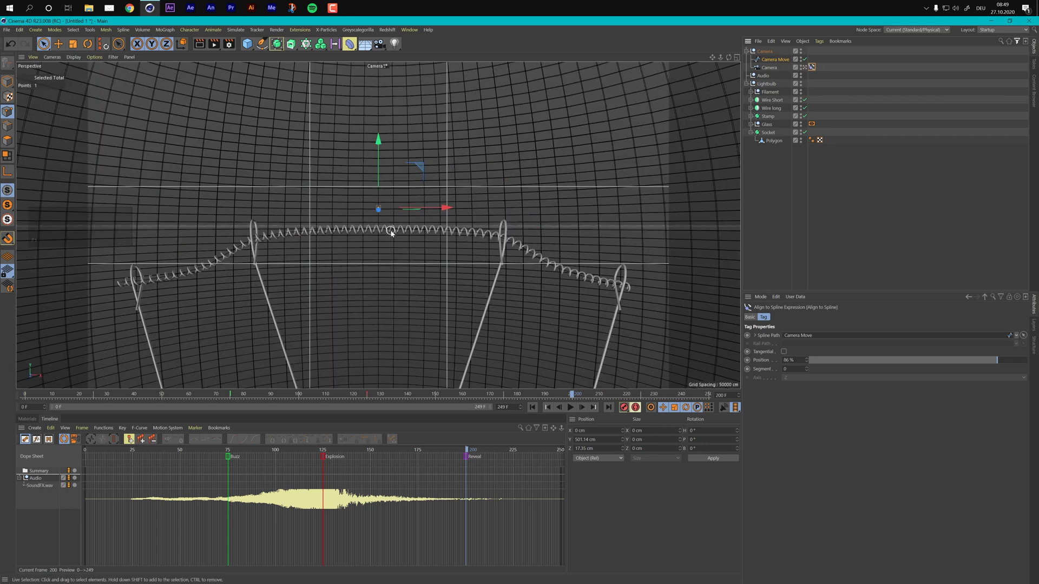
mouse_move(303, 214)
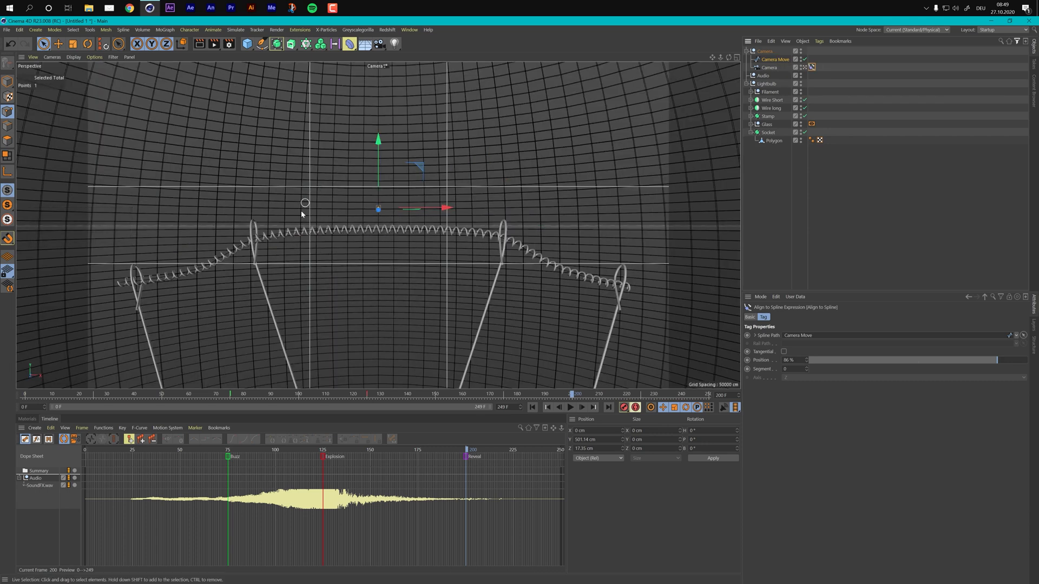
mouse_move(421, 174)
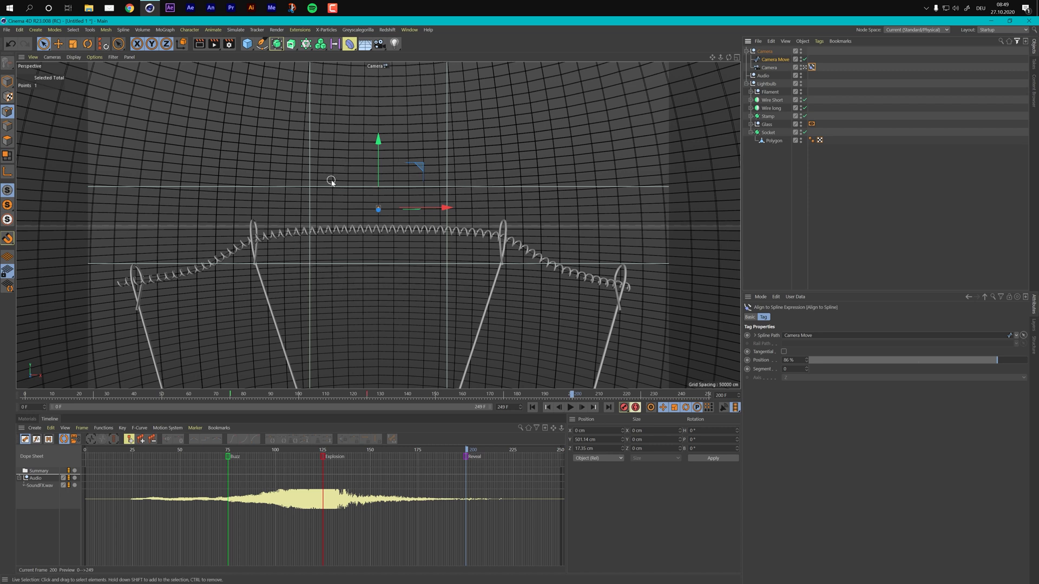
mouse_move(797, 197)
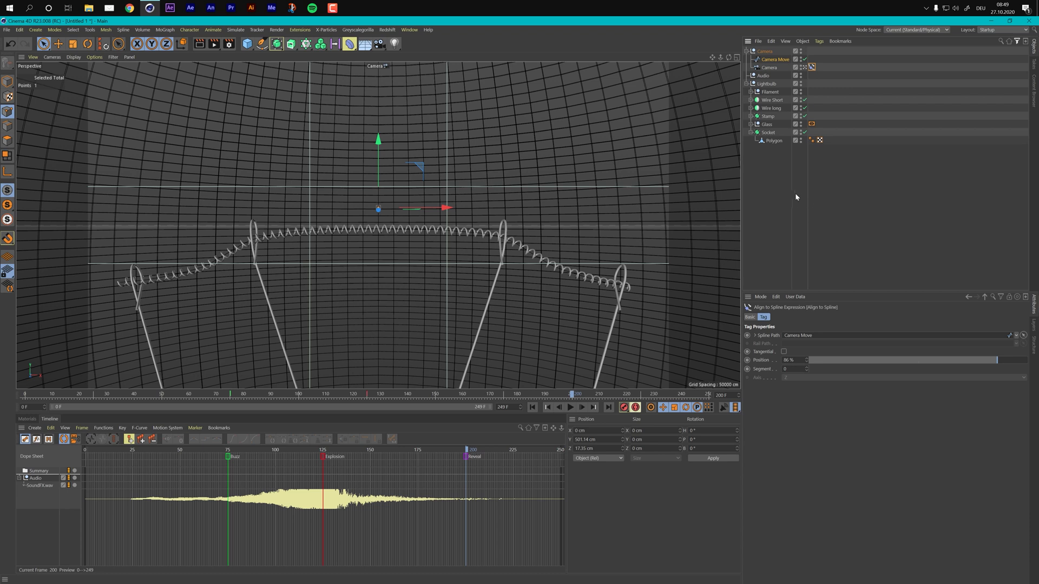
mouse_move(500, 438)
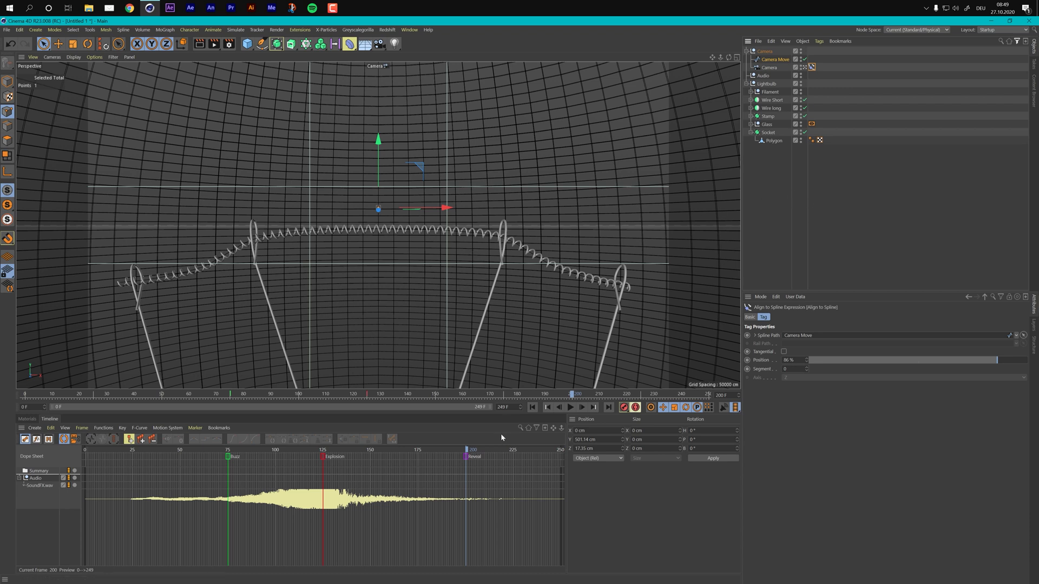
mouse_move(777, 367)
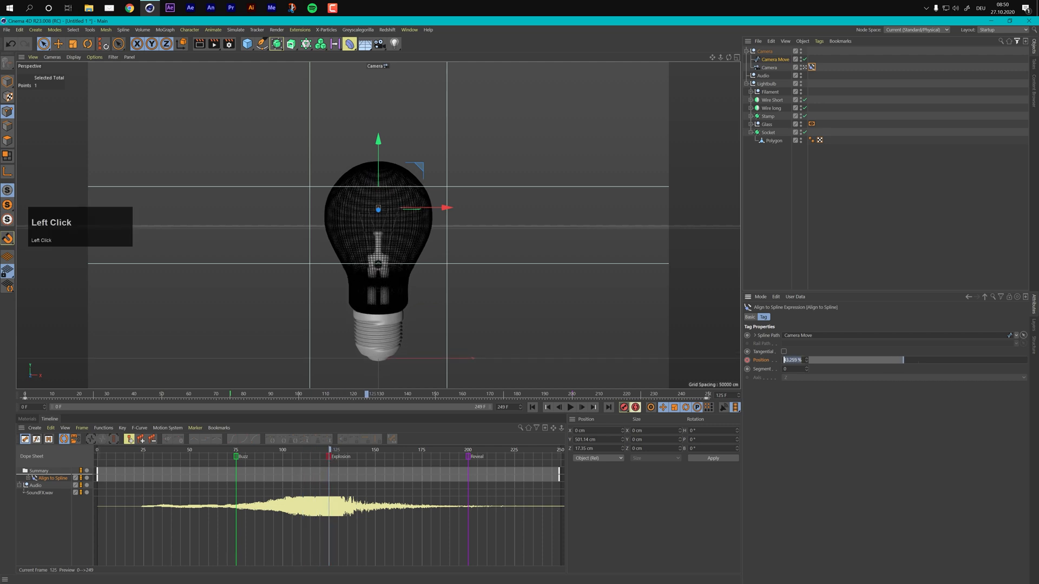
- Enter a Position value, scrub the timeline to preview, and keyframe the spline Position
type("10")
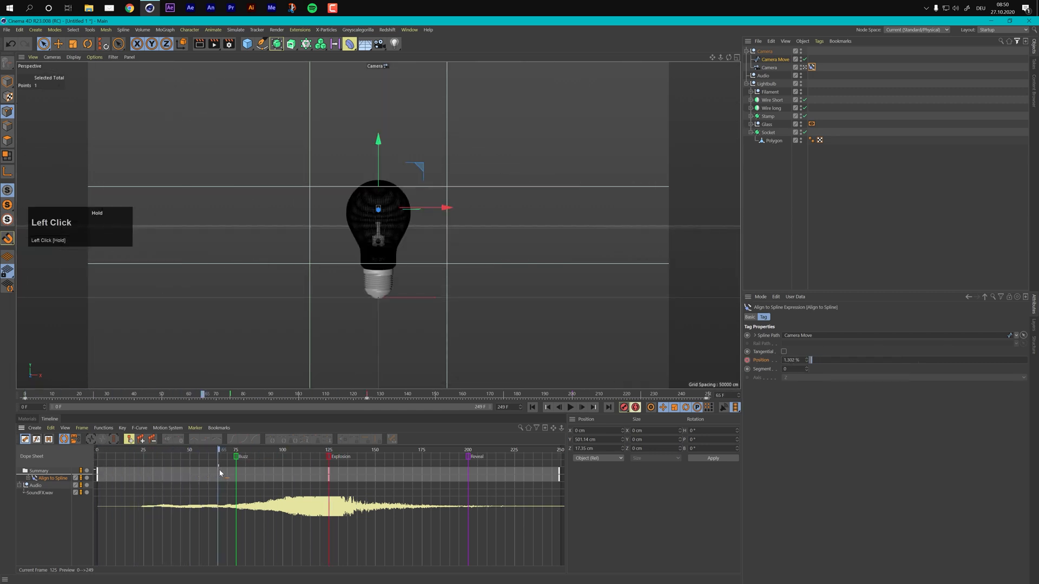
left_click_drag(219, 473, 305, 473)
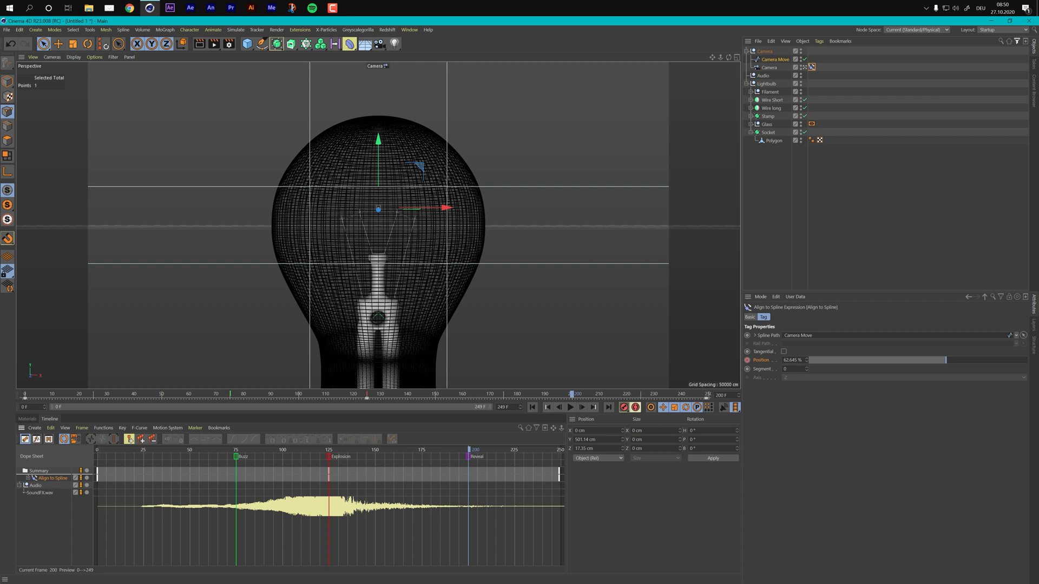
left_click(792, 360)
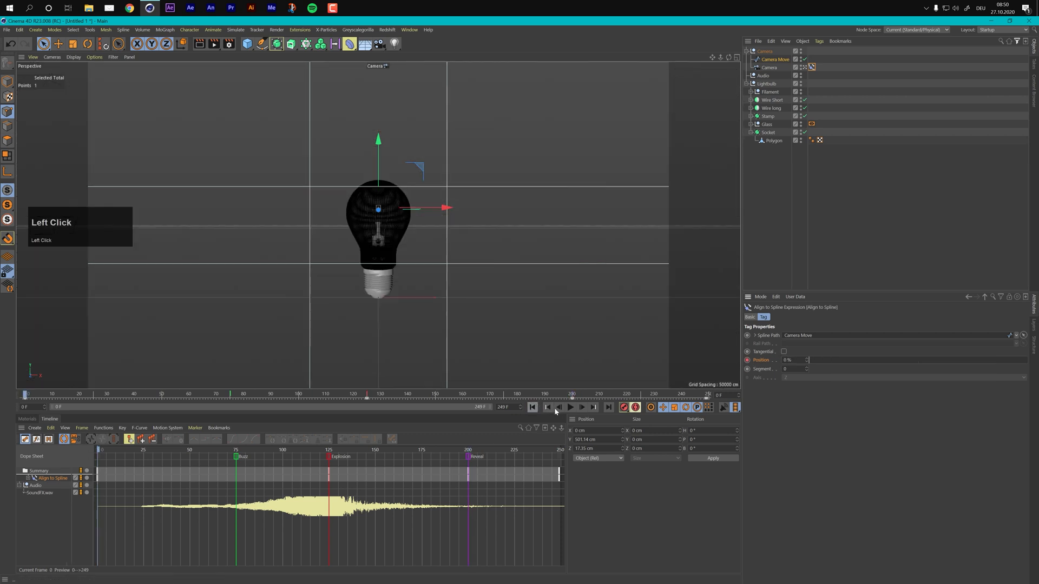
- Play the camera dolly into the filament against the audio several times, then rewind to frame 0
left_click(572, 408)
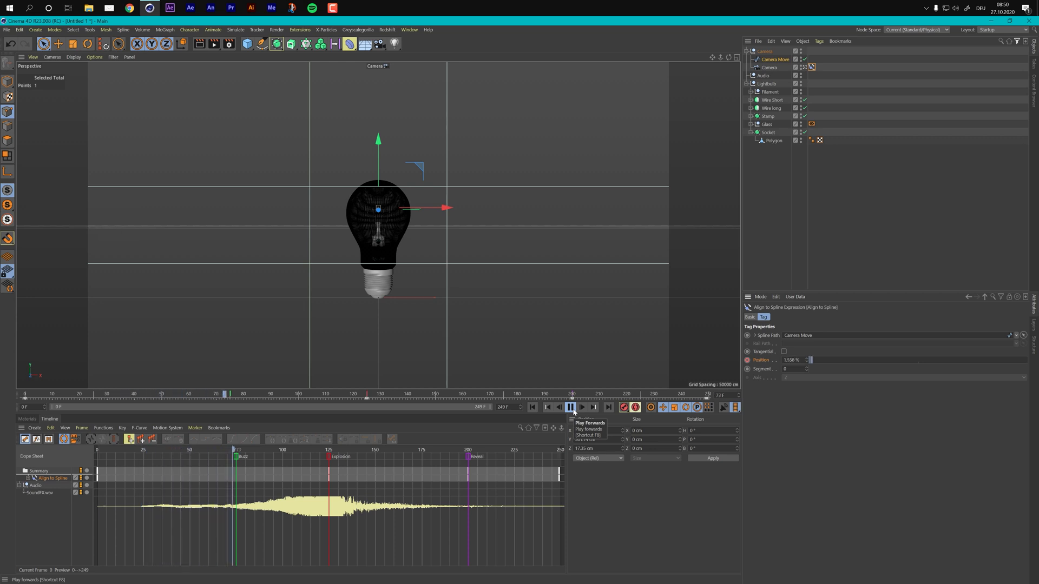
left_click(572, 408)
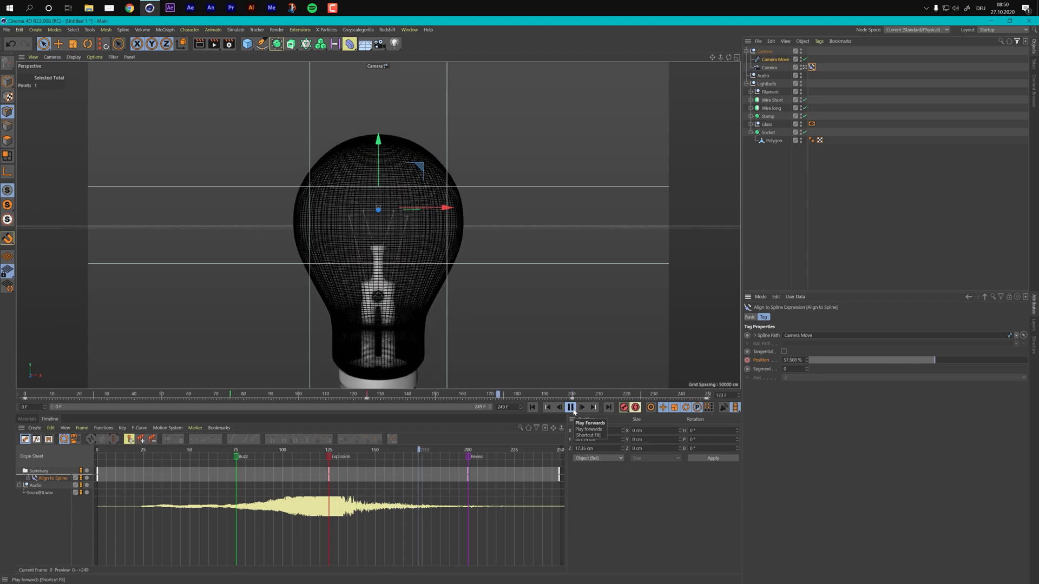
left_click(571, 407)
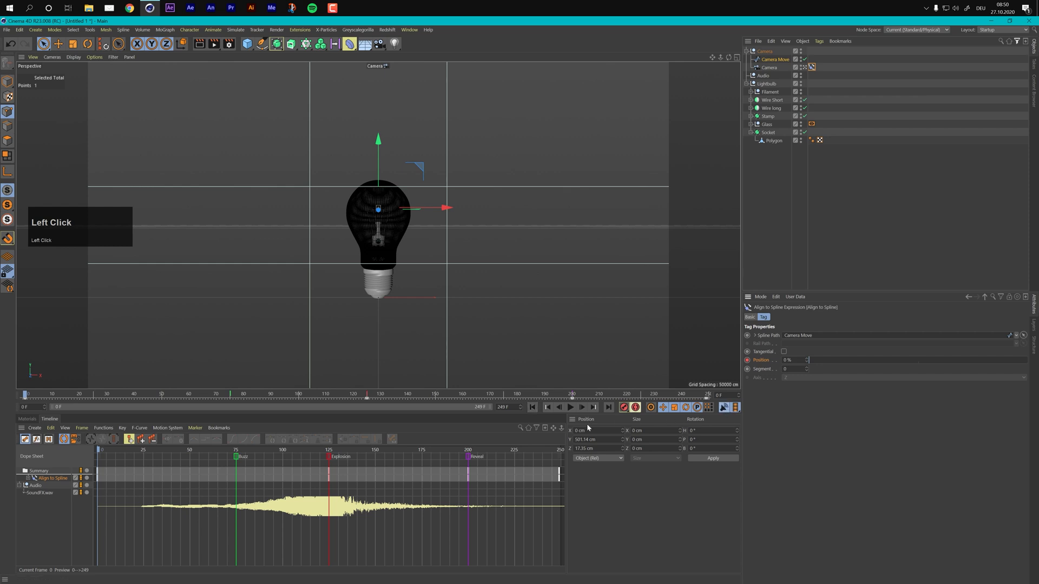
left_click(570, 408)
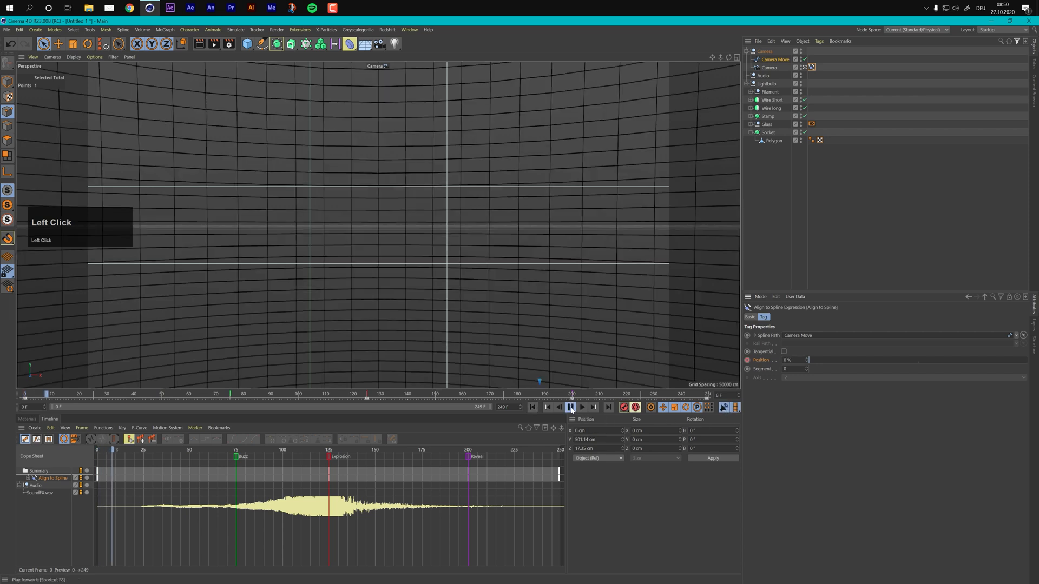
left_click(570, 408)
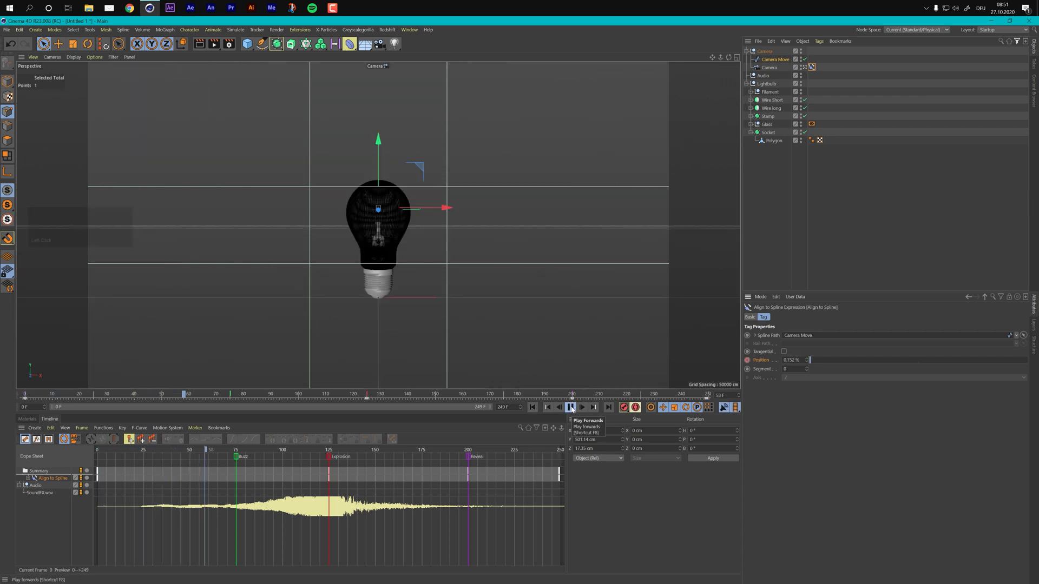
left_click(571, 408)
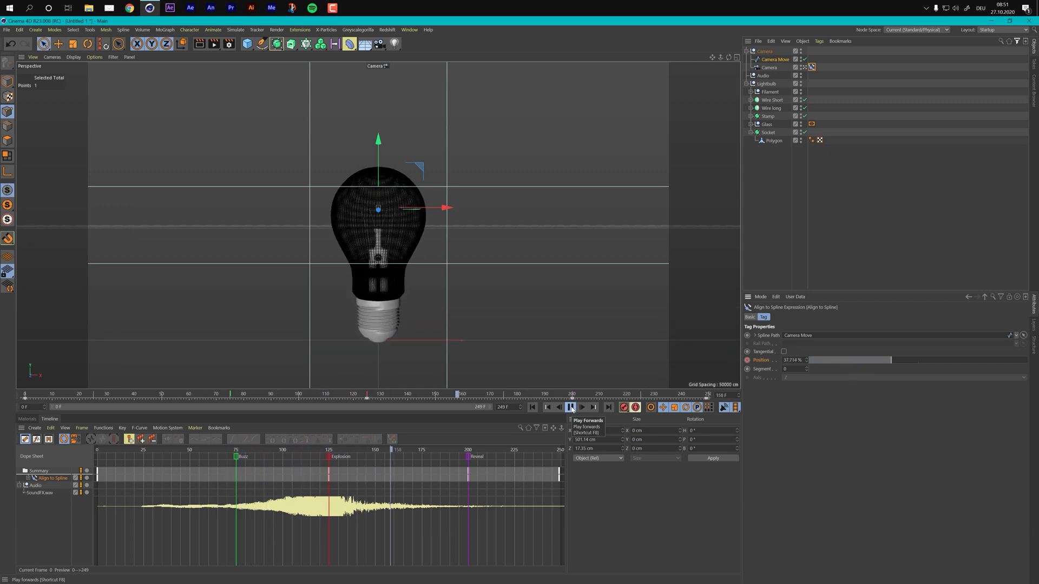
left_click(571, 408)
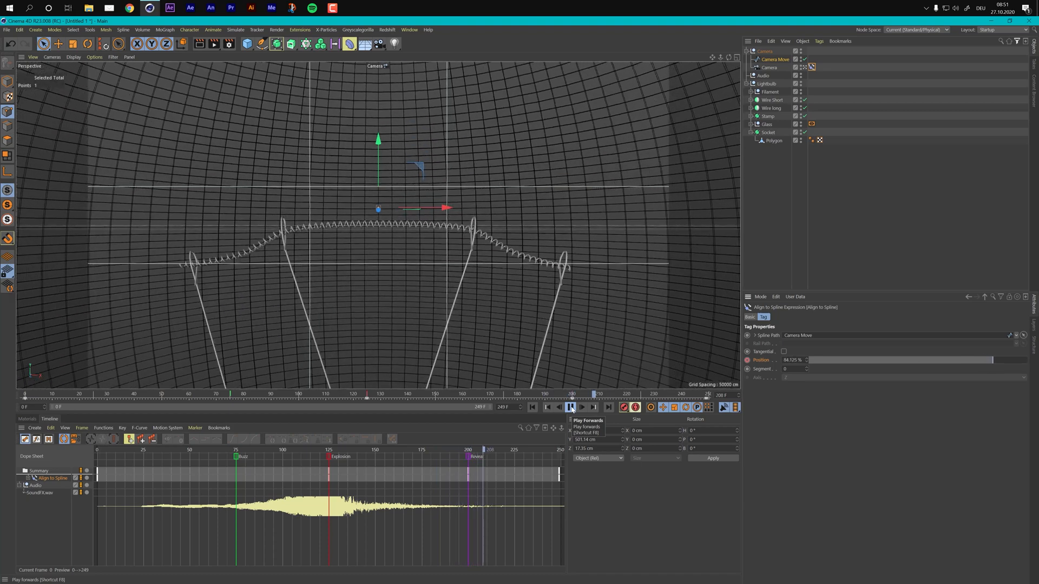
left_click(581, 407)
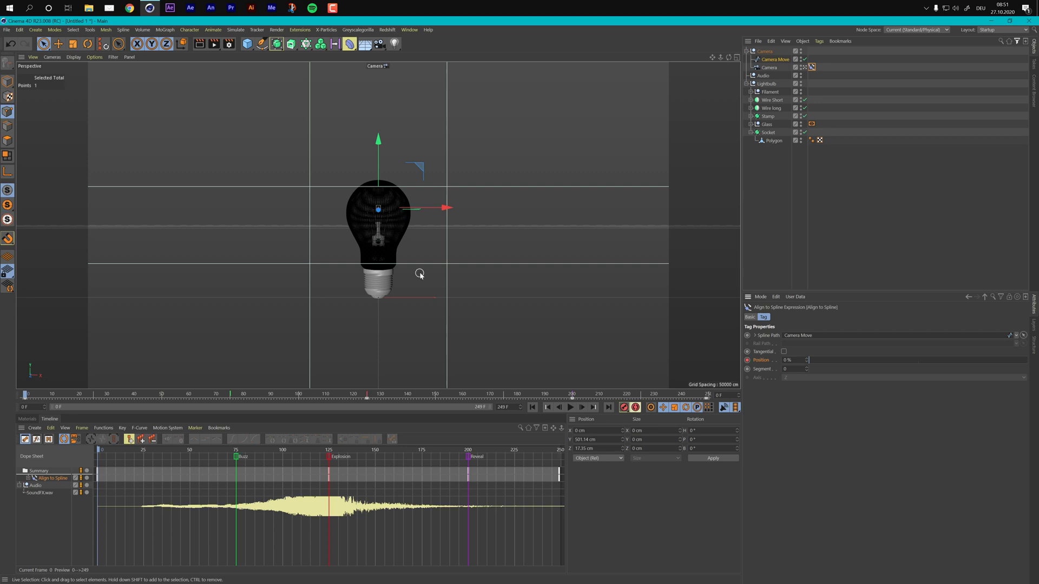
mouse_move(389, 291)
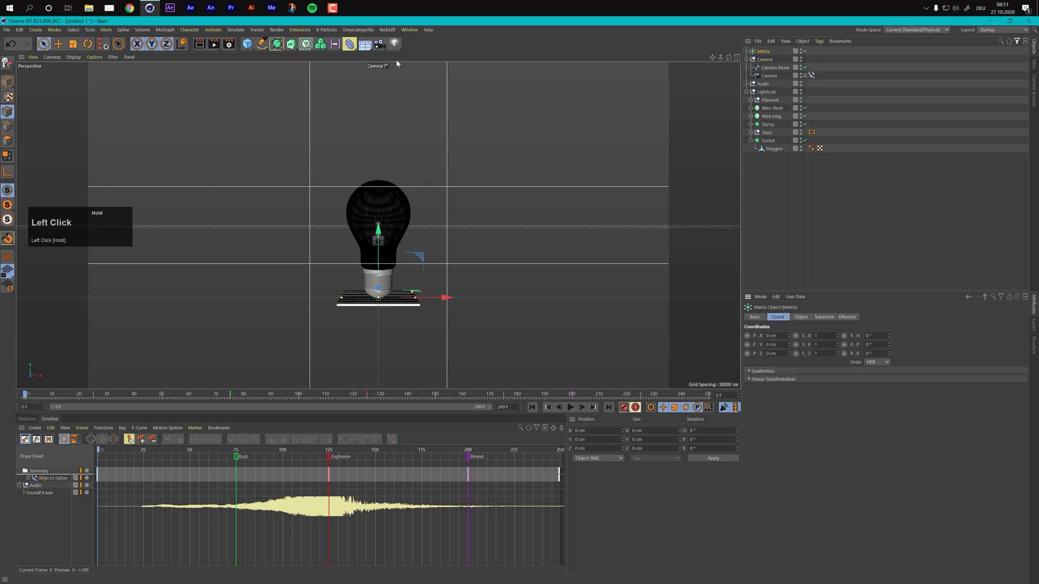
- Set the Matrix to Object mode using the Glass group's Lathe, Surface distribution, Count 150
left_click(801, 317)
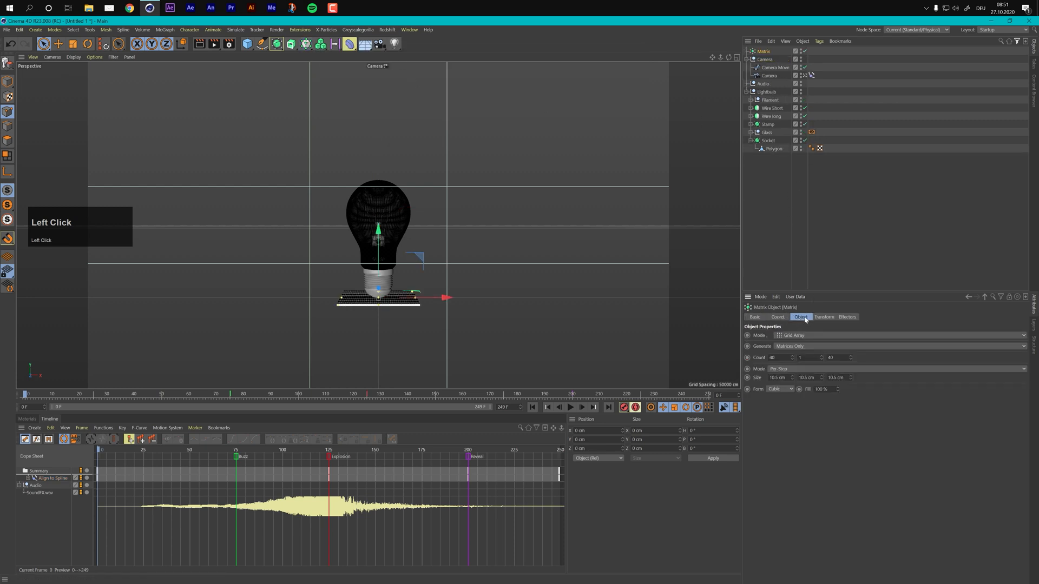
left_click(902, 334)
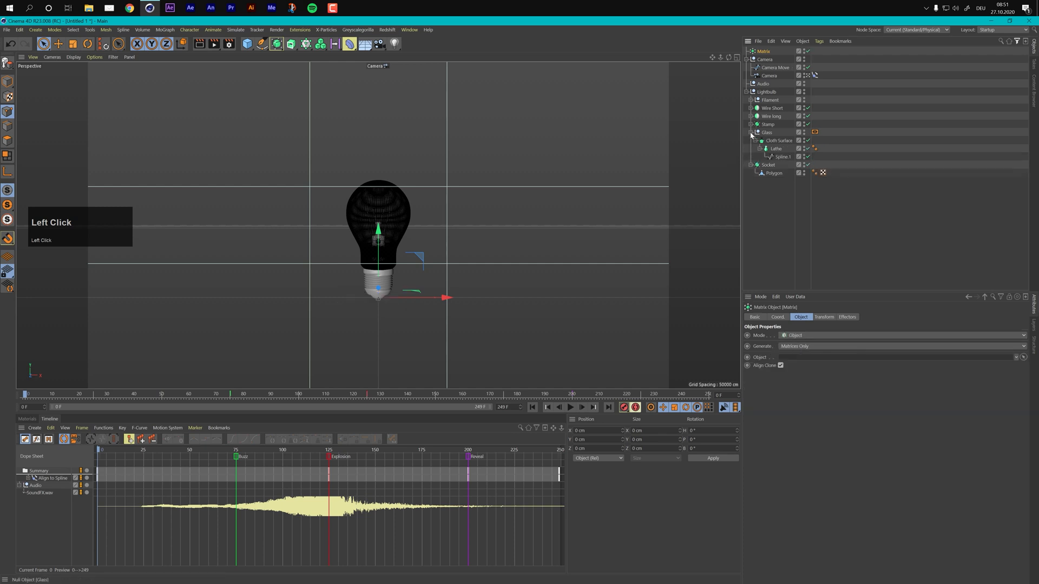
left_click(775, 148)
type("150")
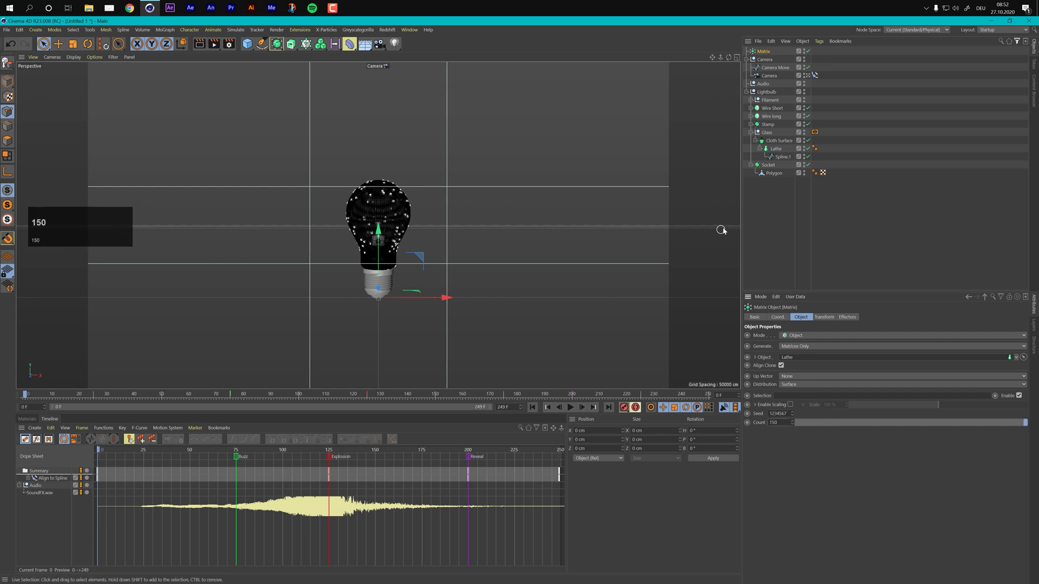
left_click(164, 30)
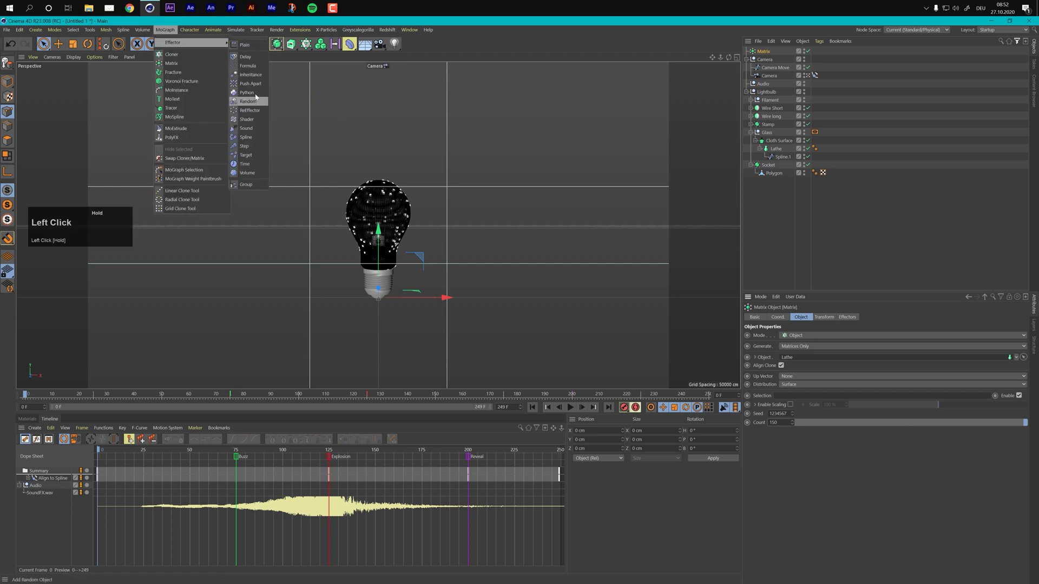
- Add a Push Apart effector at 150 cm radius, keyframe its strength around the Explosion marker, and play back
left_click(250, 83)
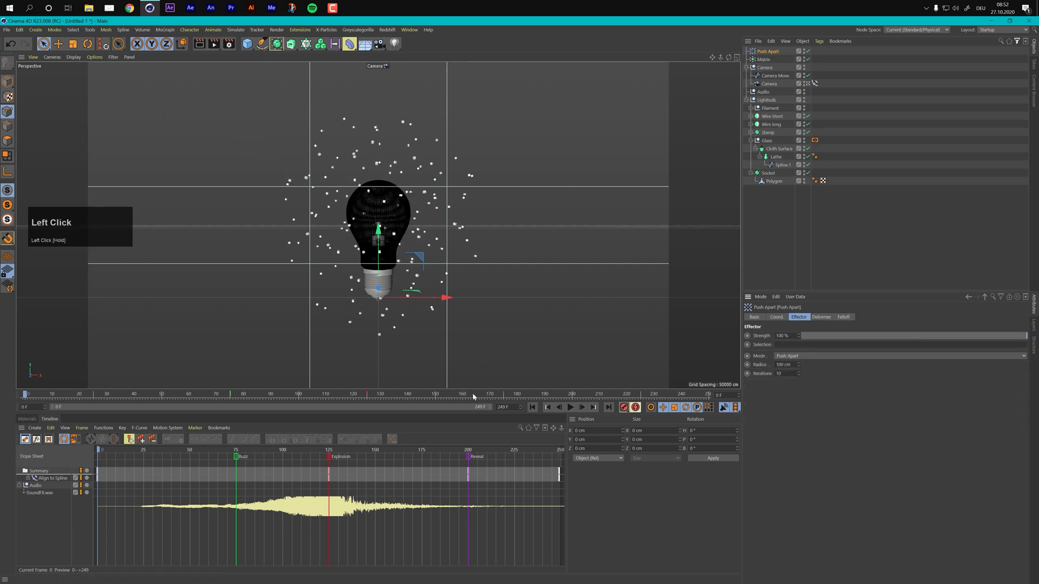
mouse_move(889, 361)
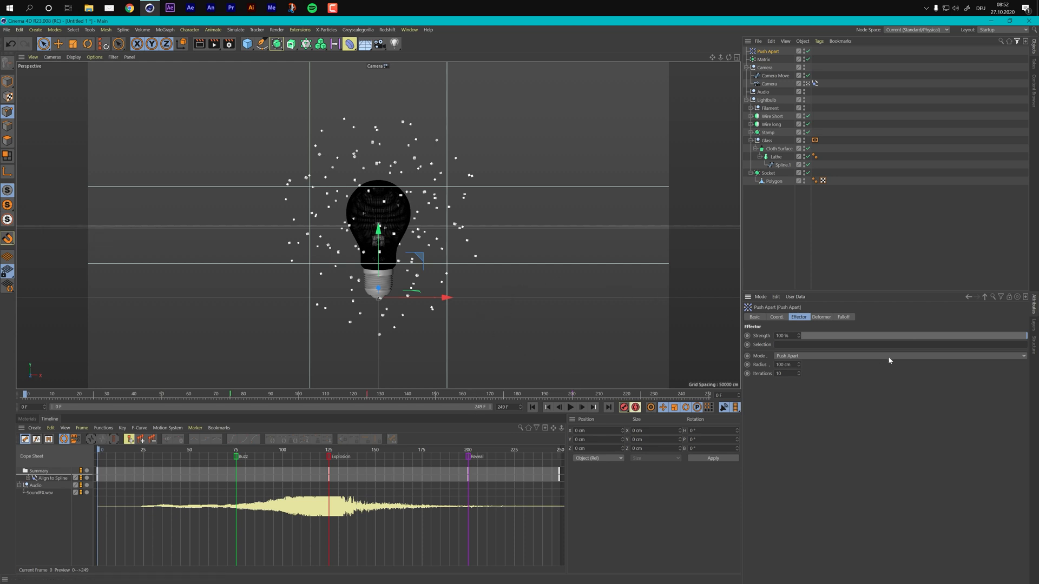
mouse_move(890, 360)
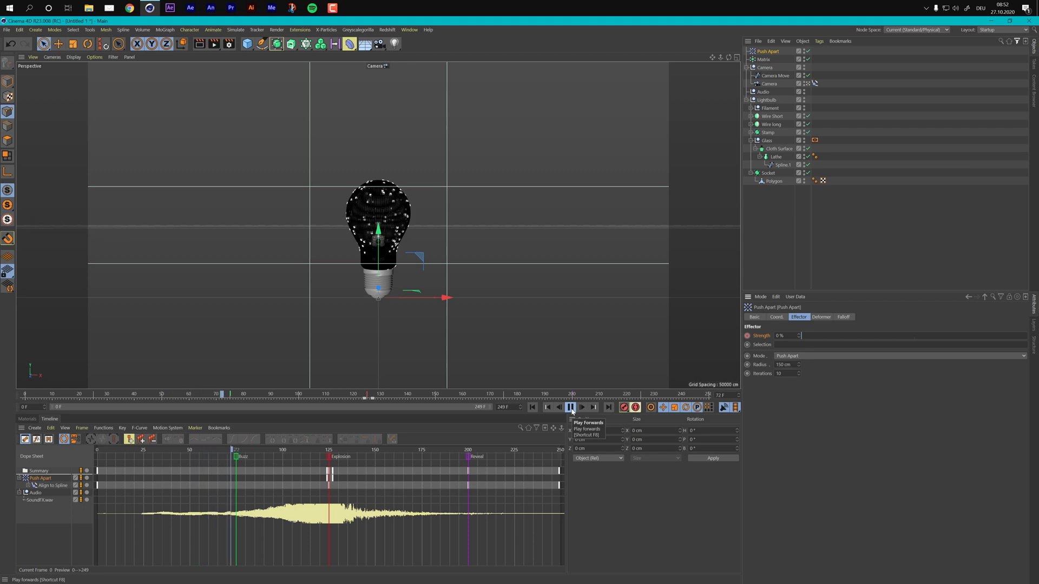
left_click(570, 407)
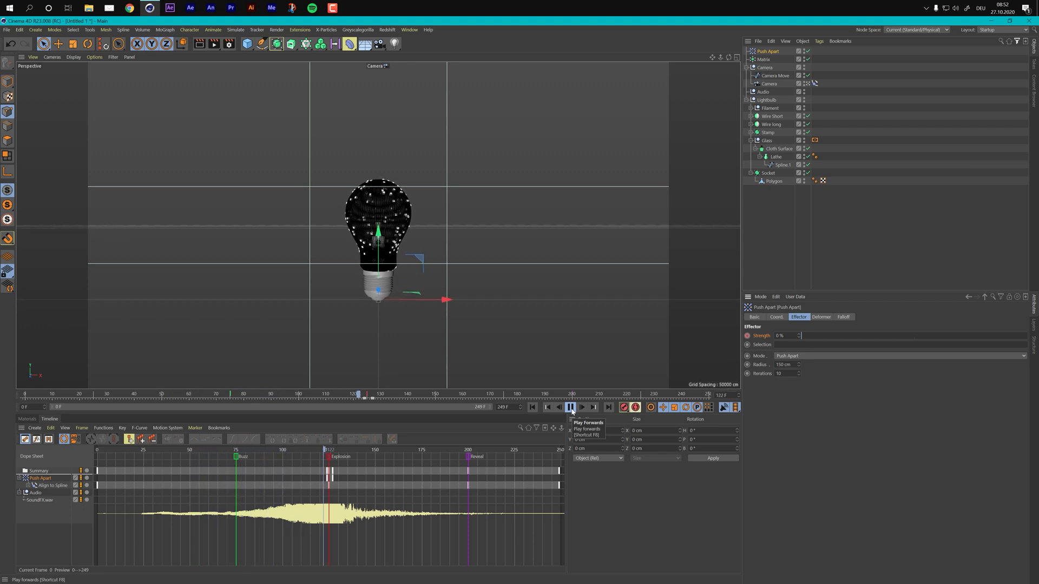